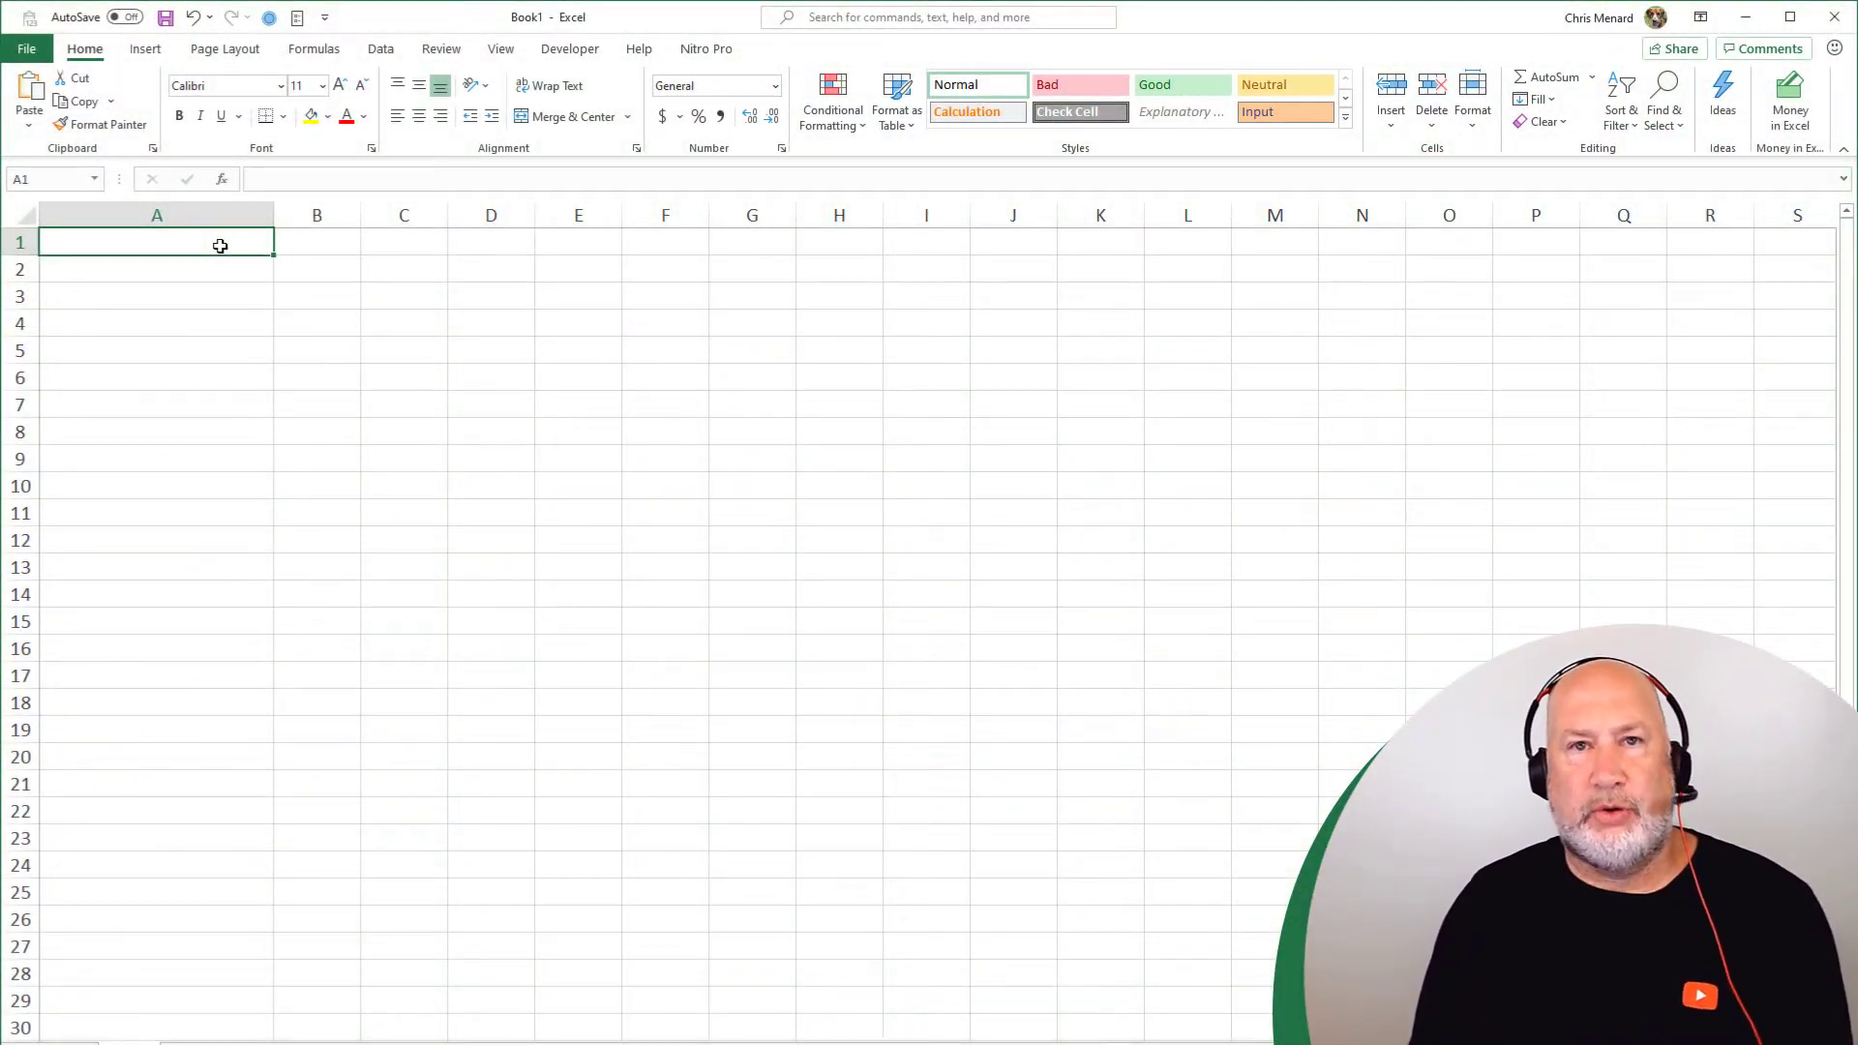
Enter UGA, Rice University and harvard down column A, one school per row
text(UGA)
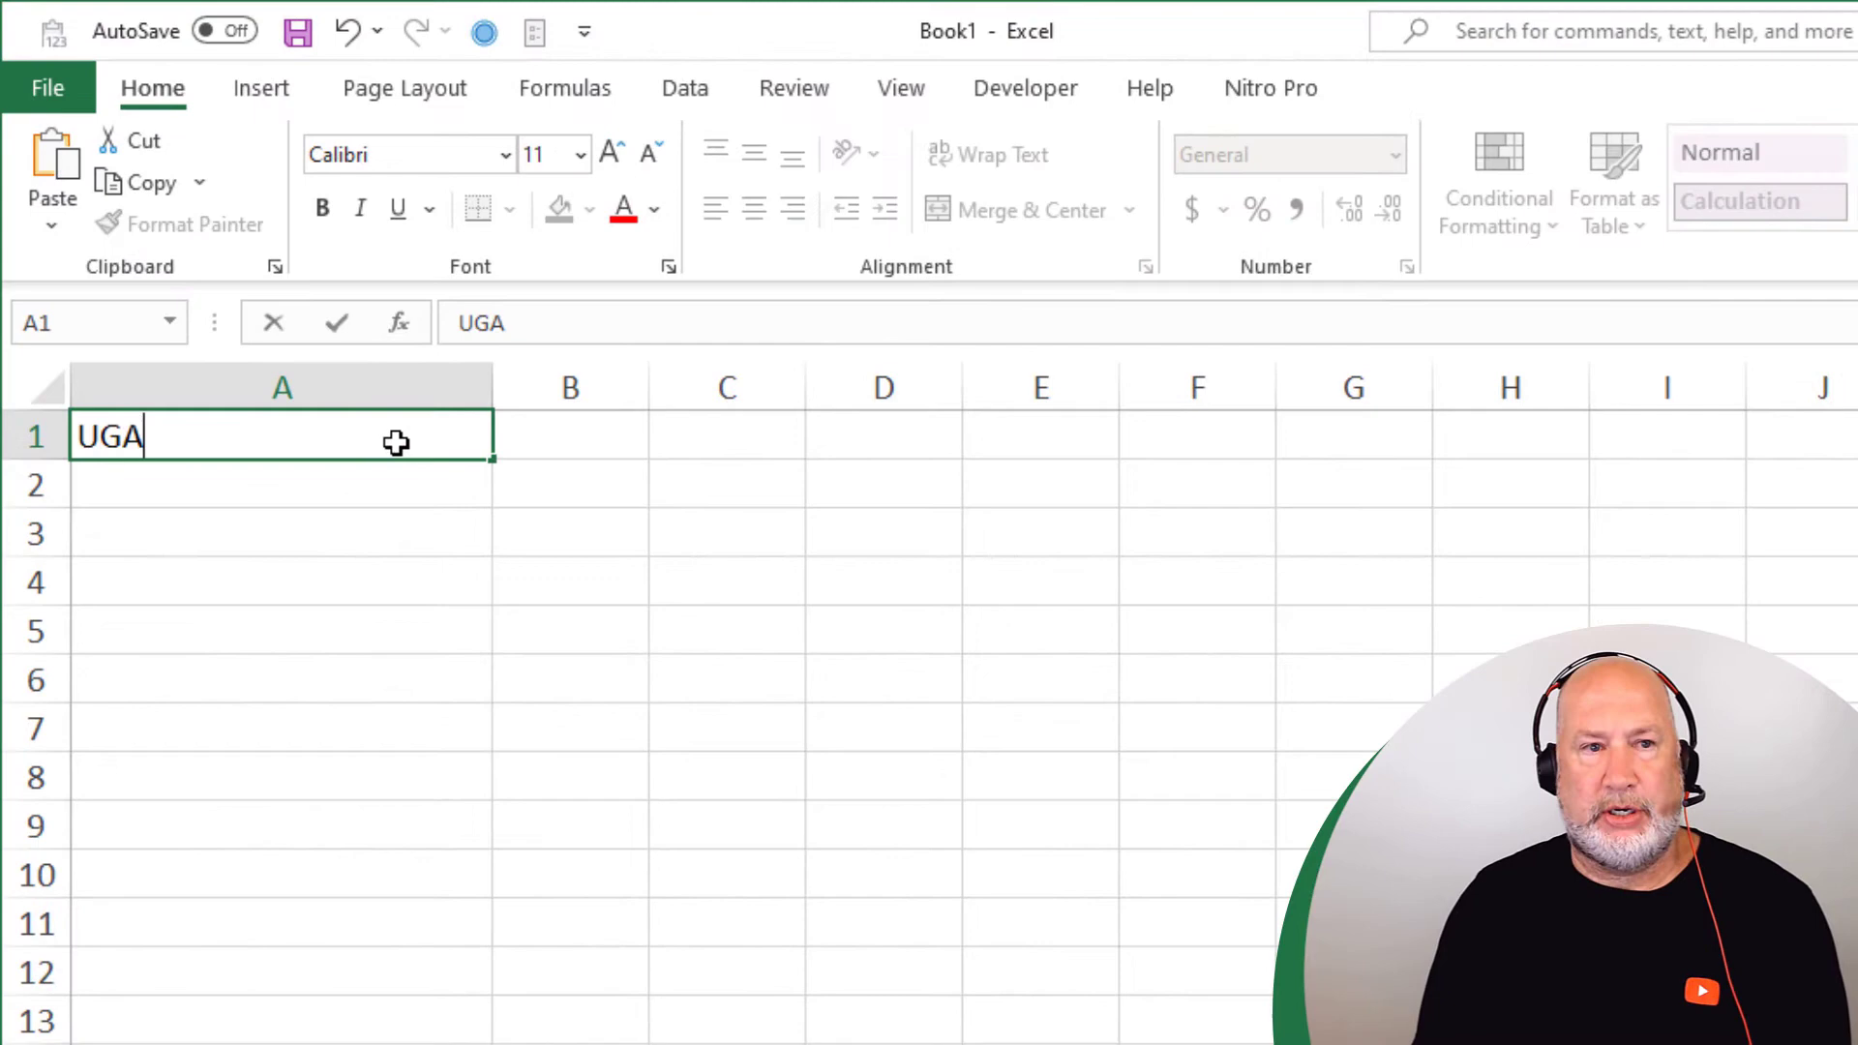
key(Return)
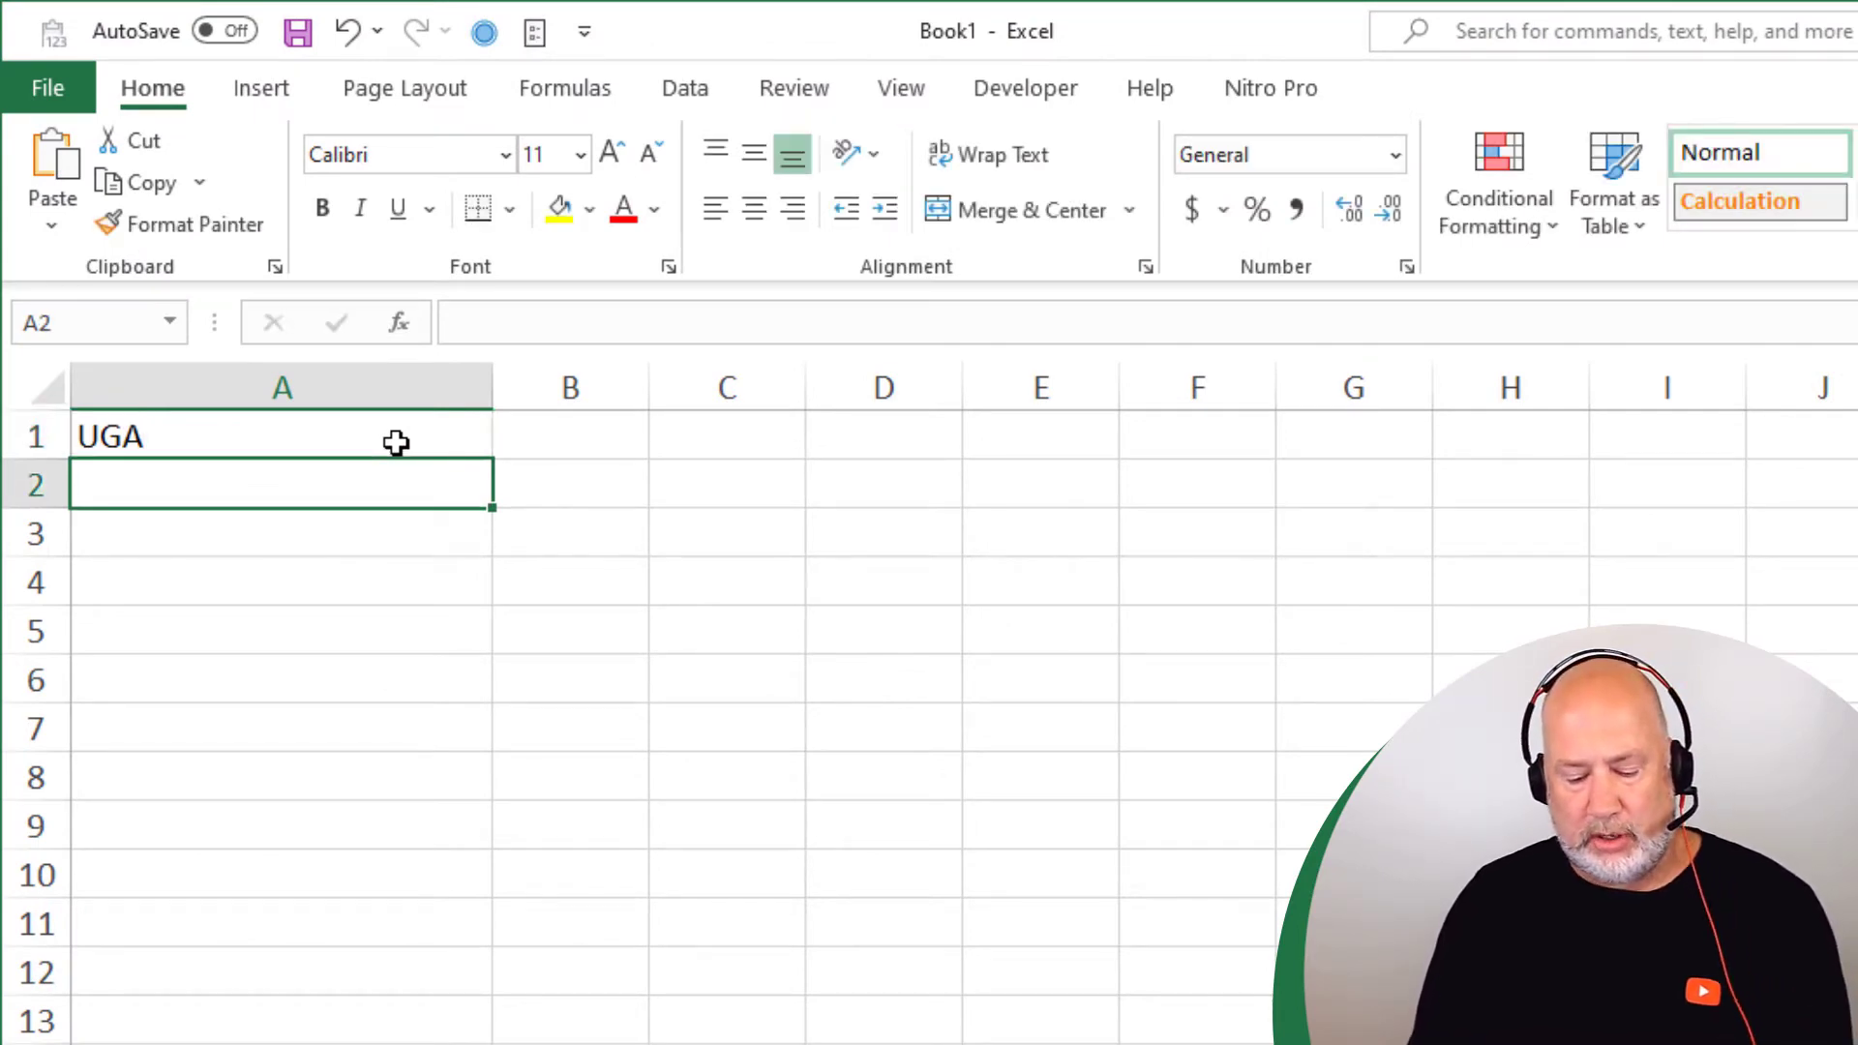
text(Rice Uni)
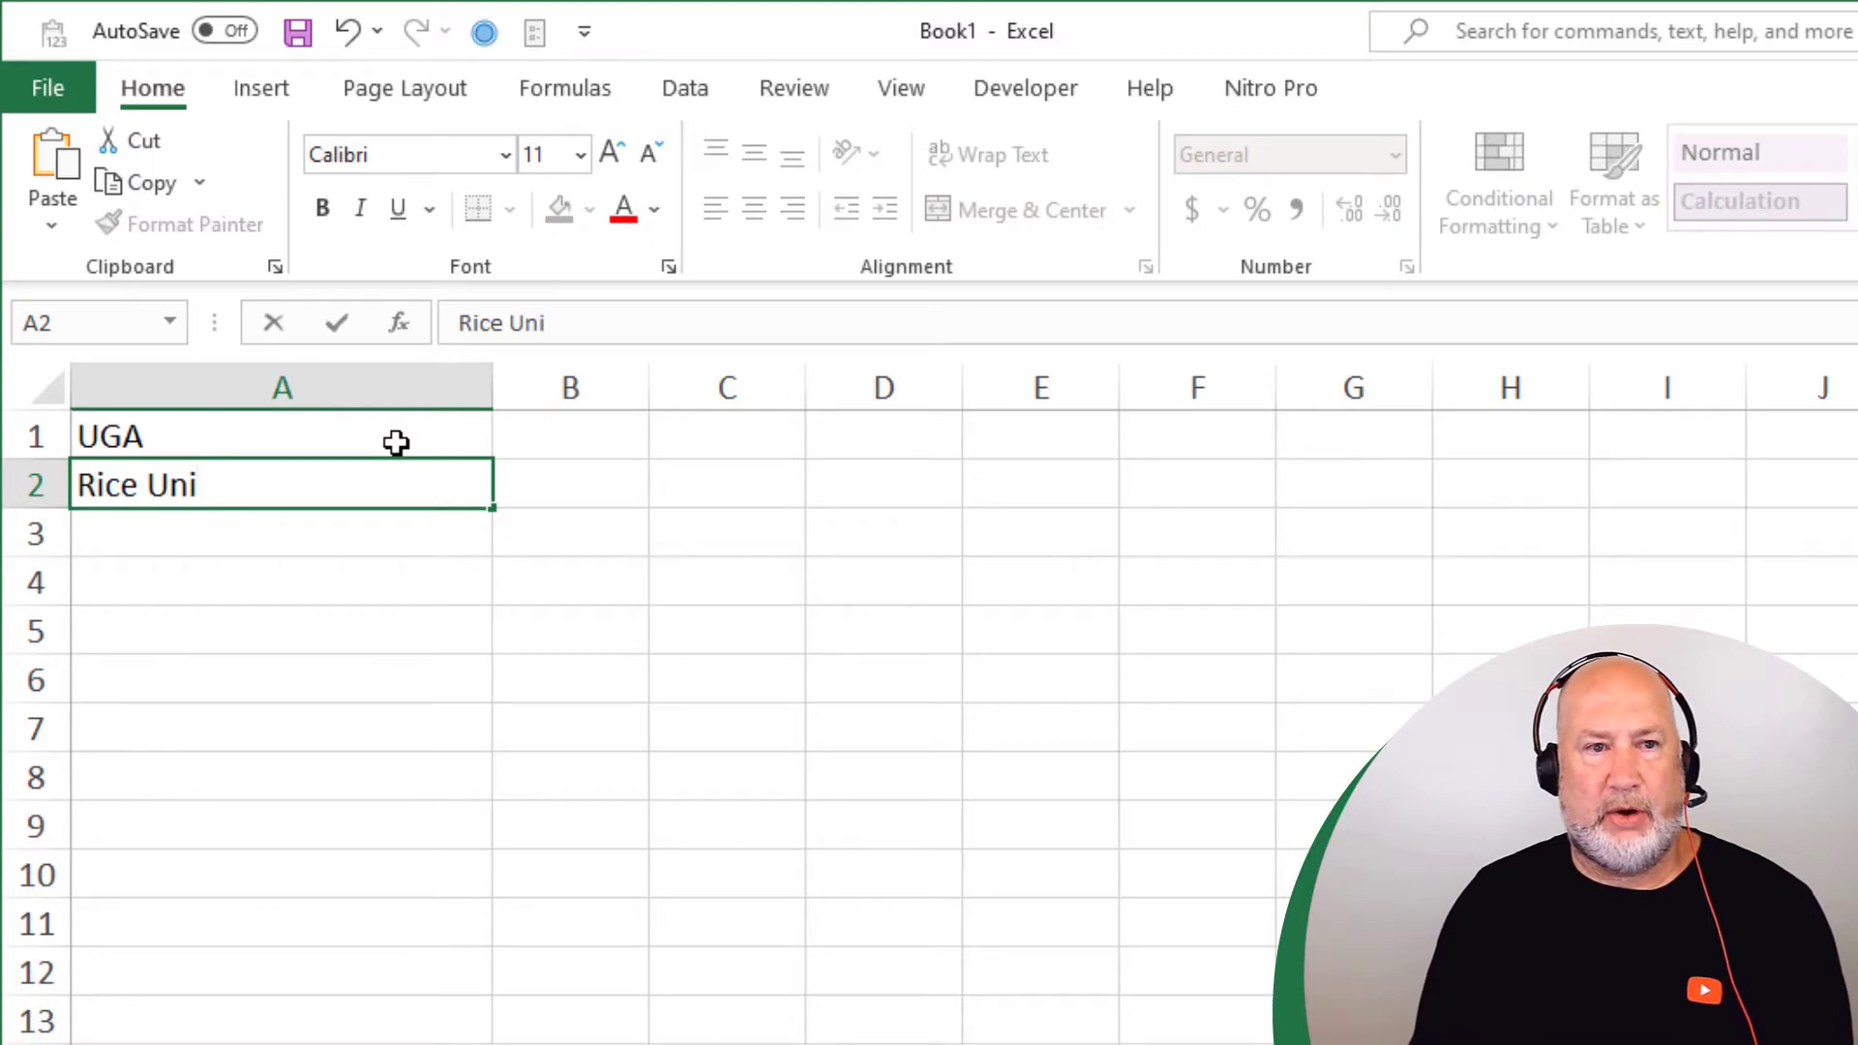
text(versi)
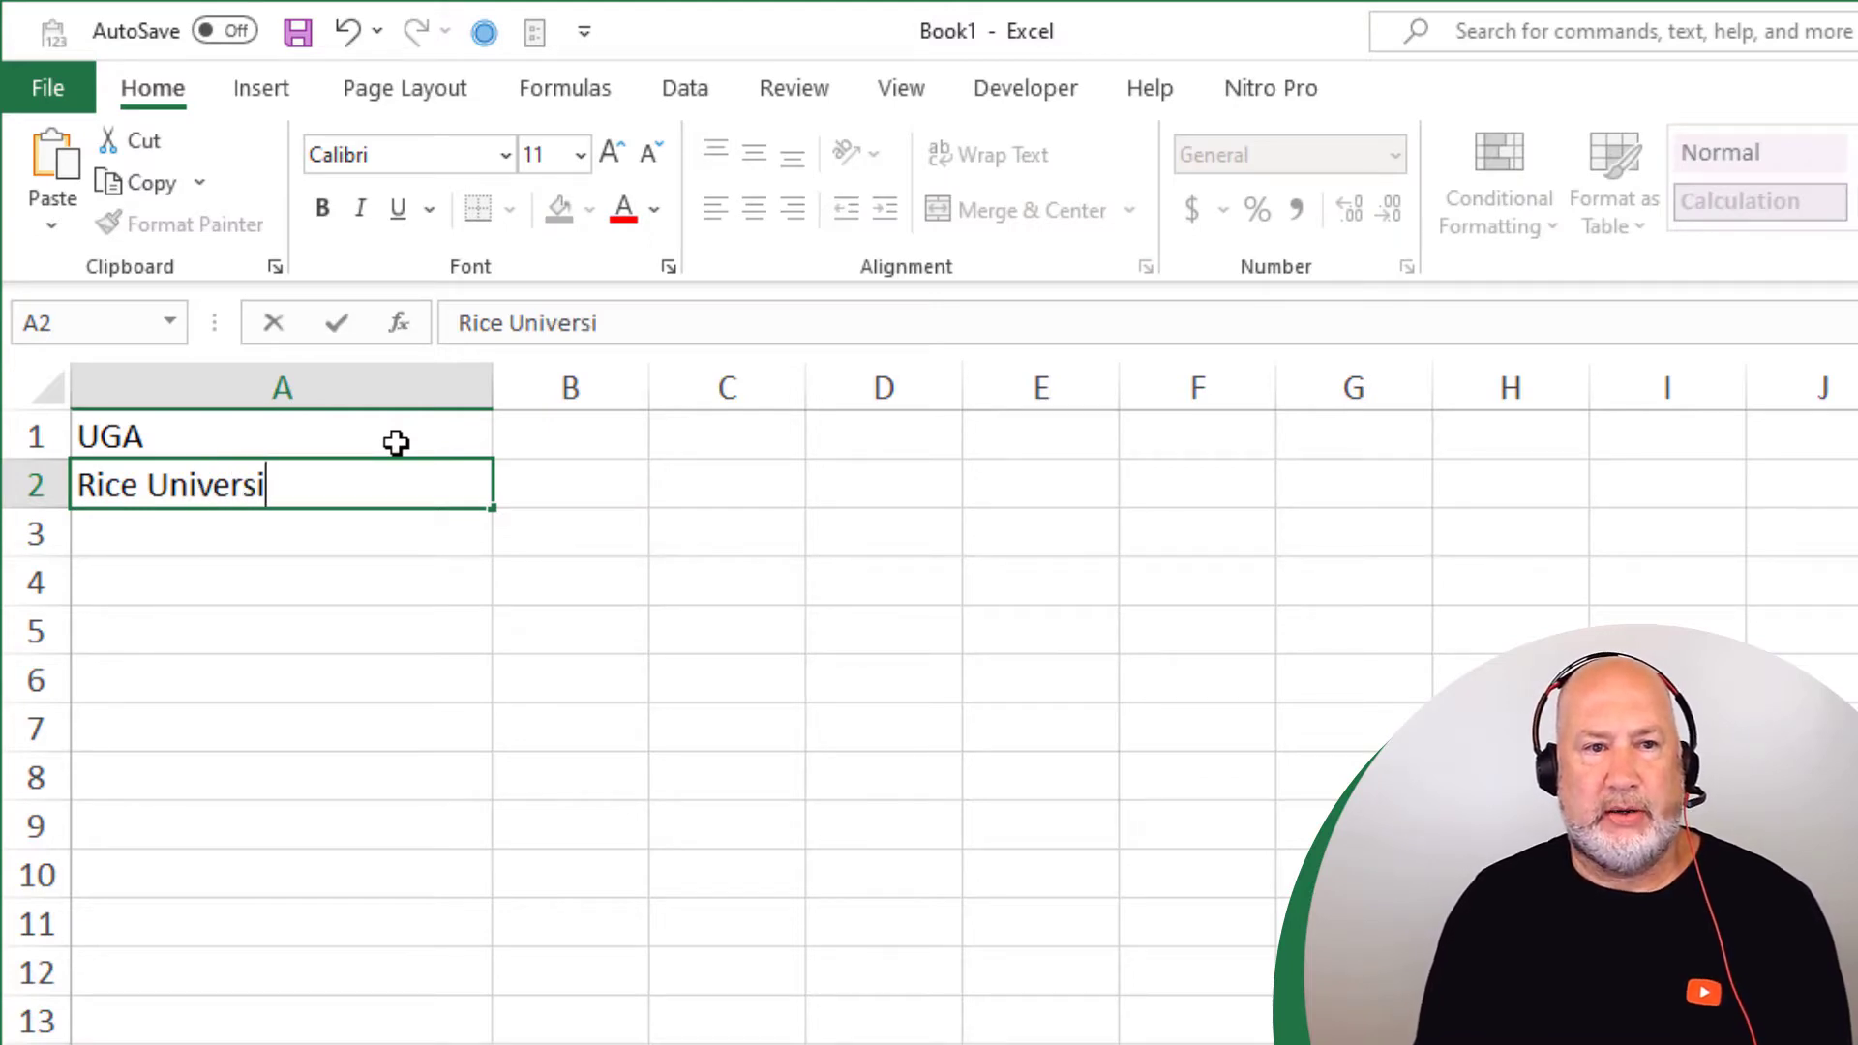
text(harvard)
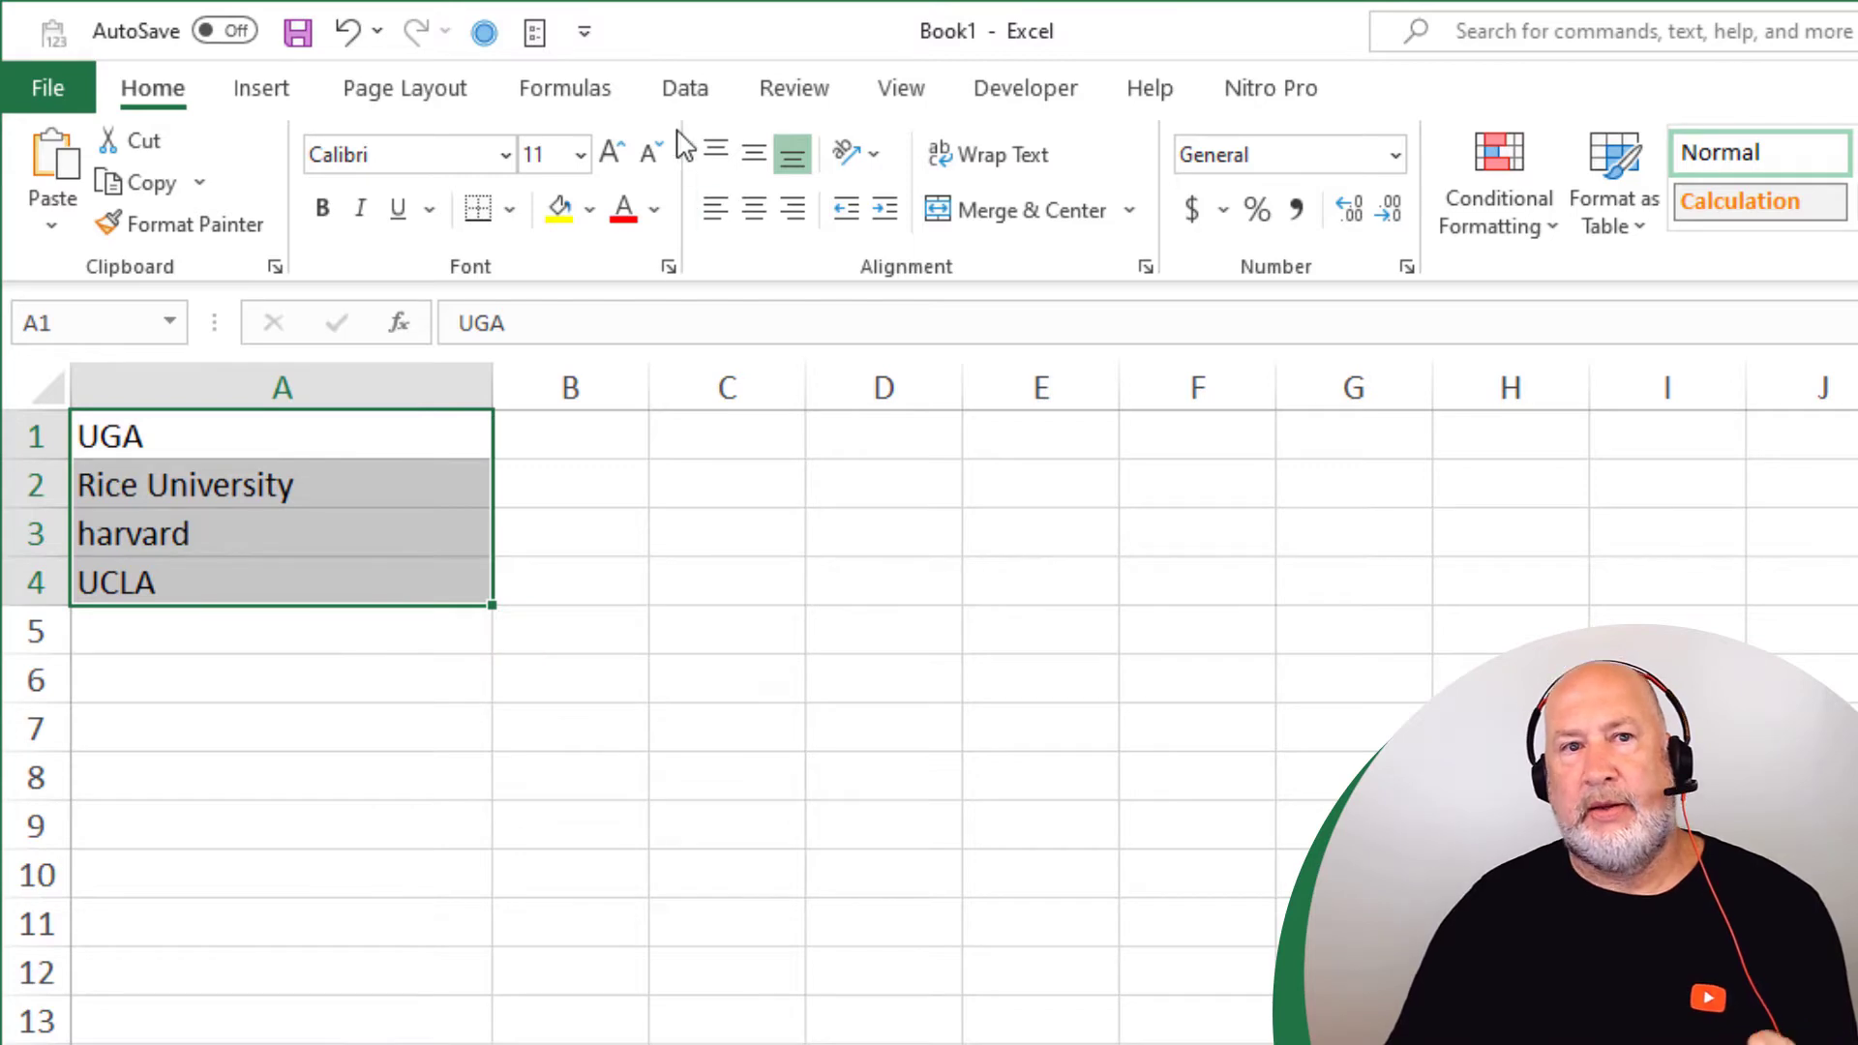
Choose the University data type from the Data tab's expanded Data Types gallery
click(685, 88)
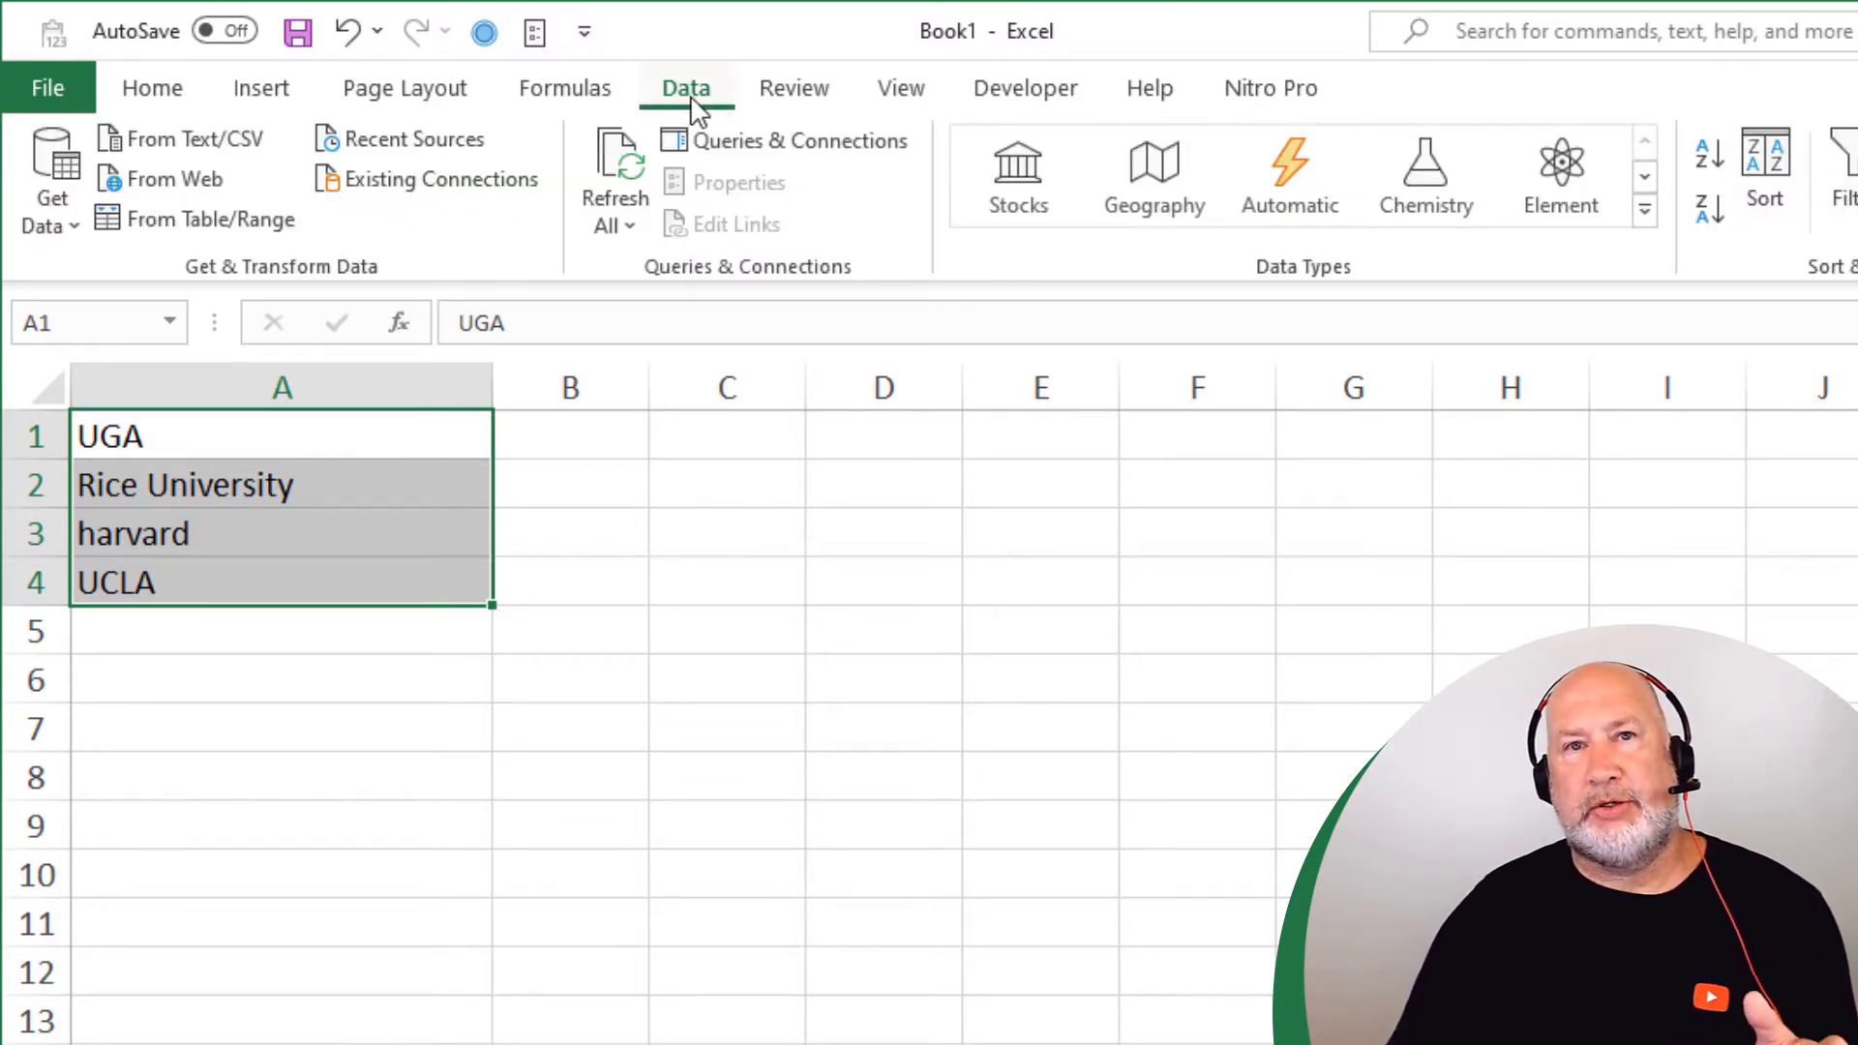
mouse_move(1452, 294)
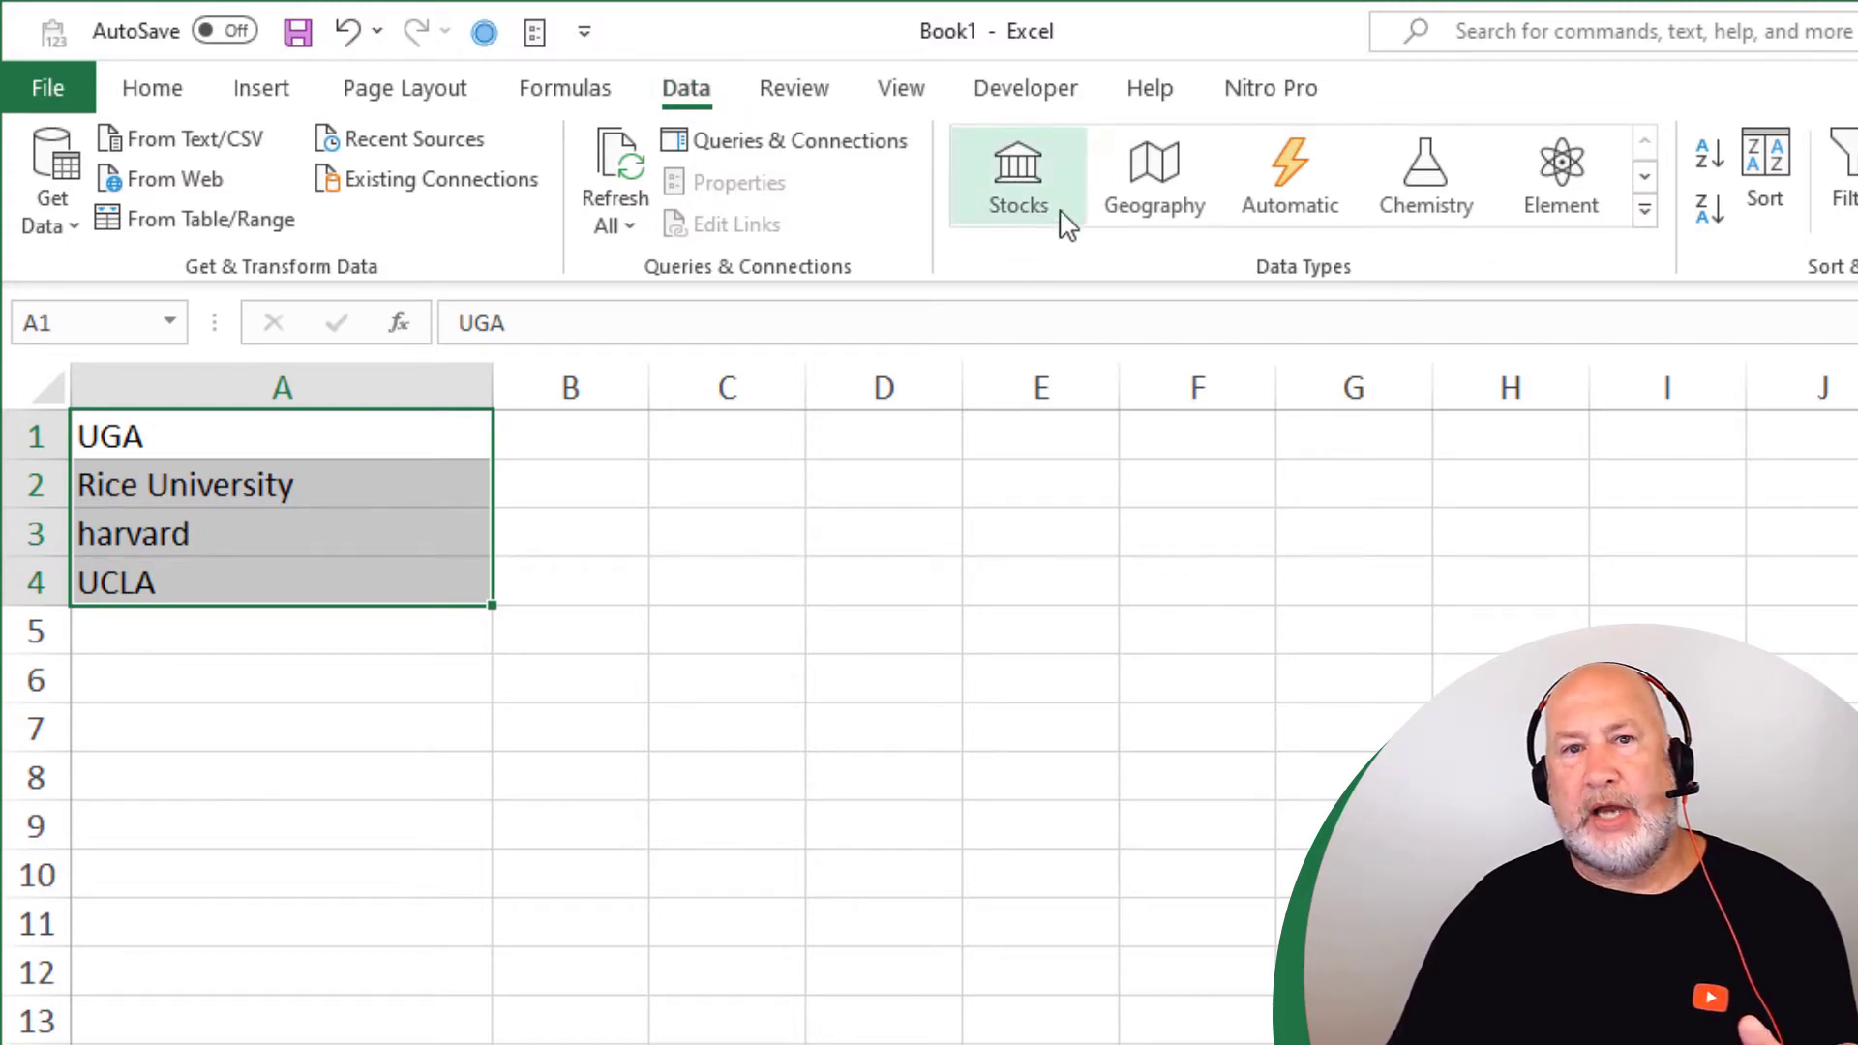
mouse_move(1154, 175)
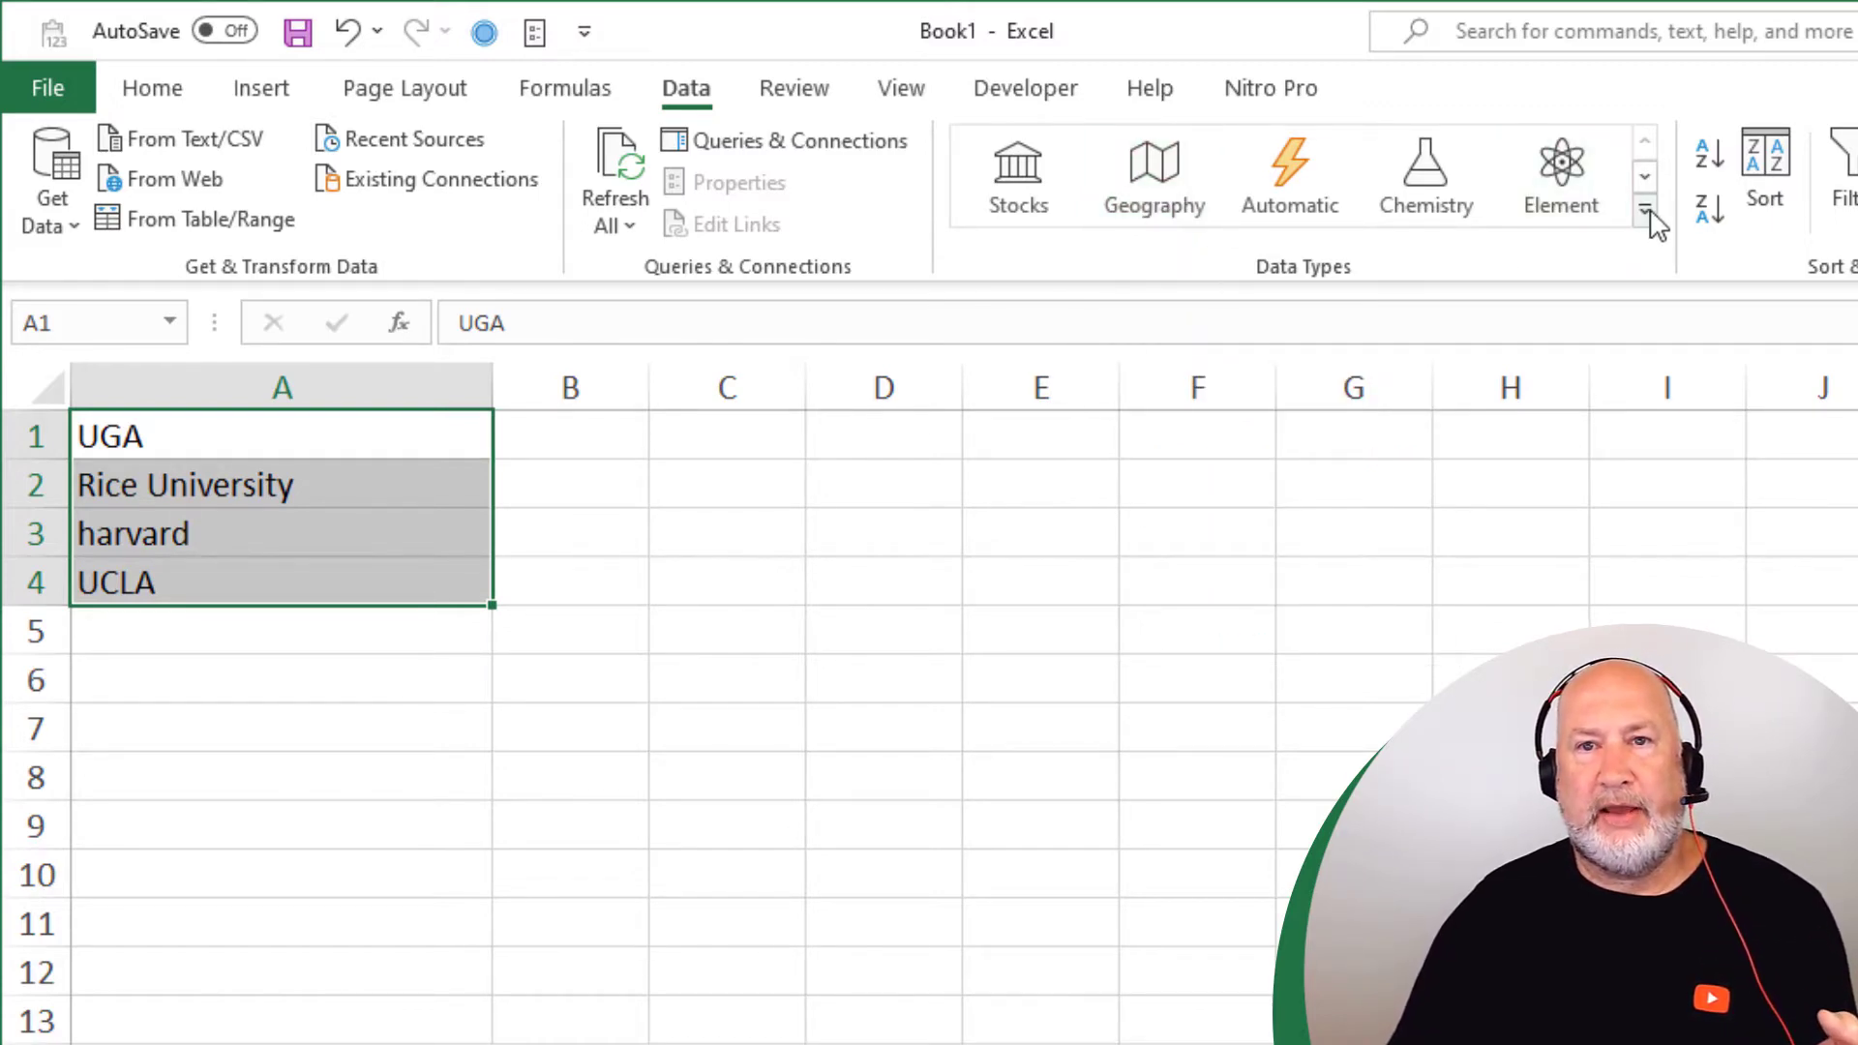
click(1645, 211)
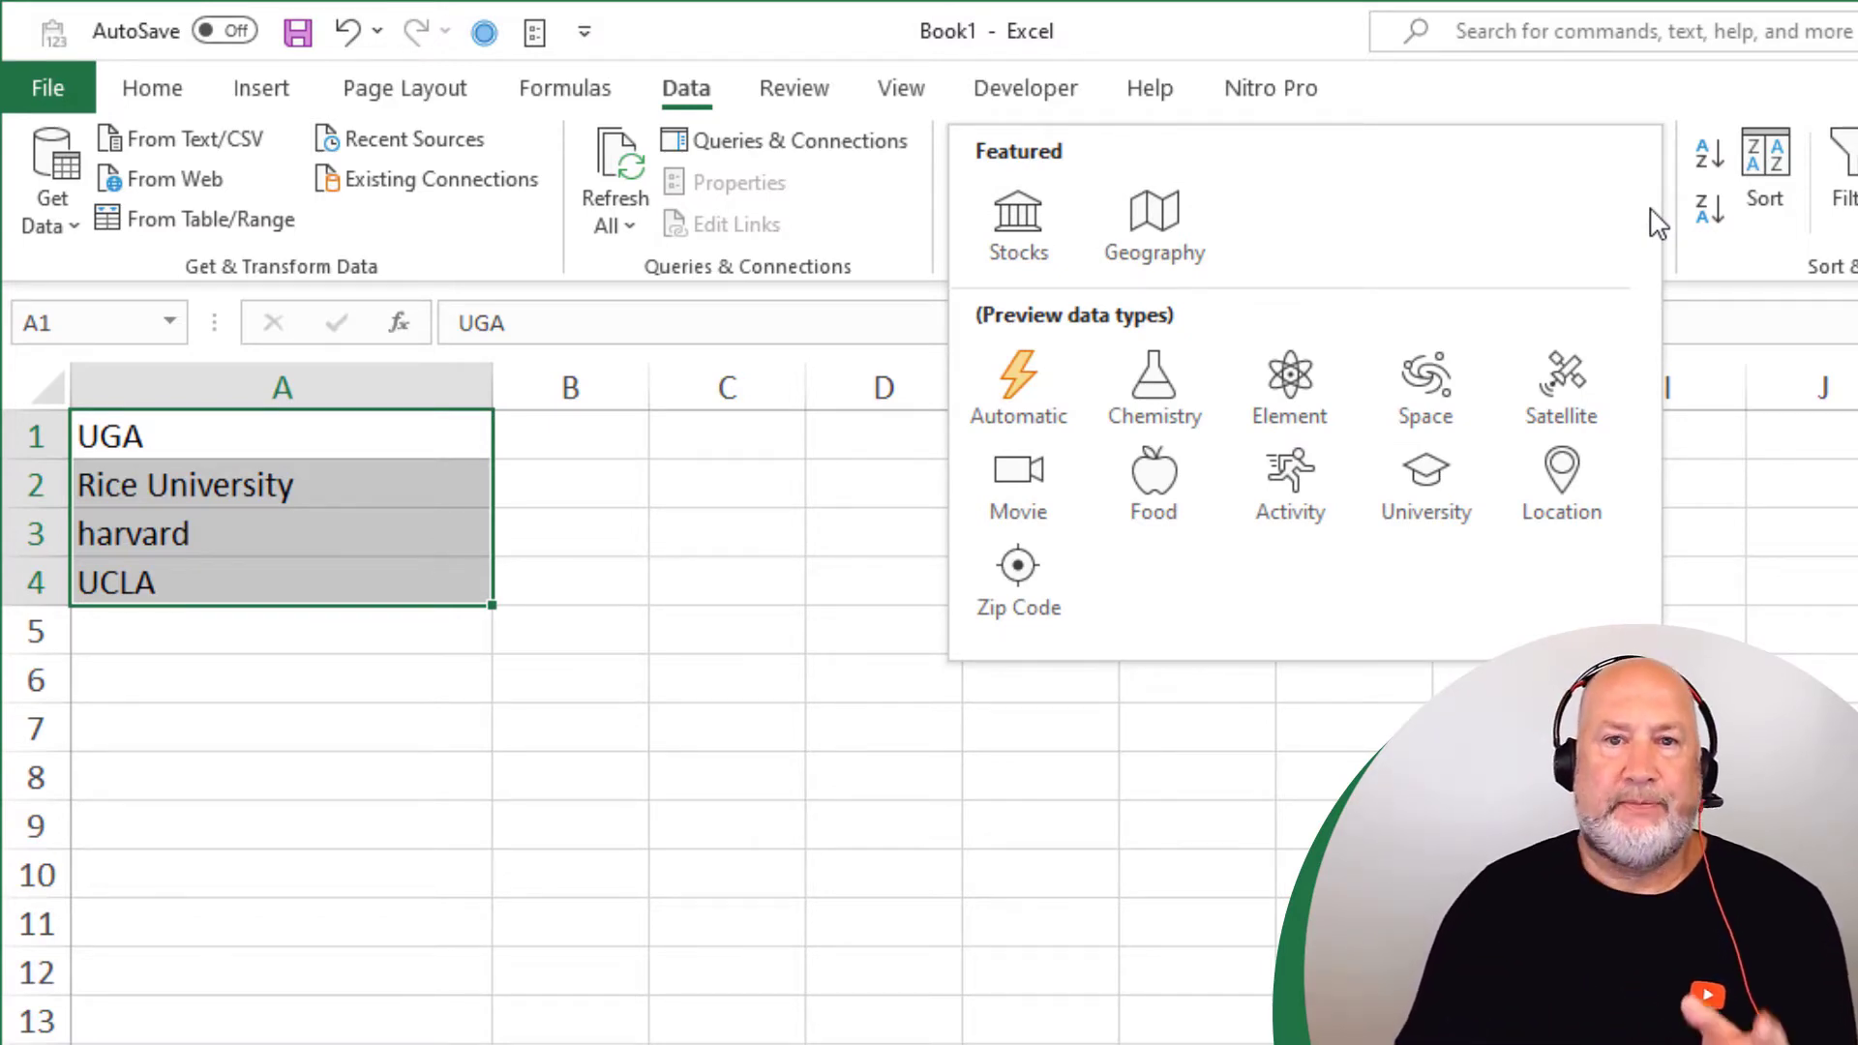
mouse_move(1560, 387)
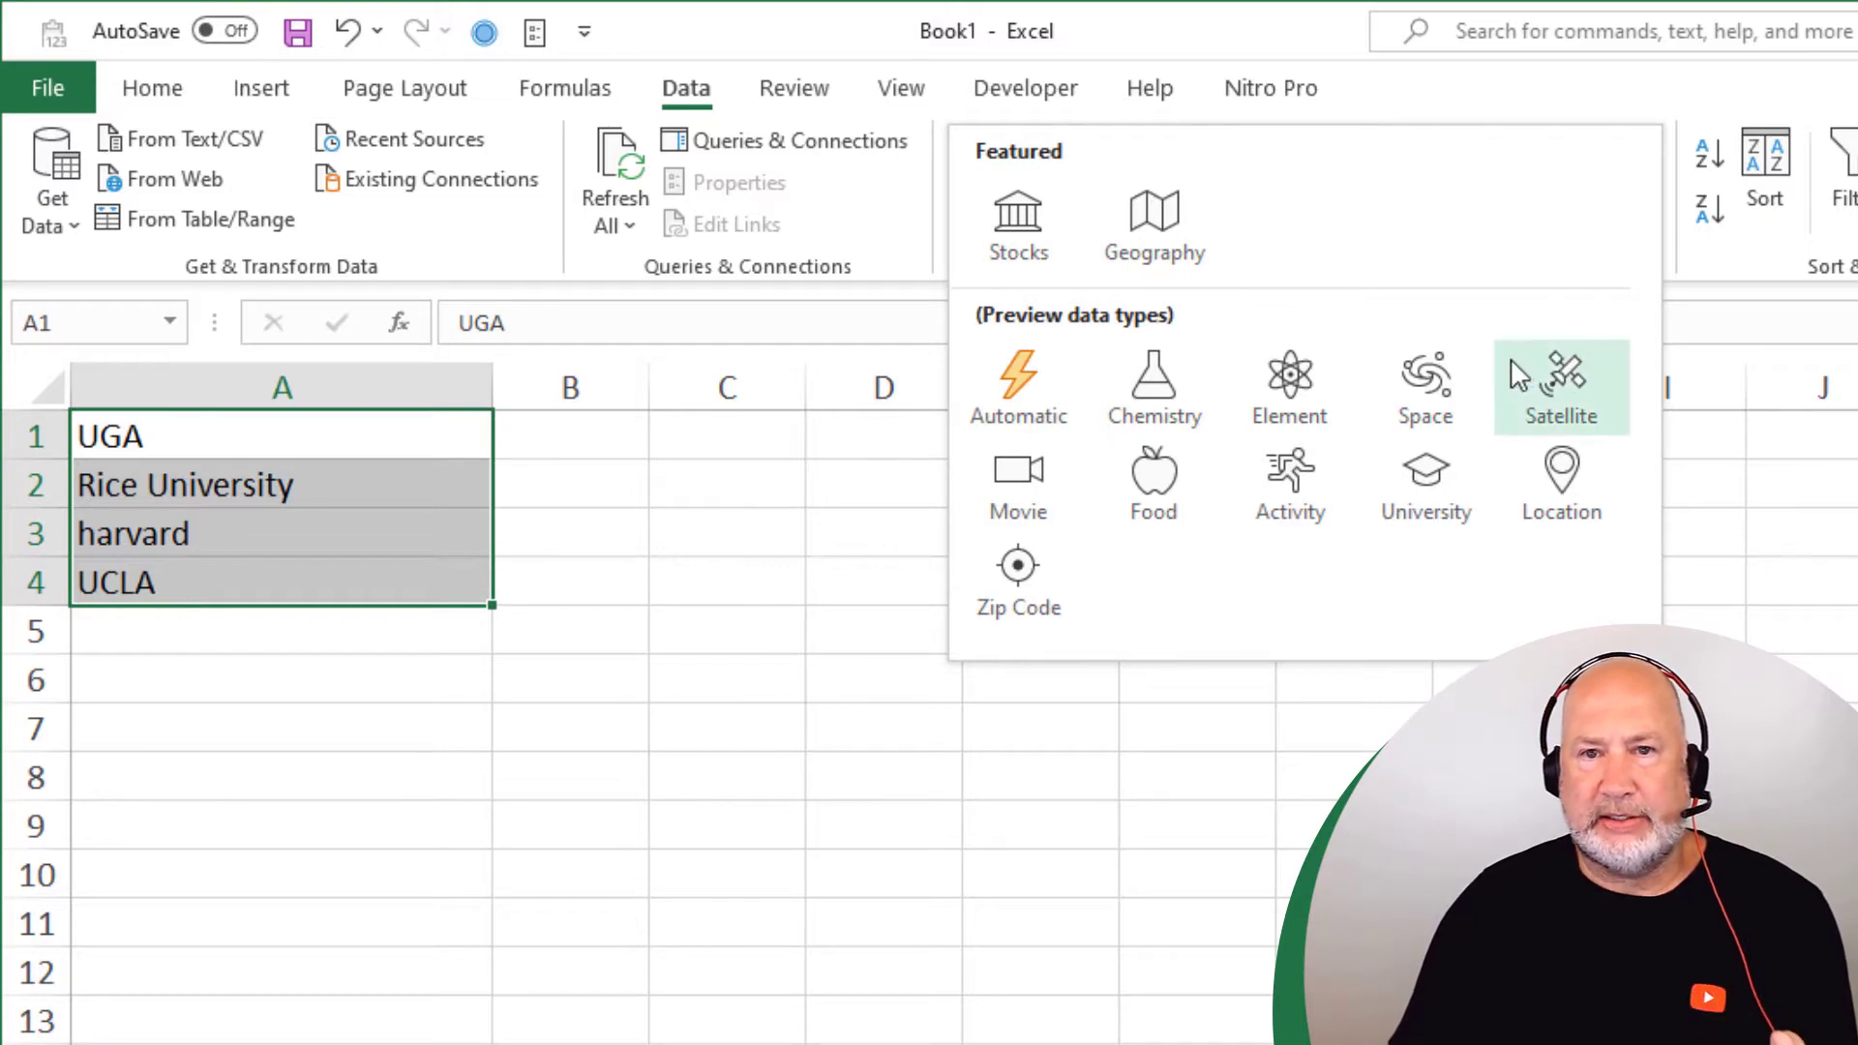
mouse_move(1421, 534)
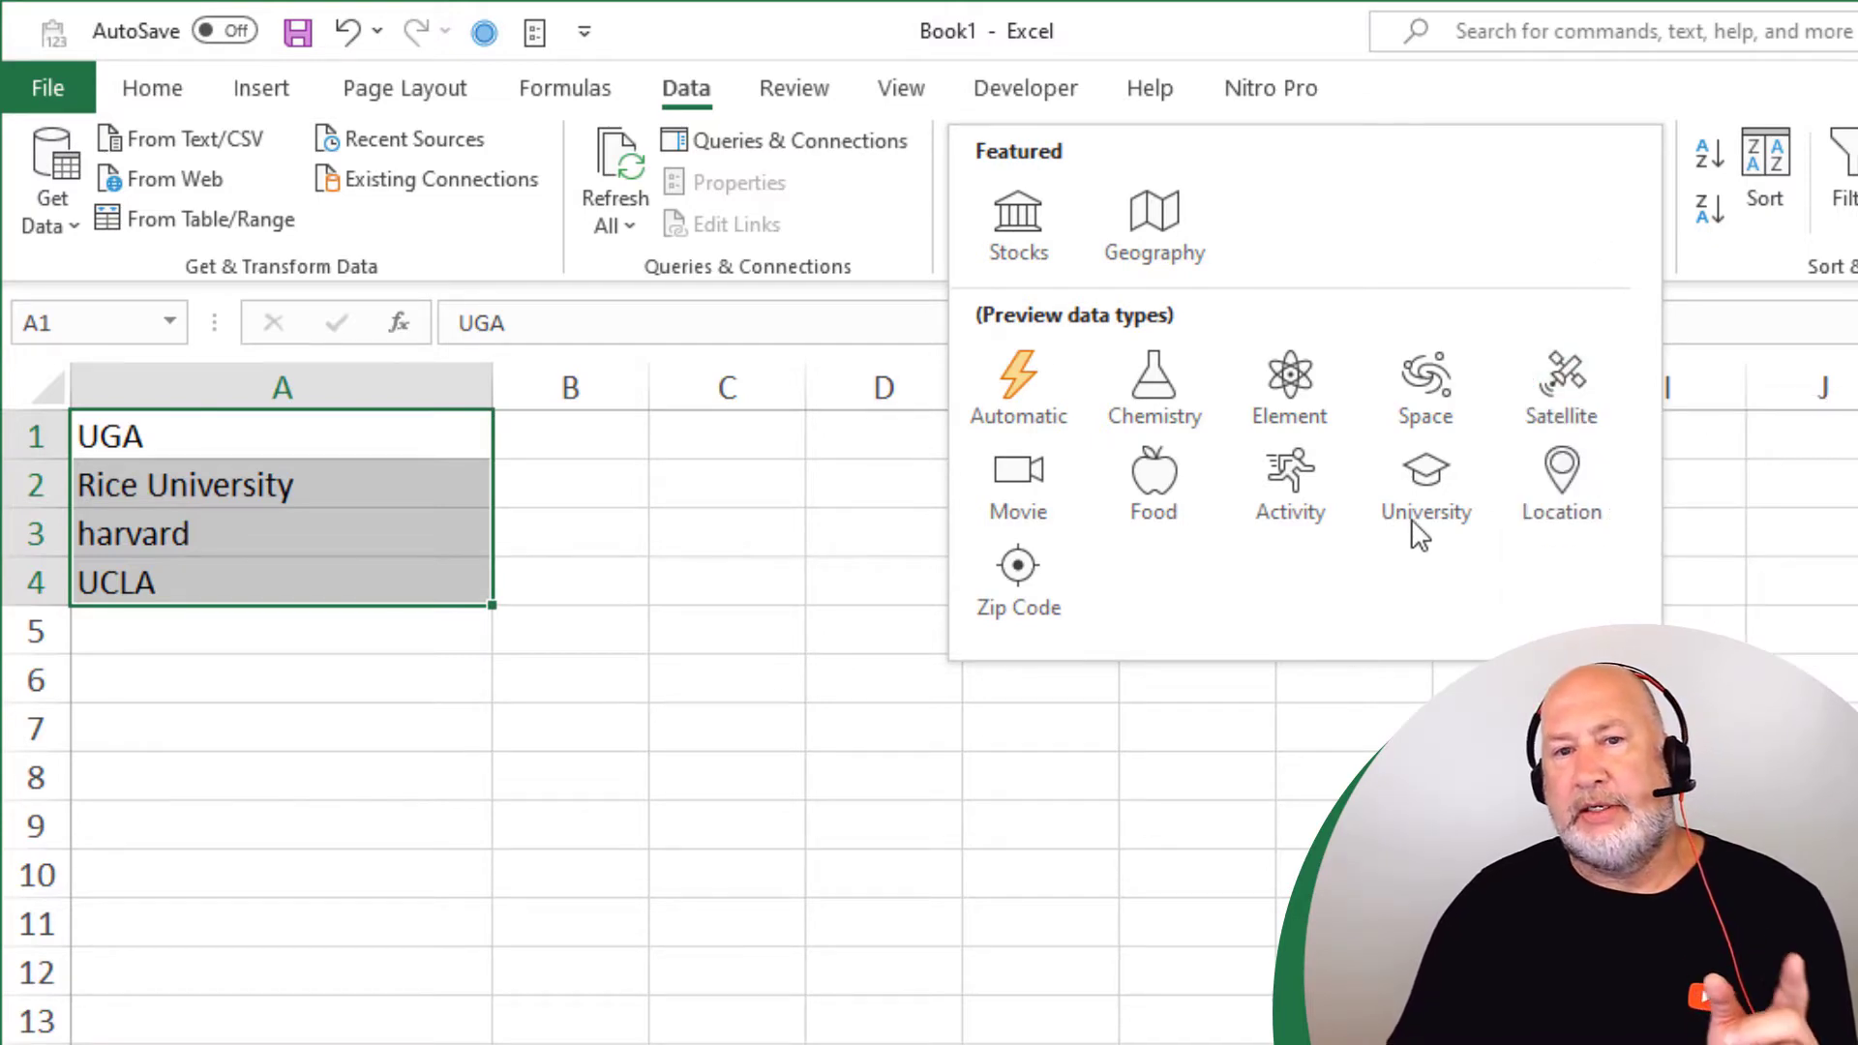
mouse_move(1427, 486)
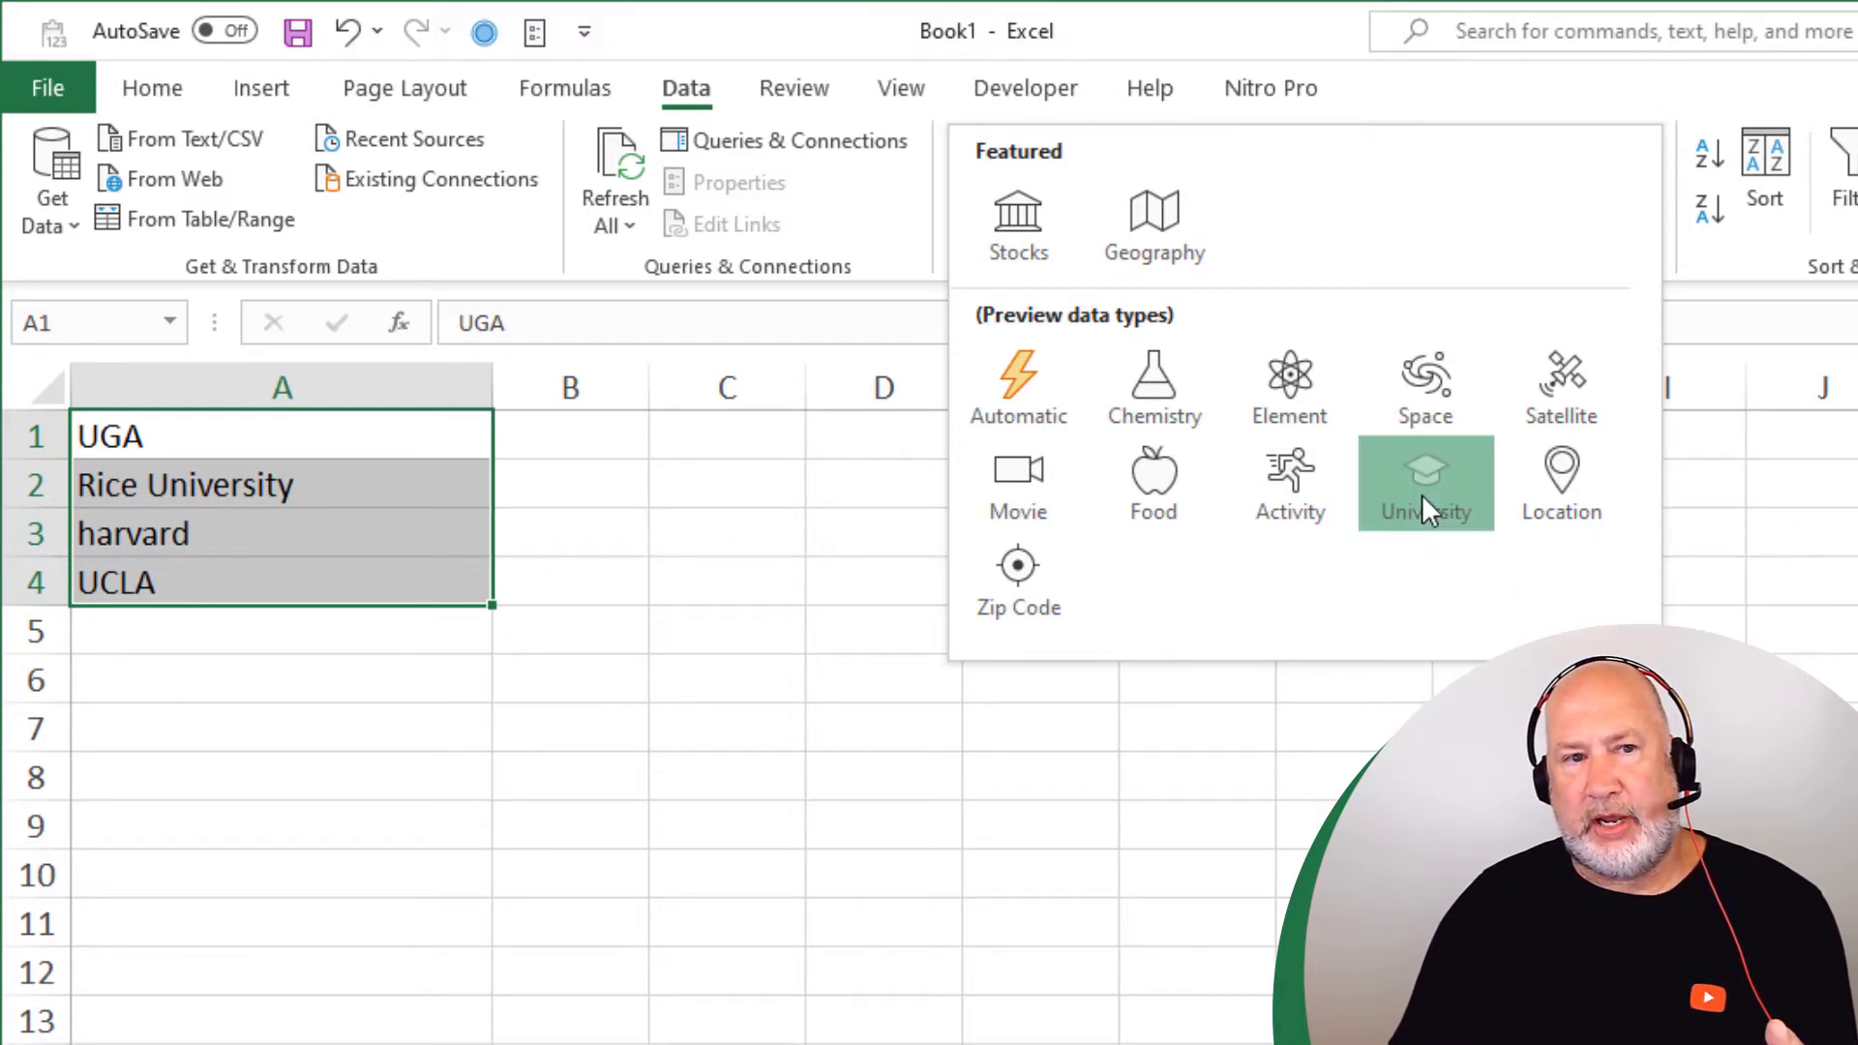
click(1426, 484)
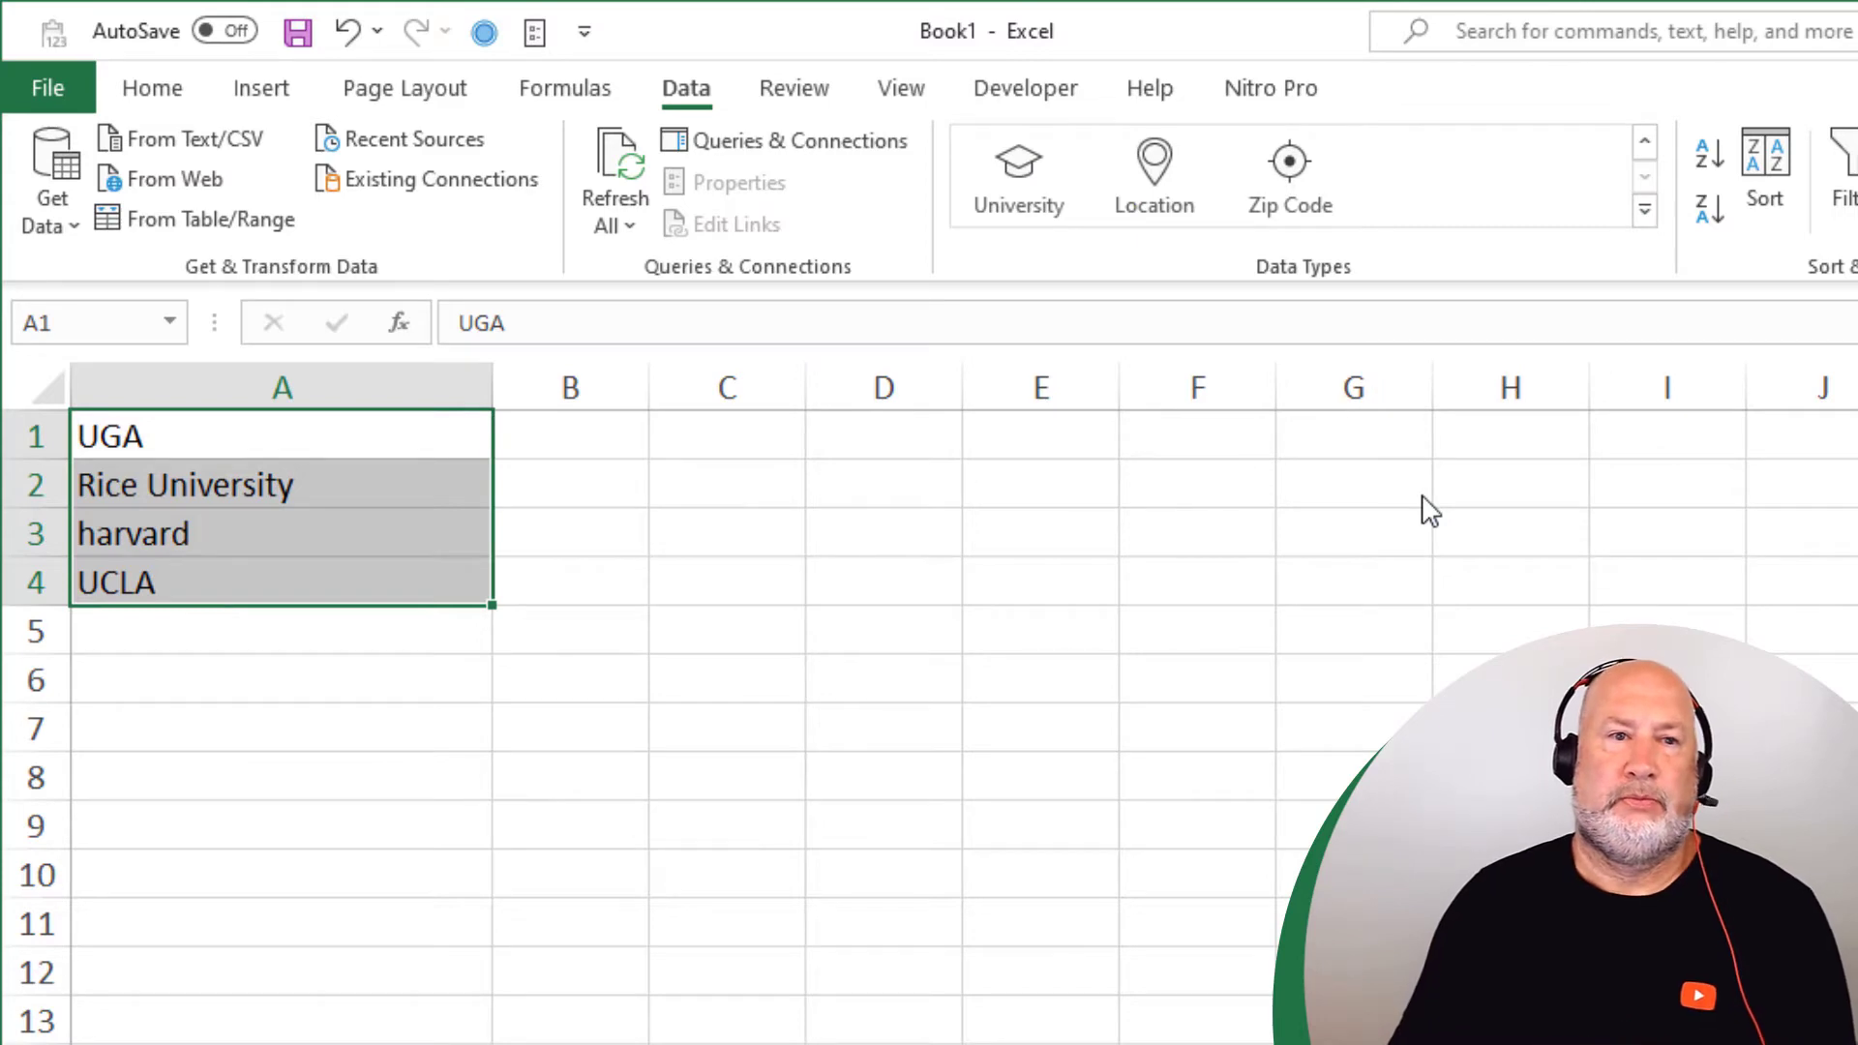
Insert all students, location and full-time students fields beside each university
click(1017, 176)
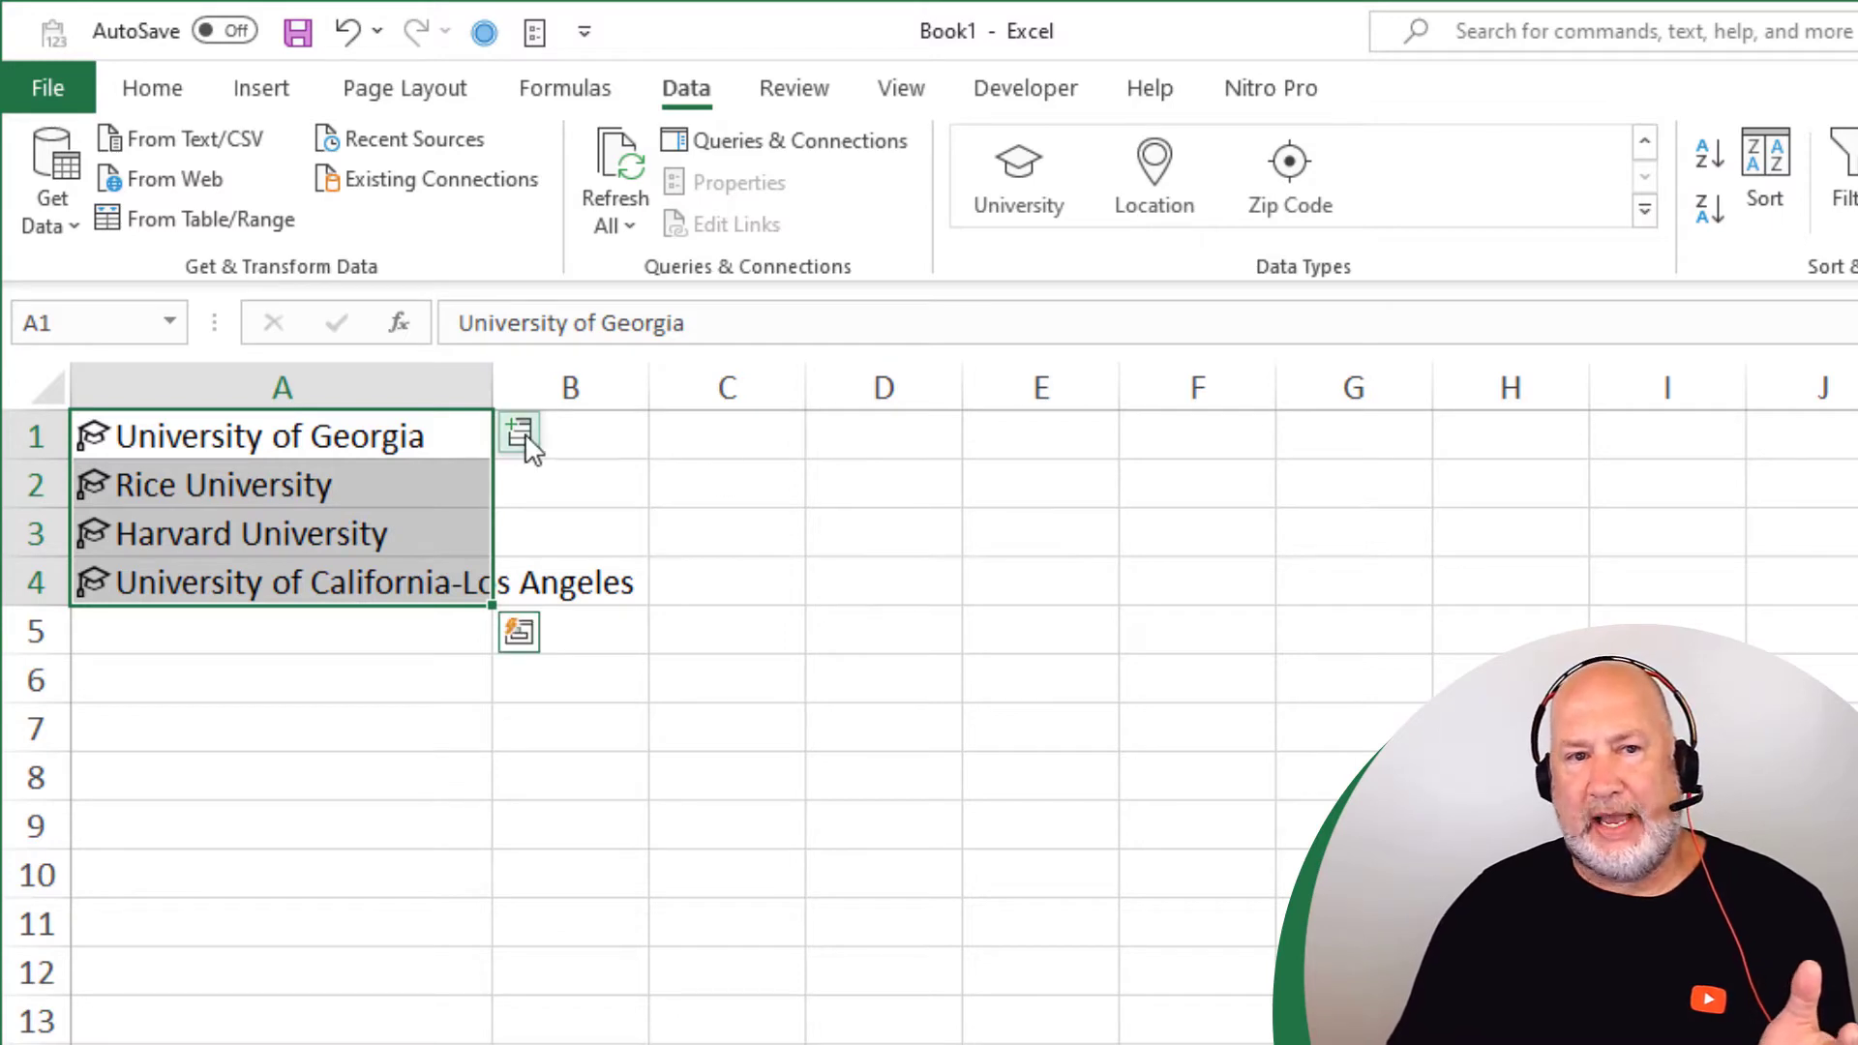
mouse_move(519, 431)
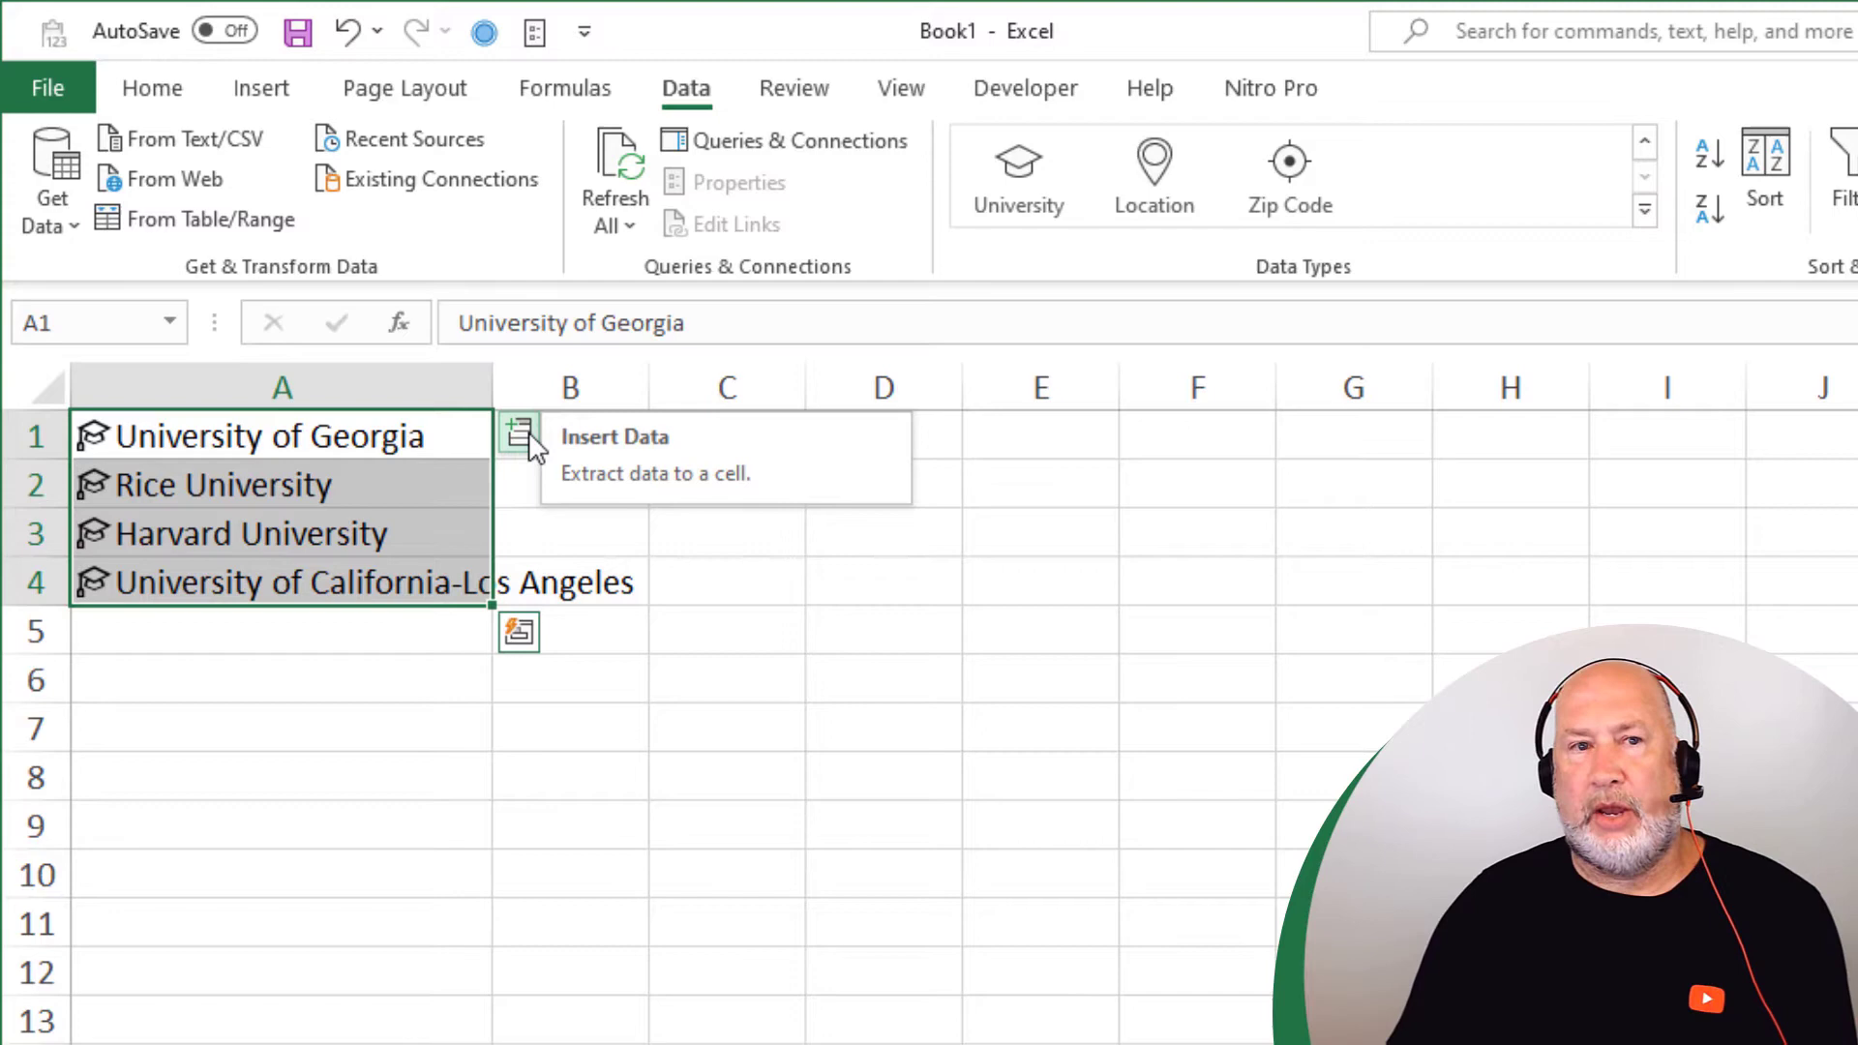
click(519, 430)
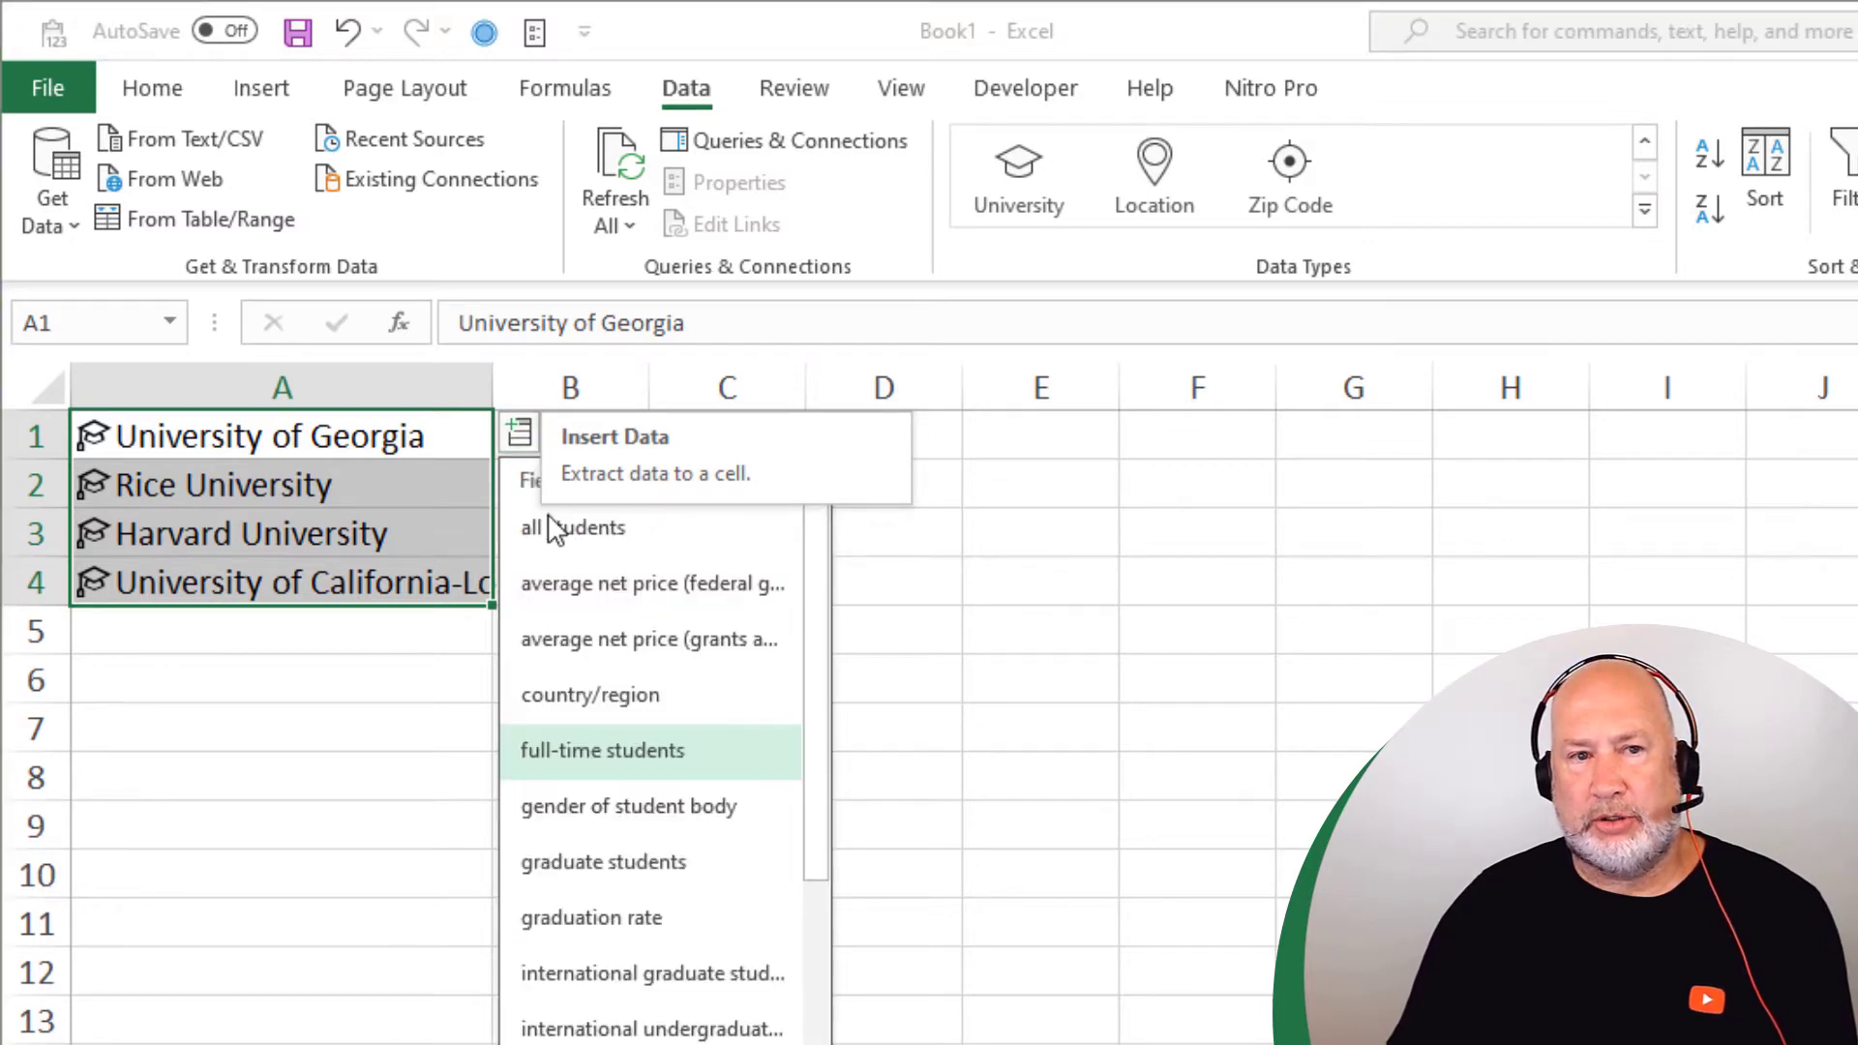
mouse_move(592, 545)
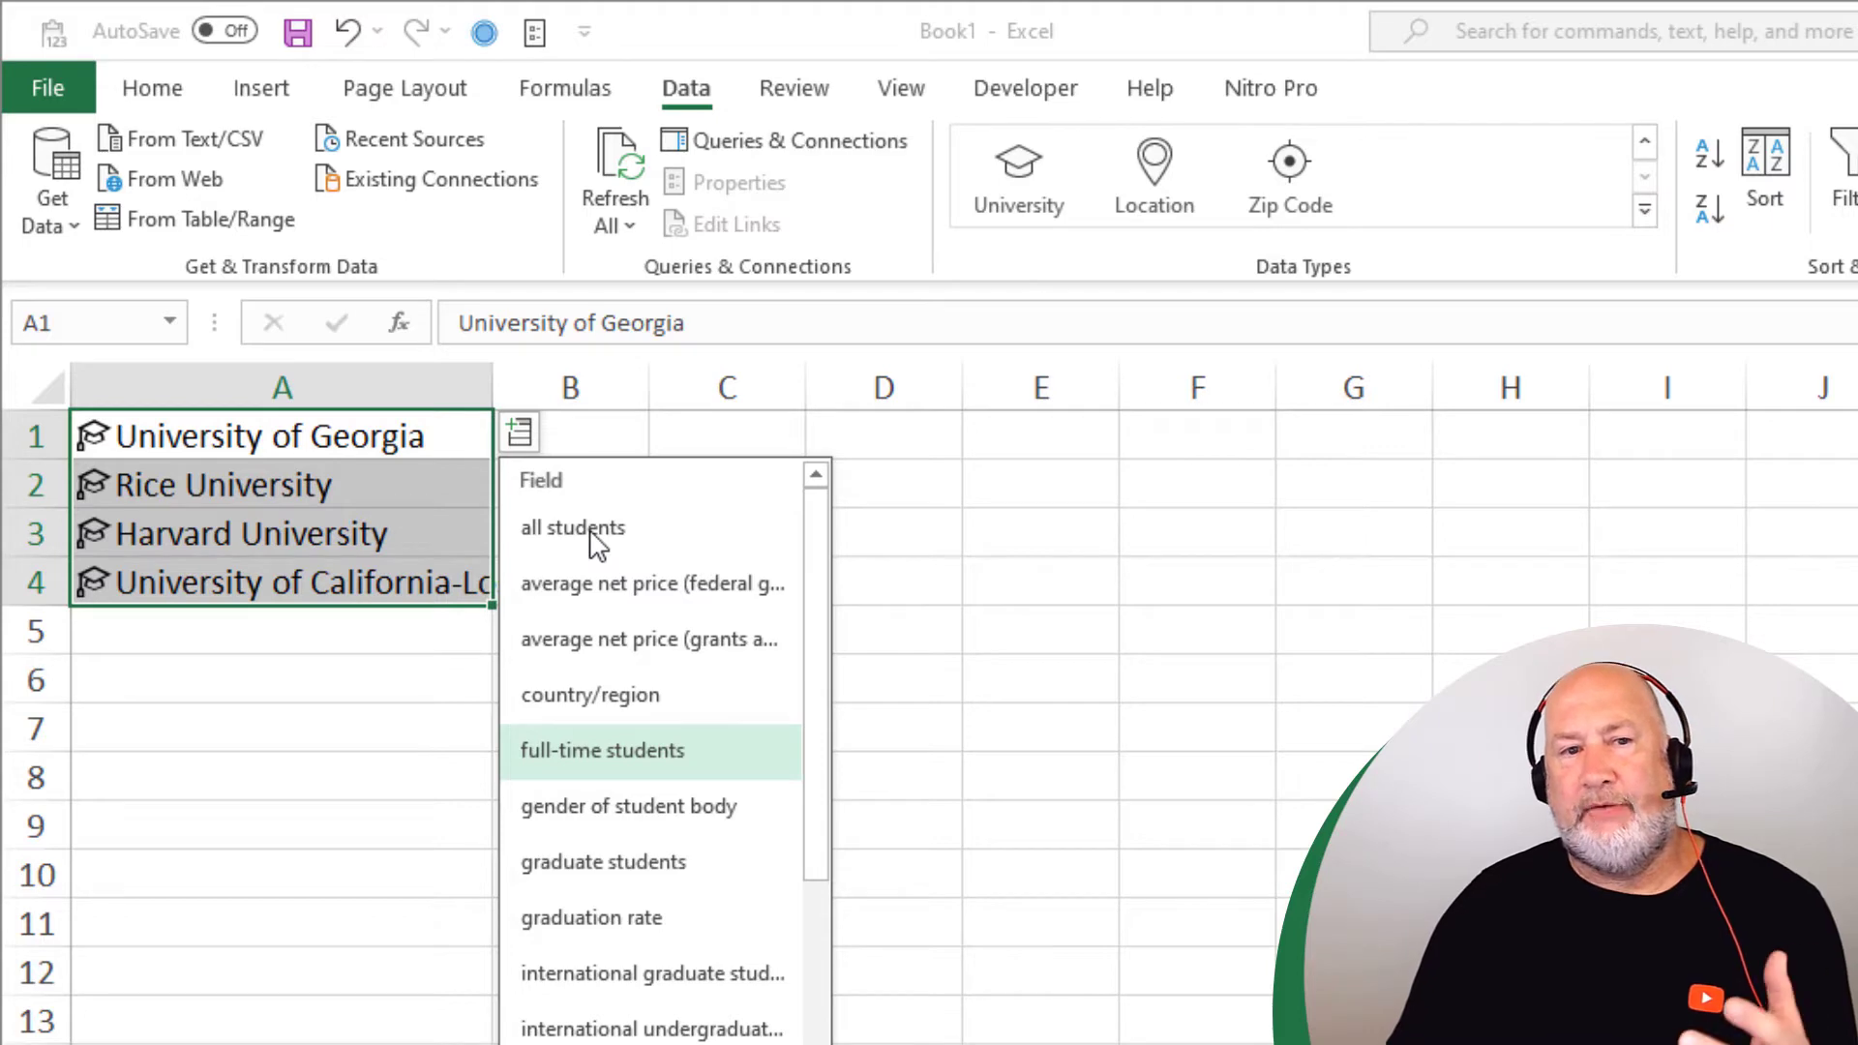
mouse_move(627, 705)
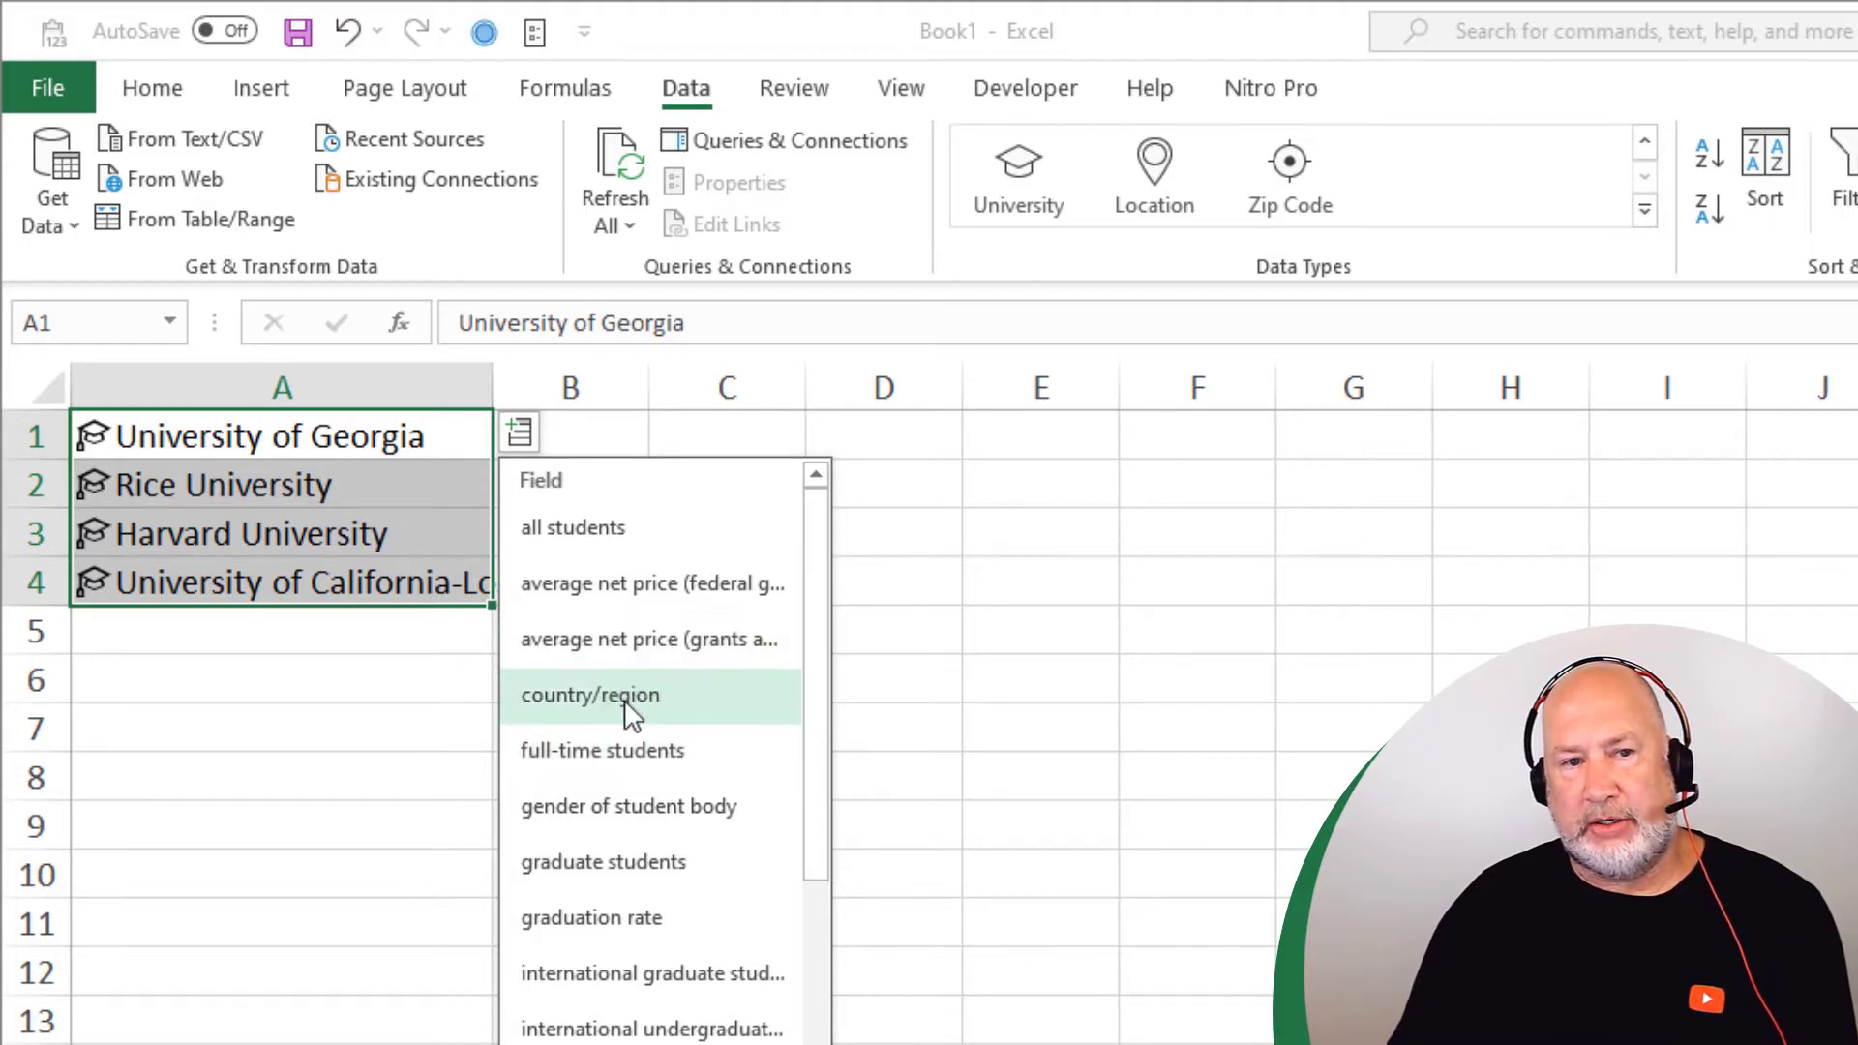
mouse_move(641, 751)
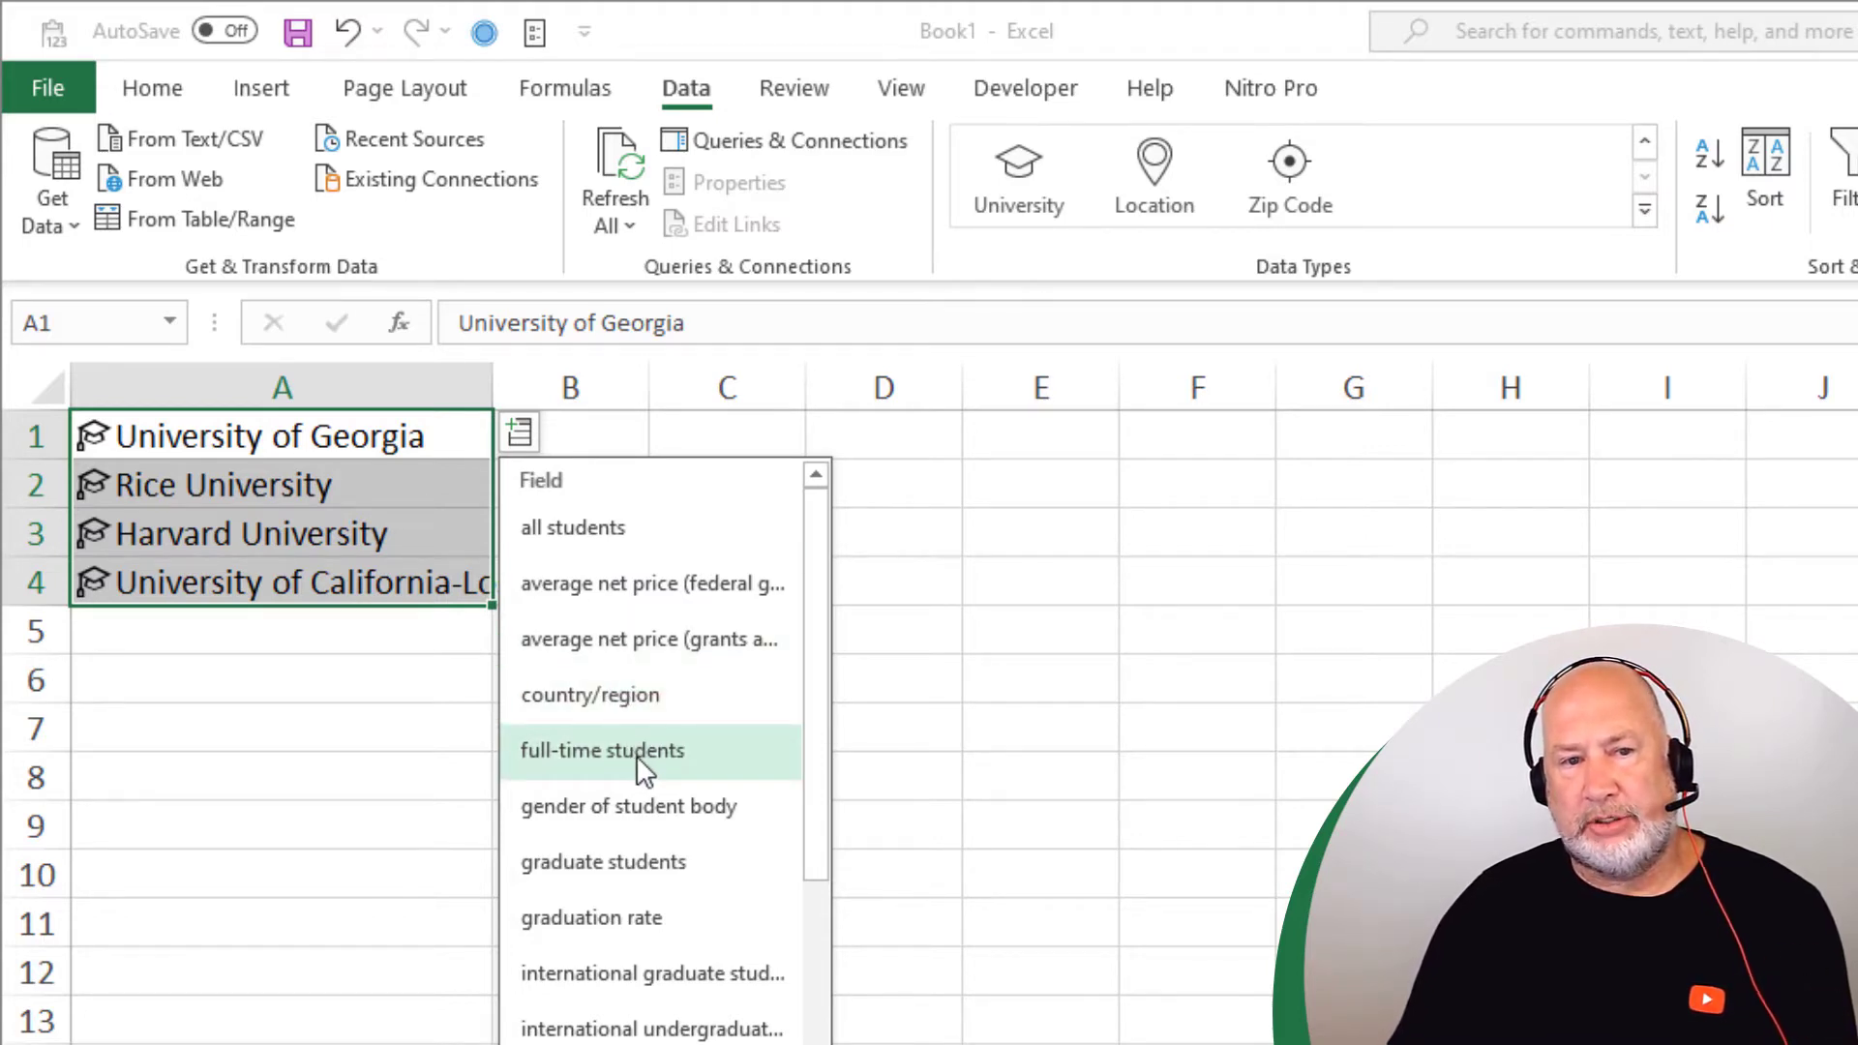
mouse_move(613, 565)
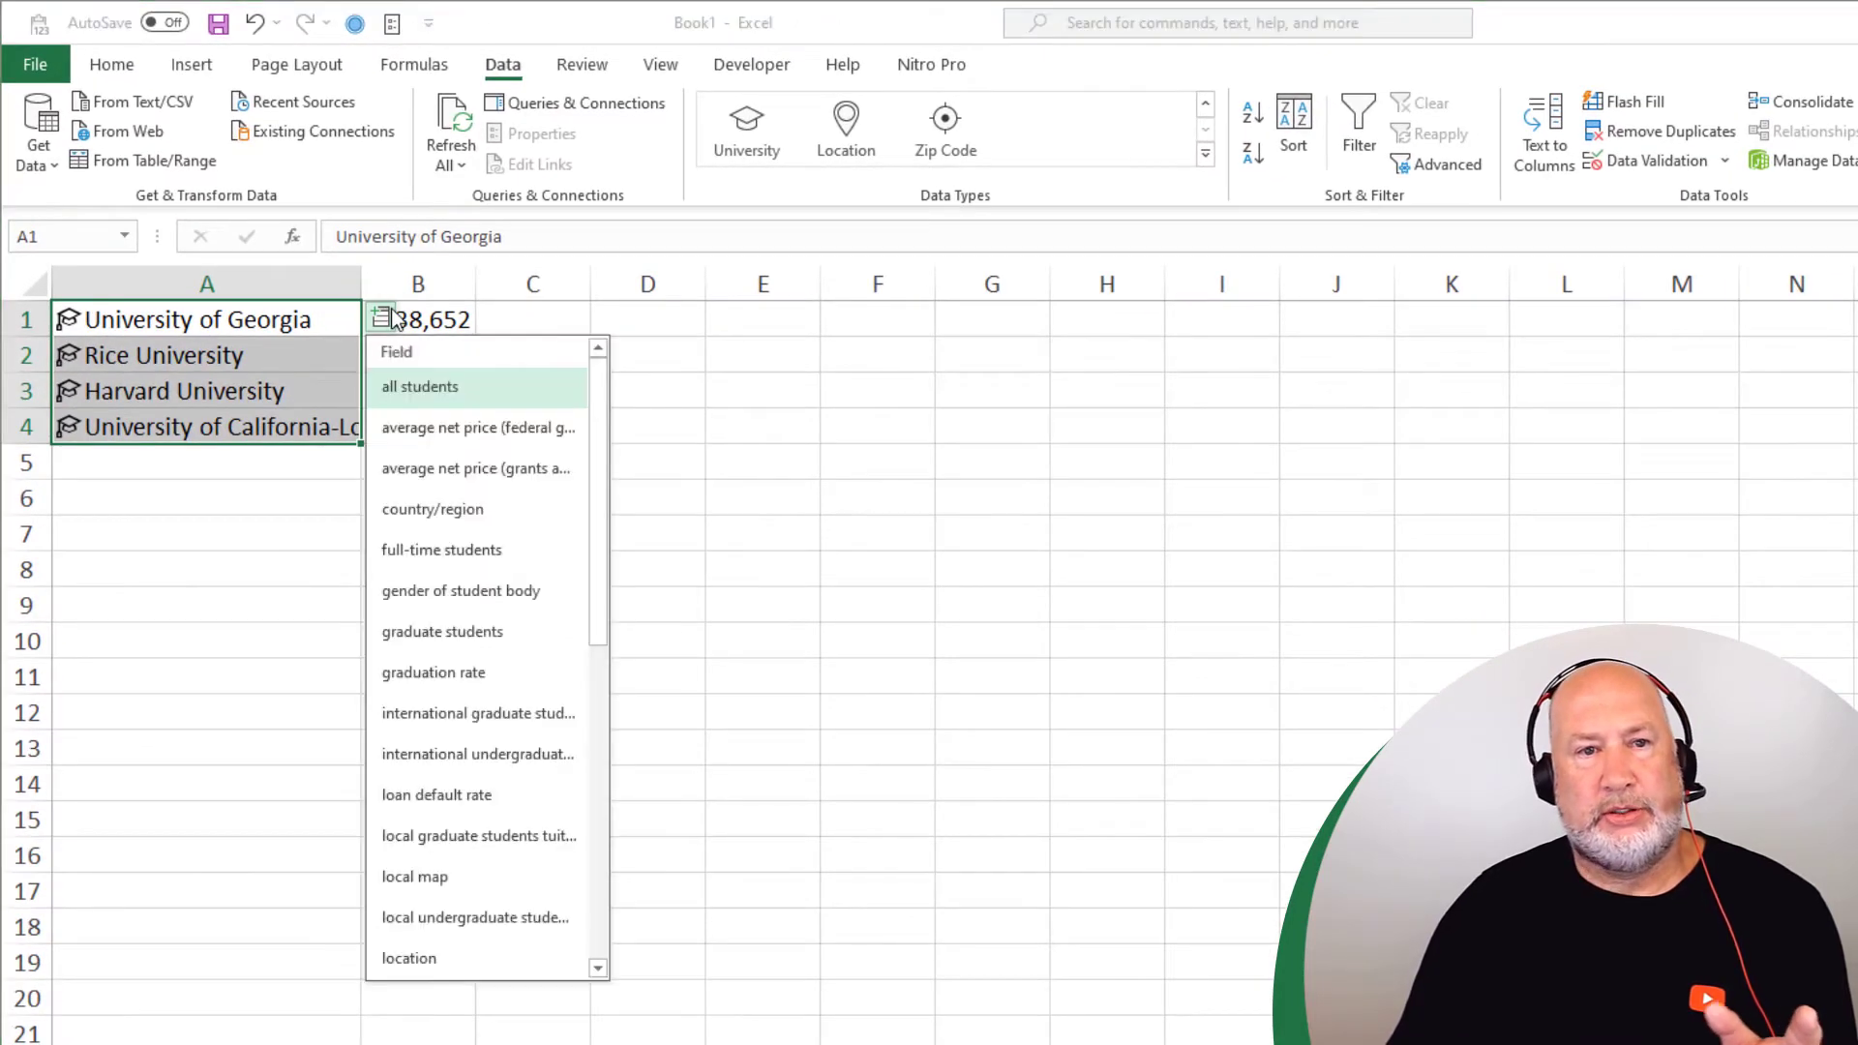
mouse_move(467, 794)
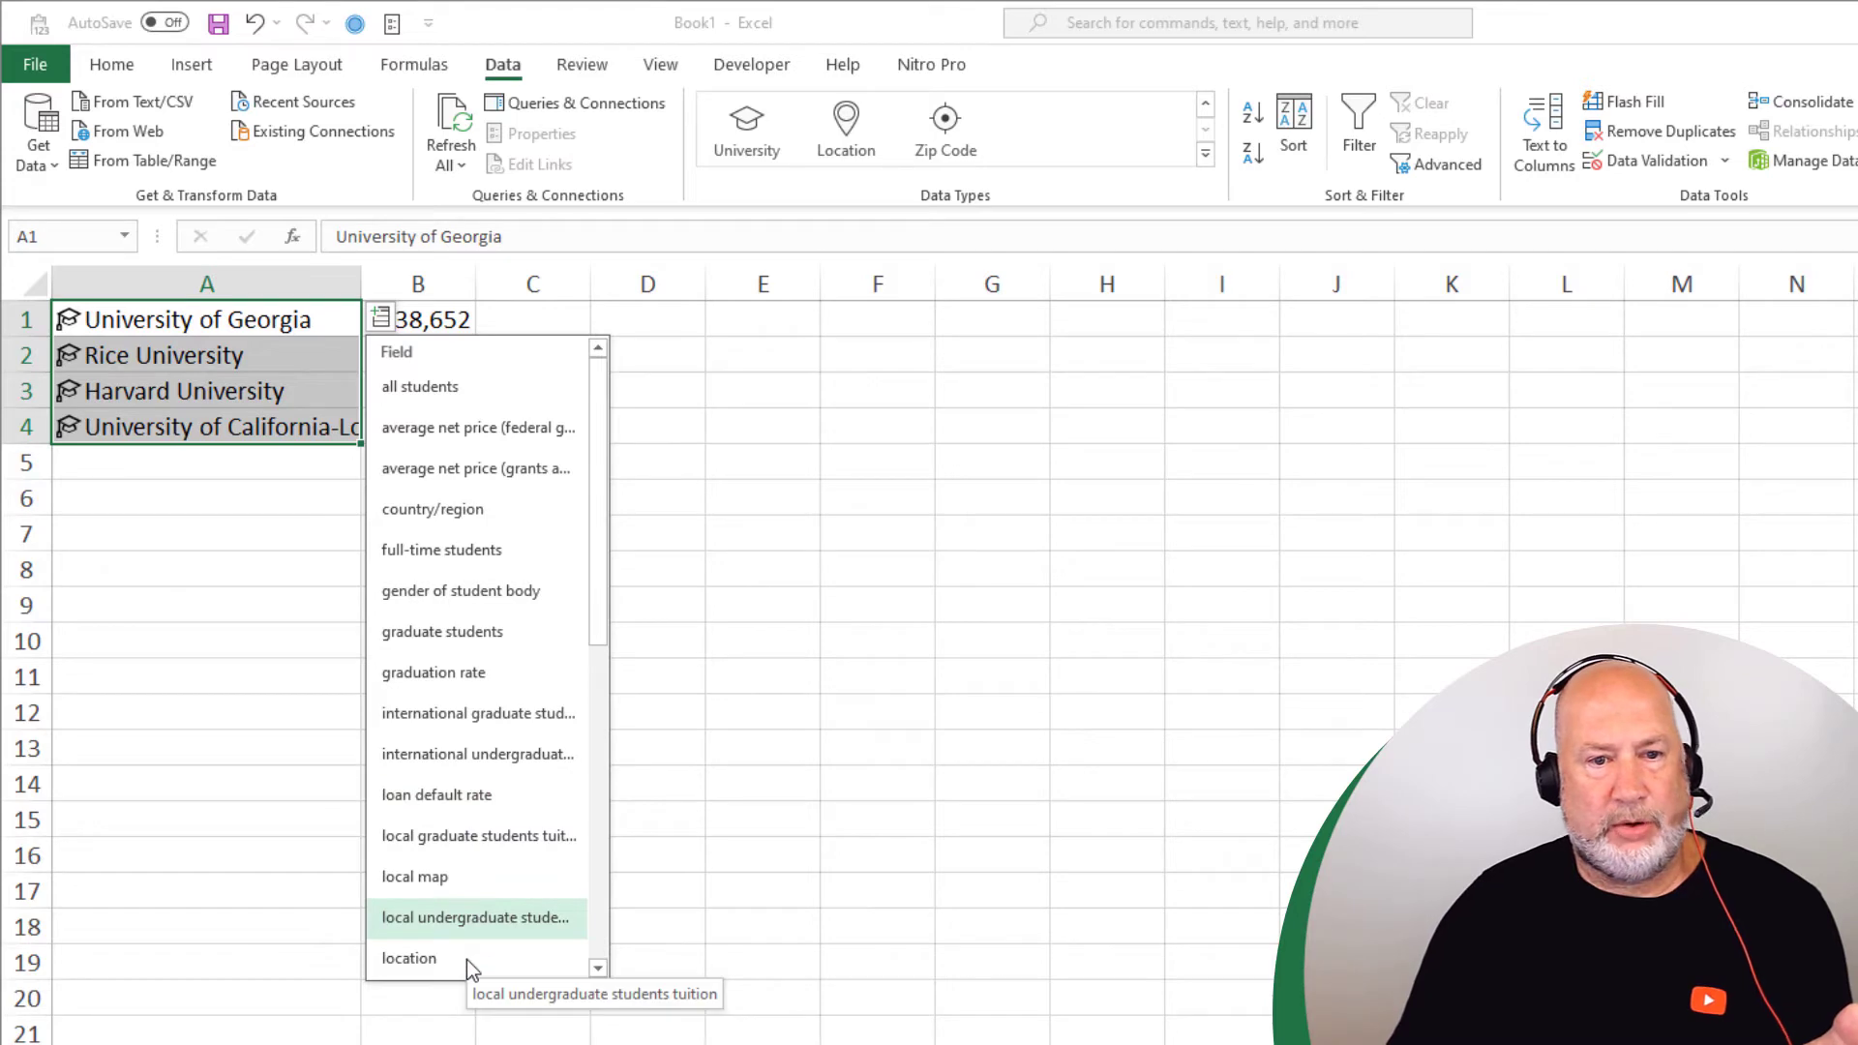
click(476, 918)
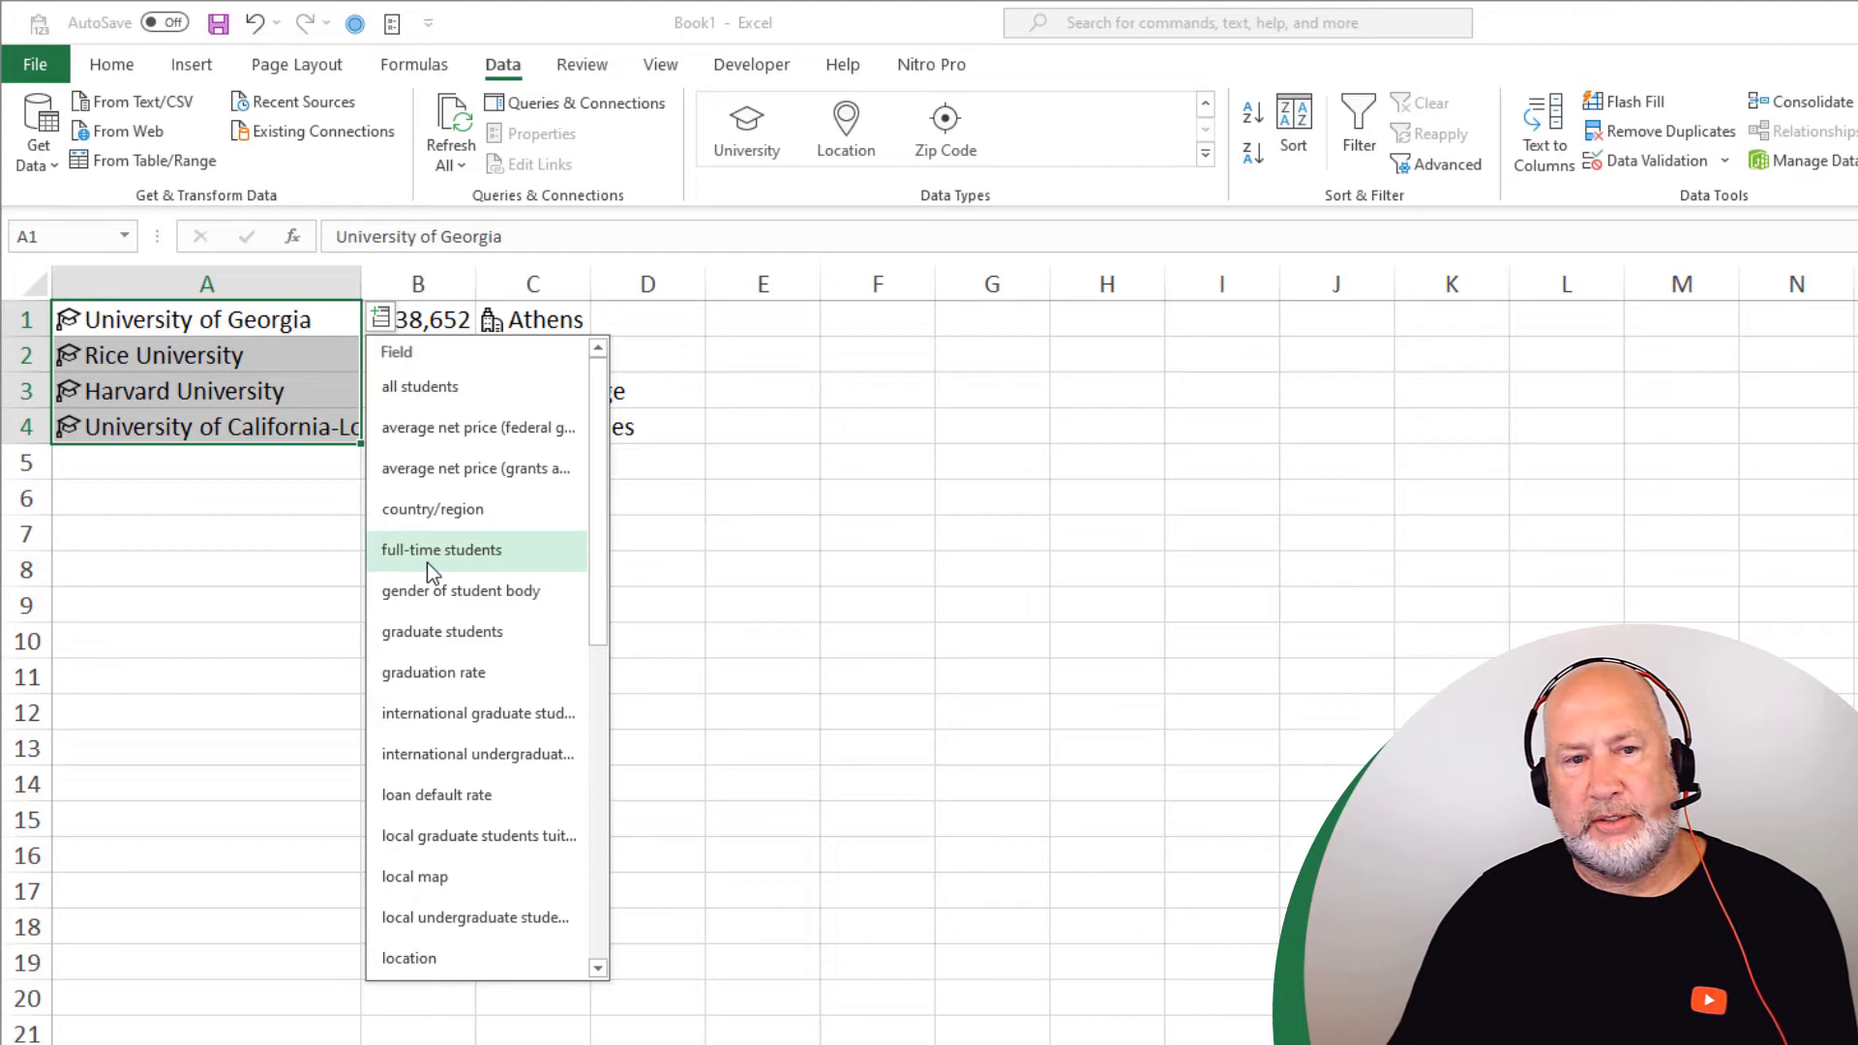
click(441, 550)
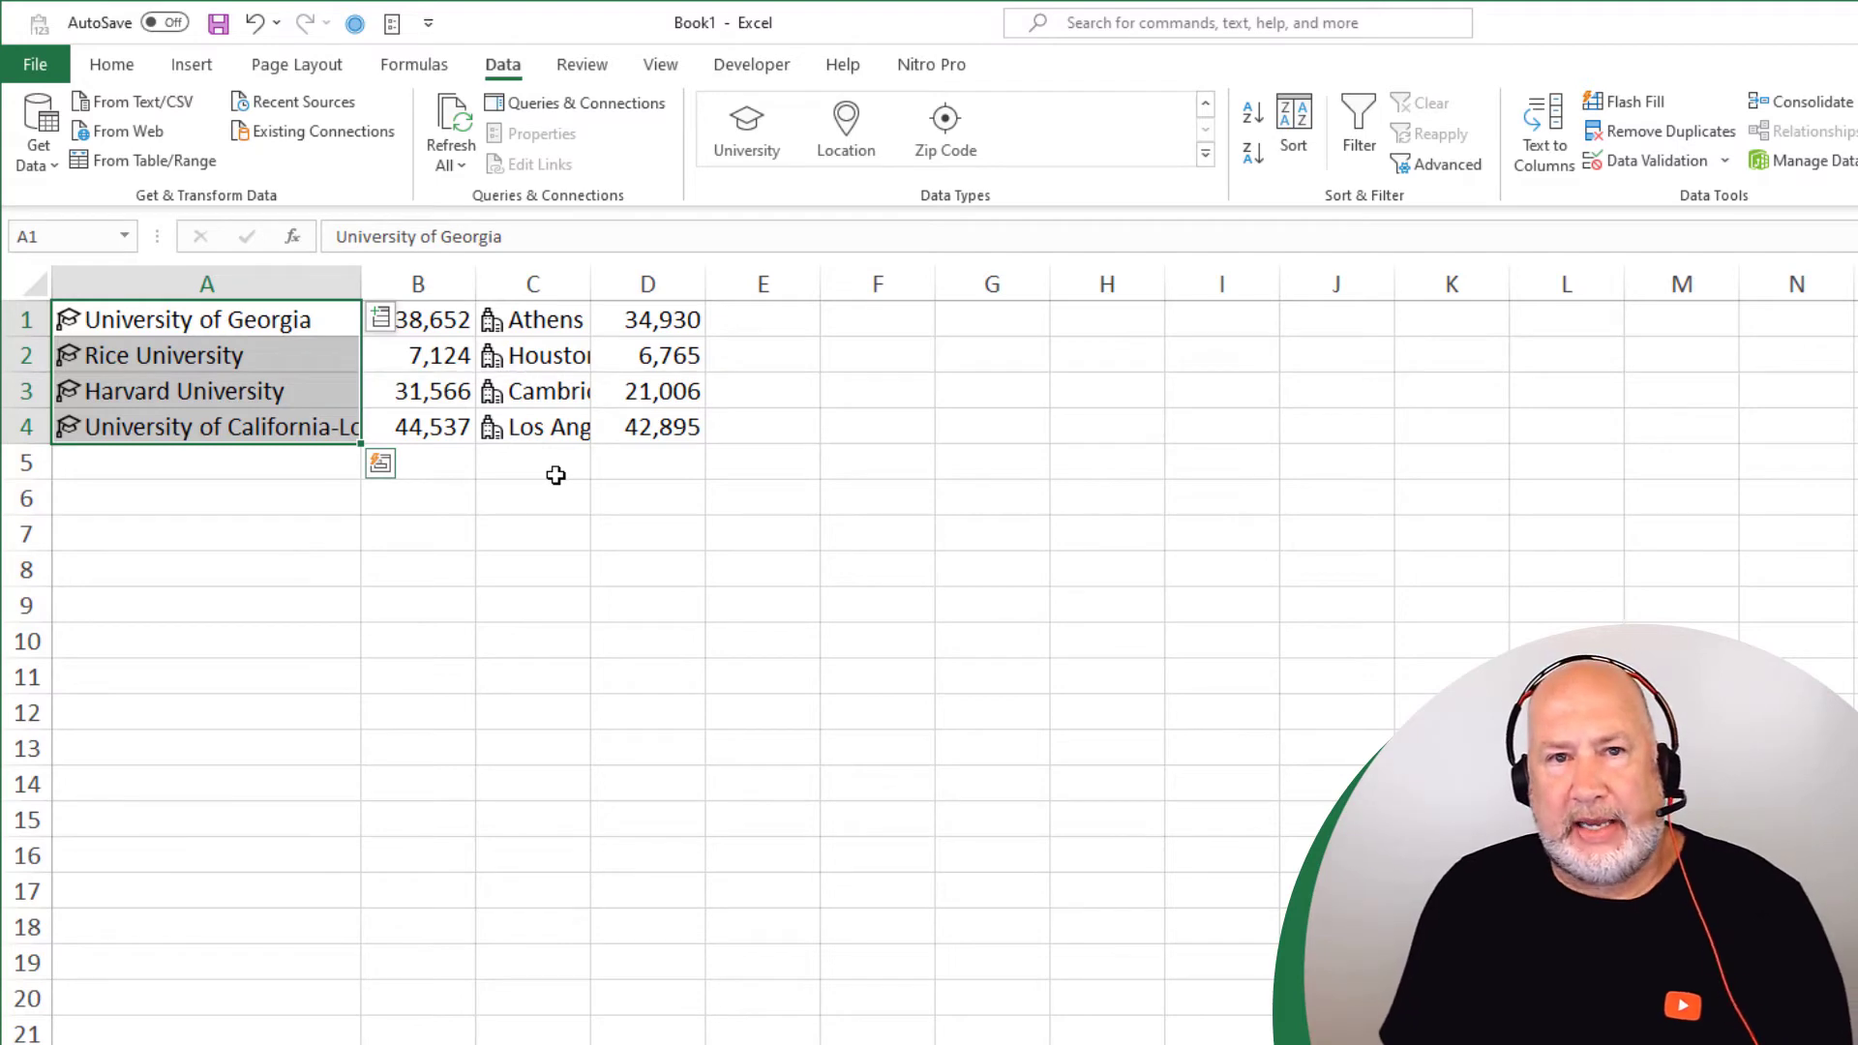
mouse_move(1222, 172)
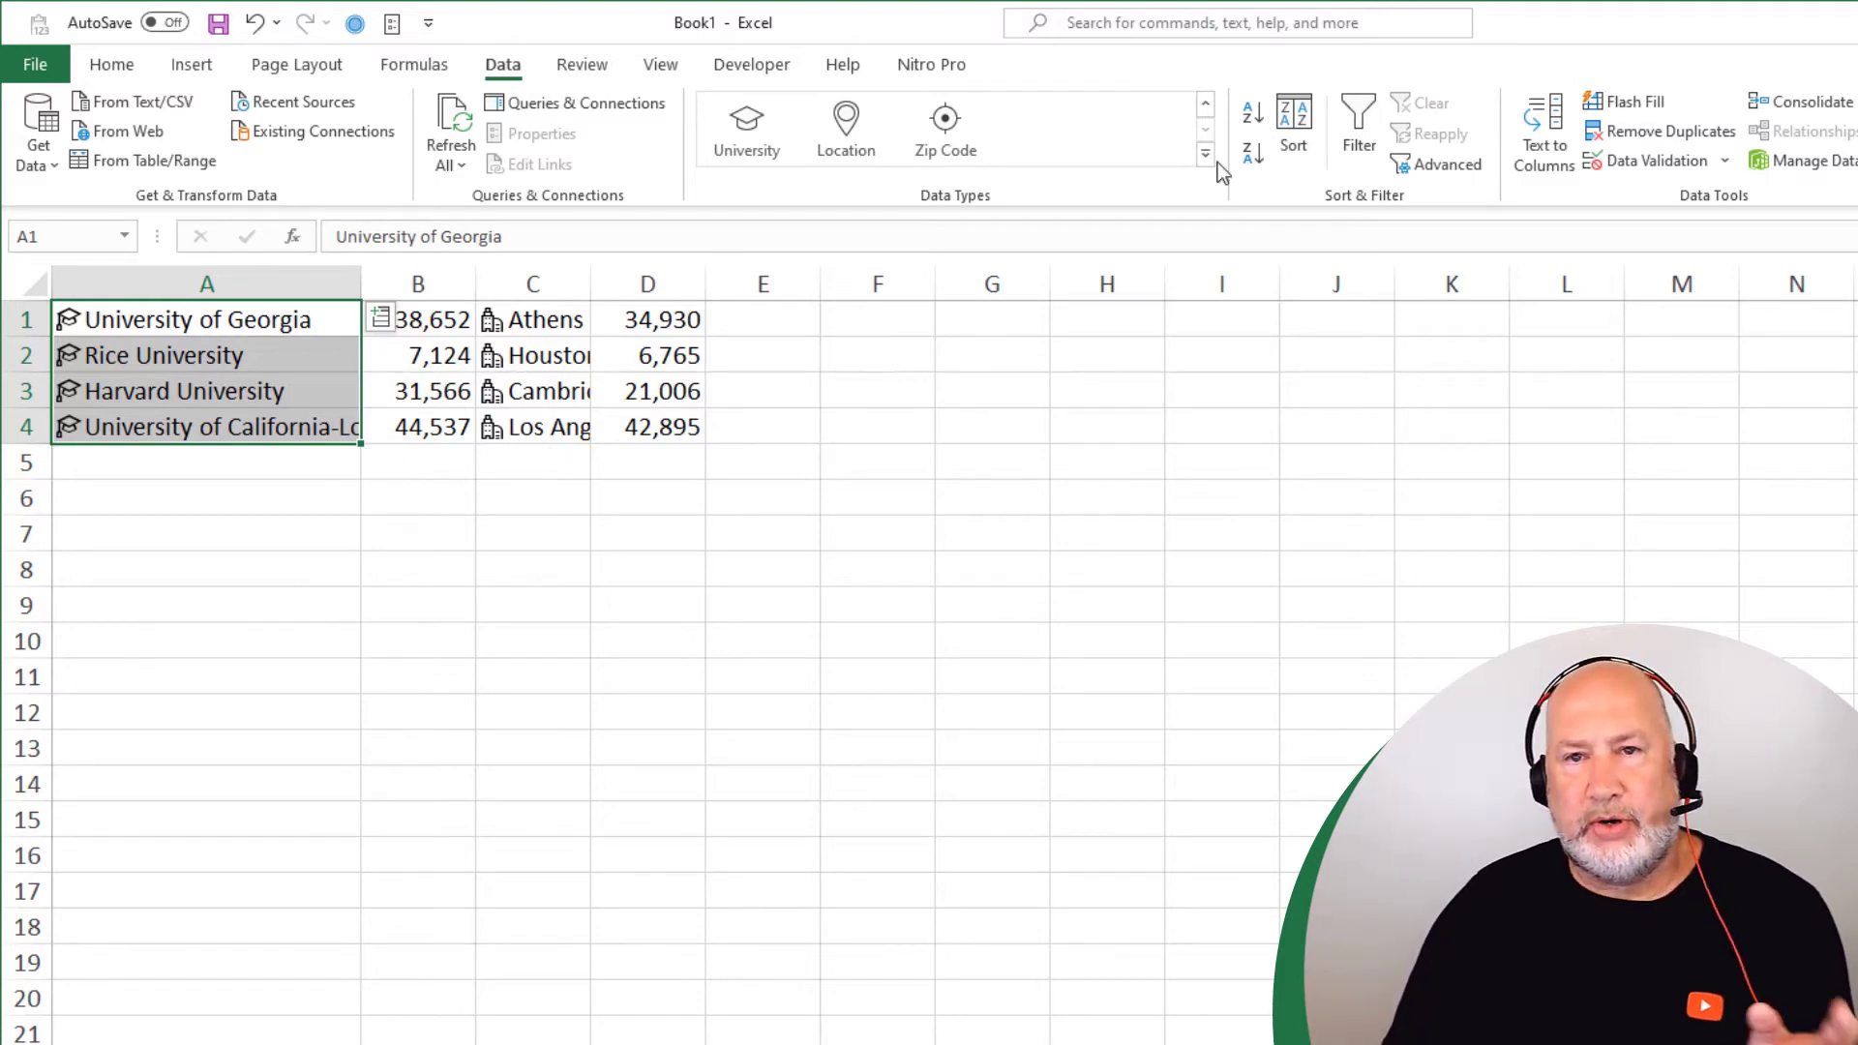
Expand the Data Types gallery to show Stocks, Geography, Chemistry, Movie and the rest
click(1206, 151)
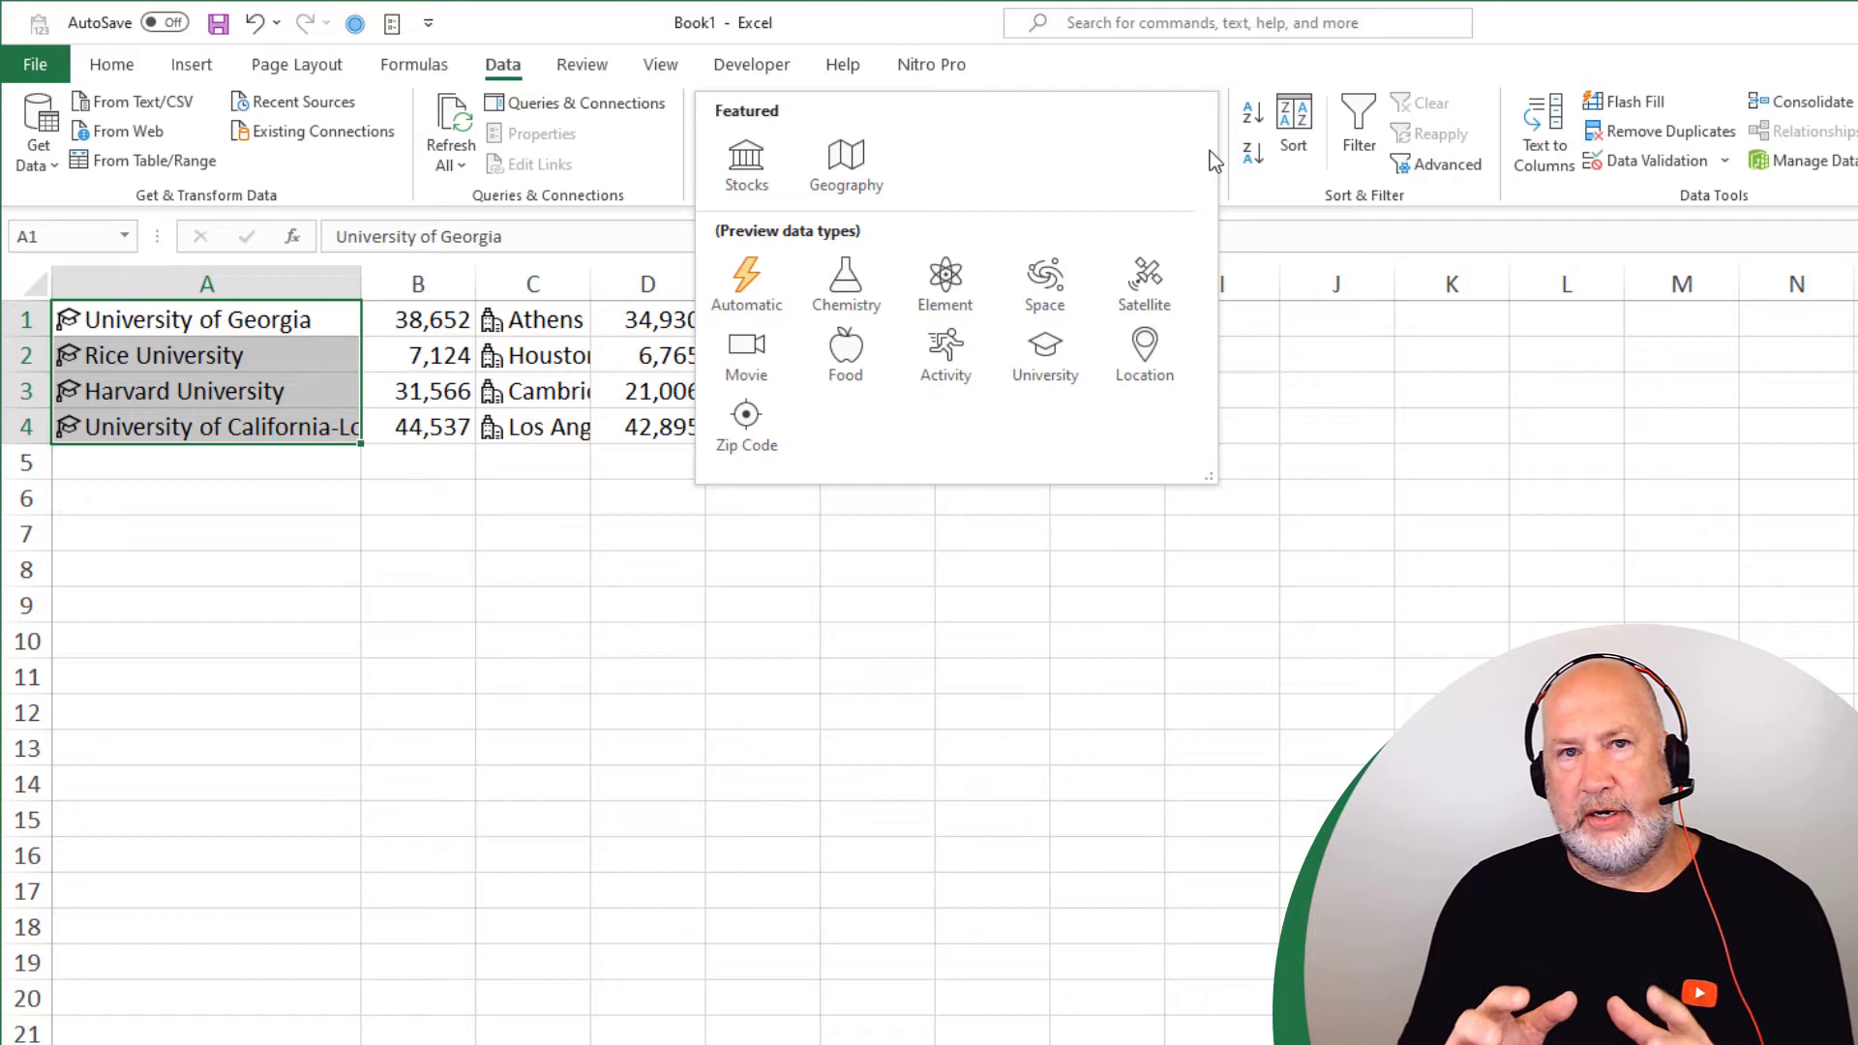
mouse_move(1121, 196)
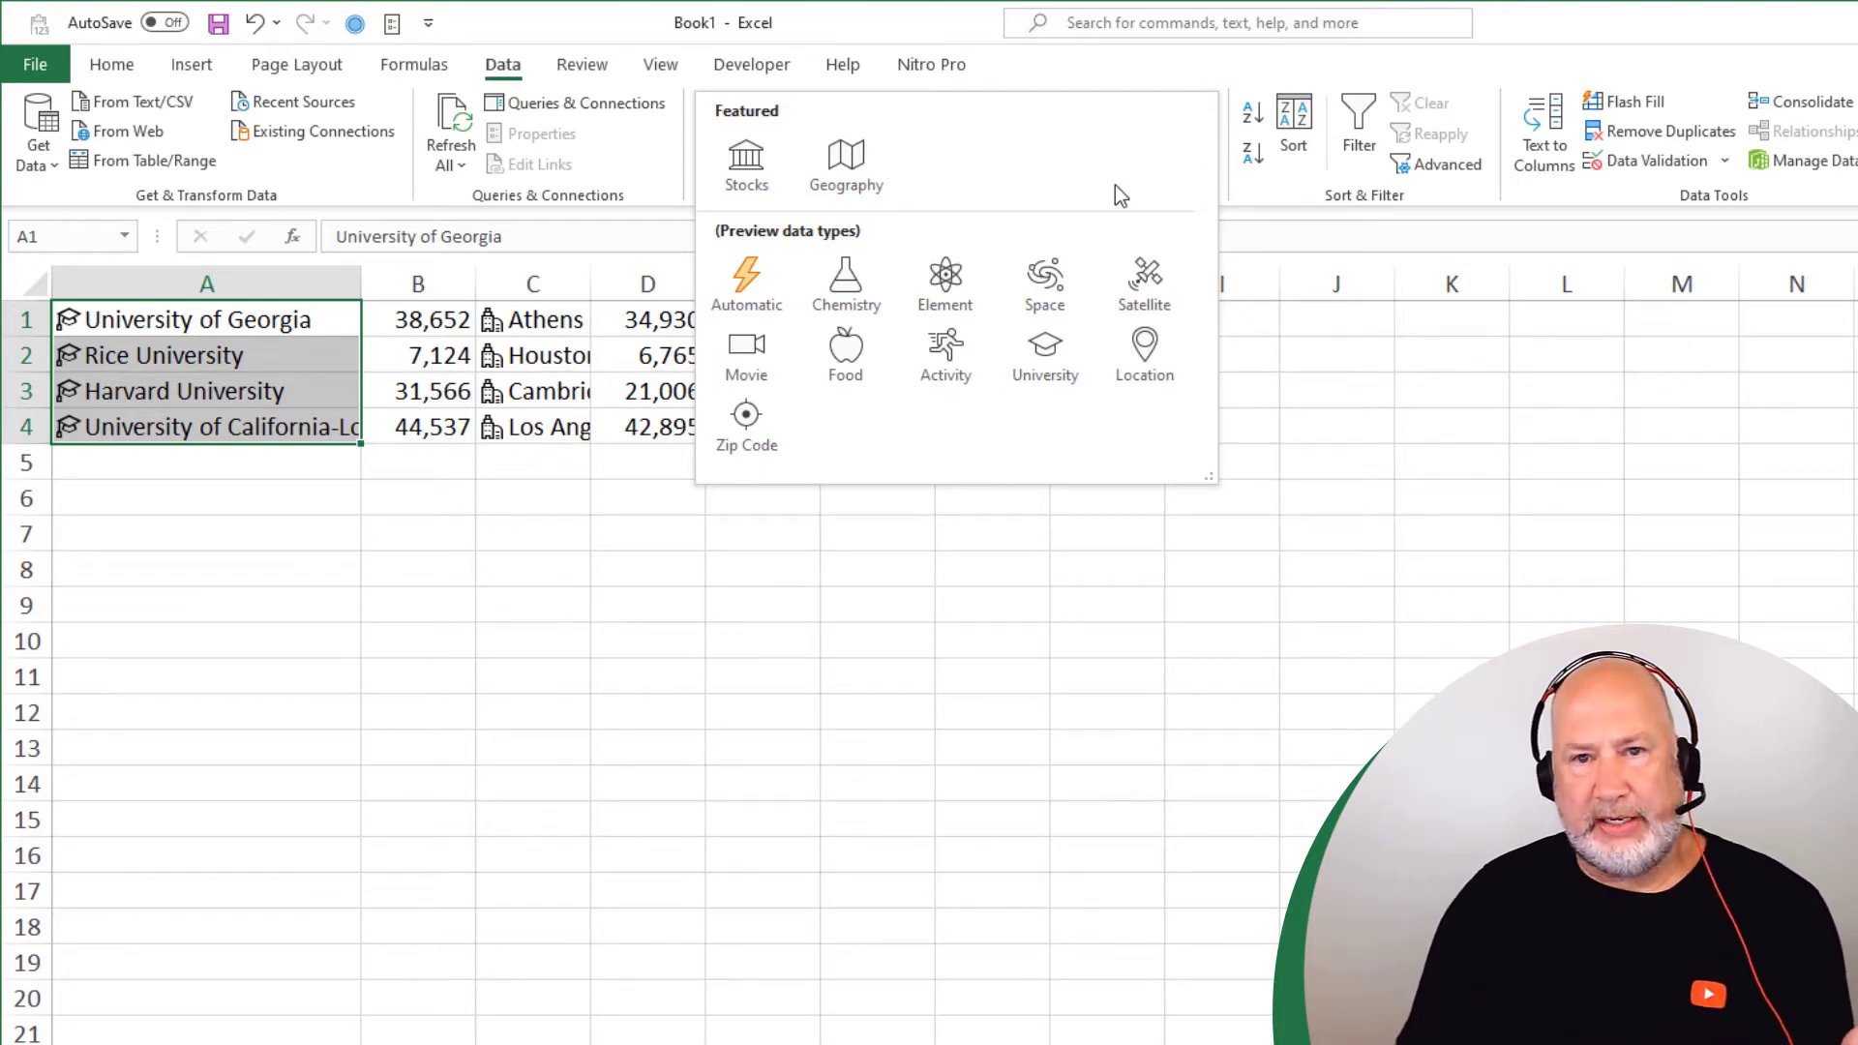
mouse_move(745, 285)
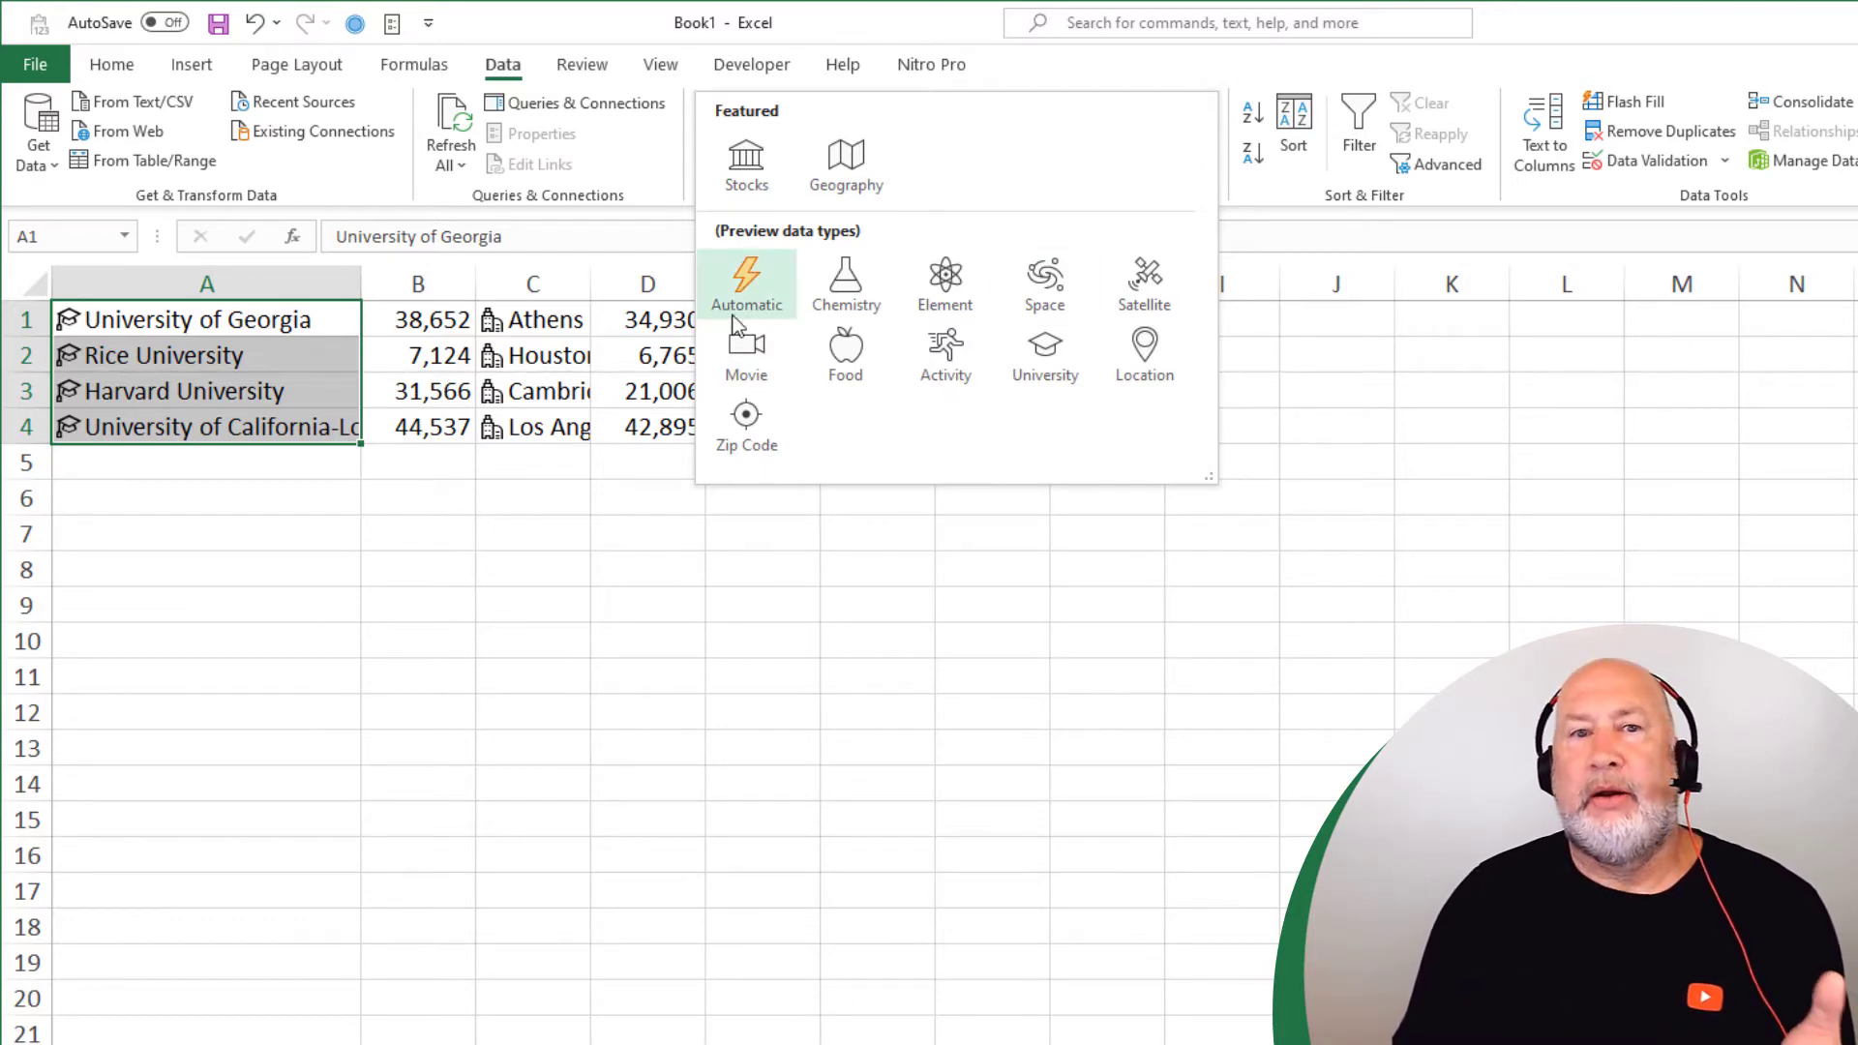
mouse_move(745, 285)
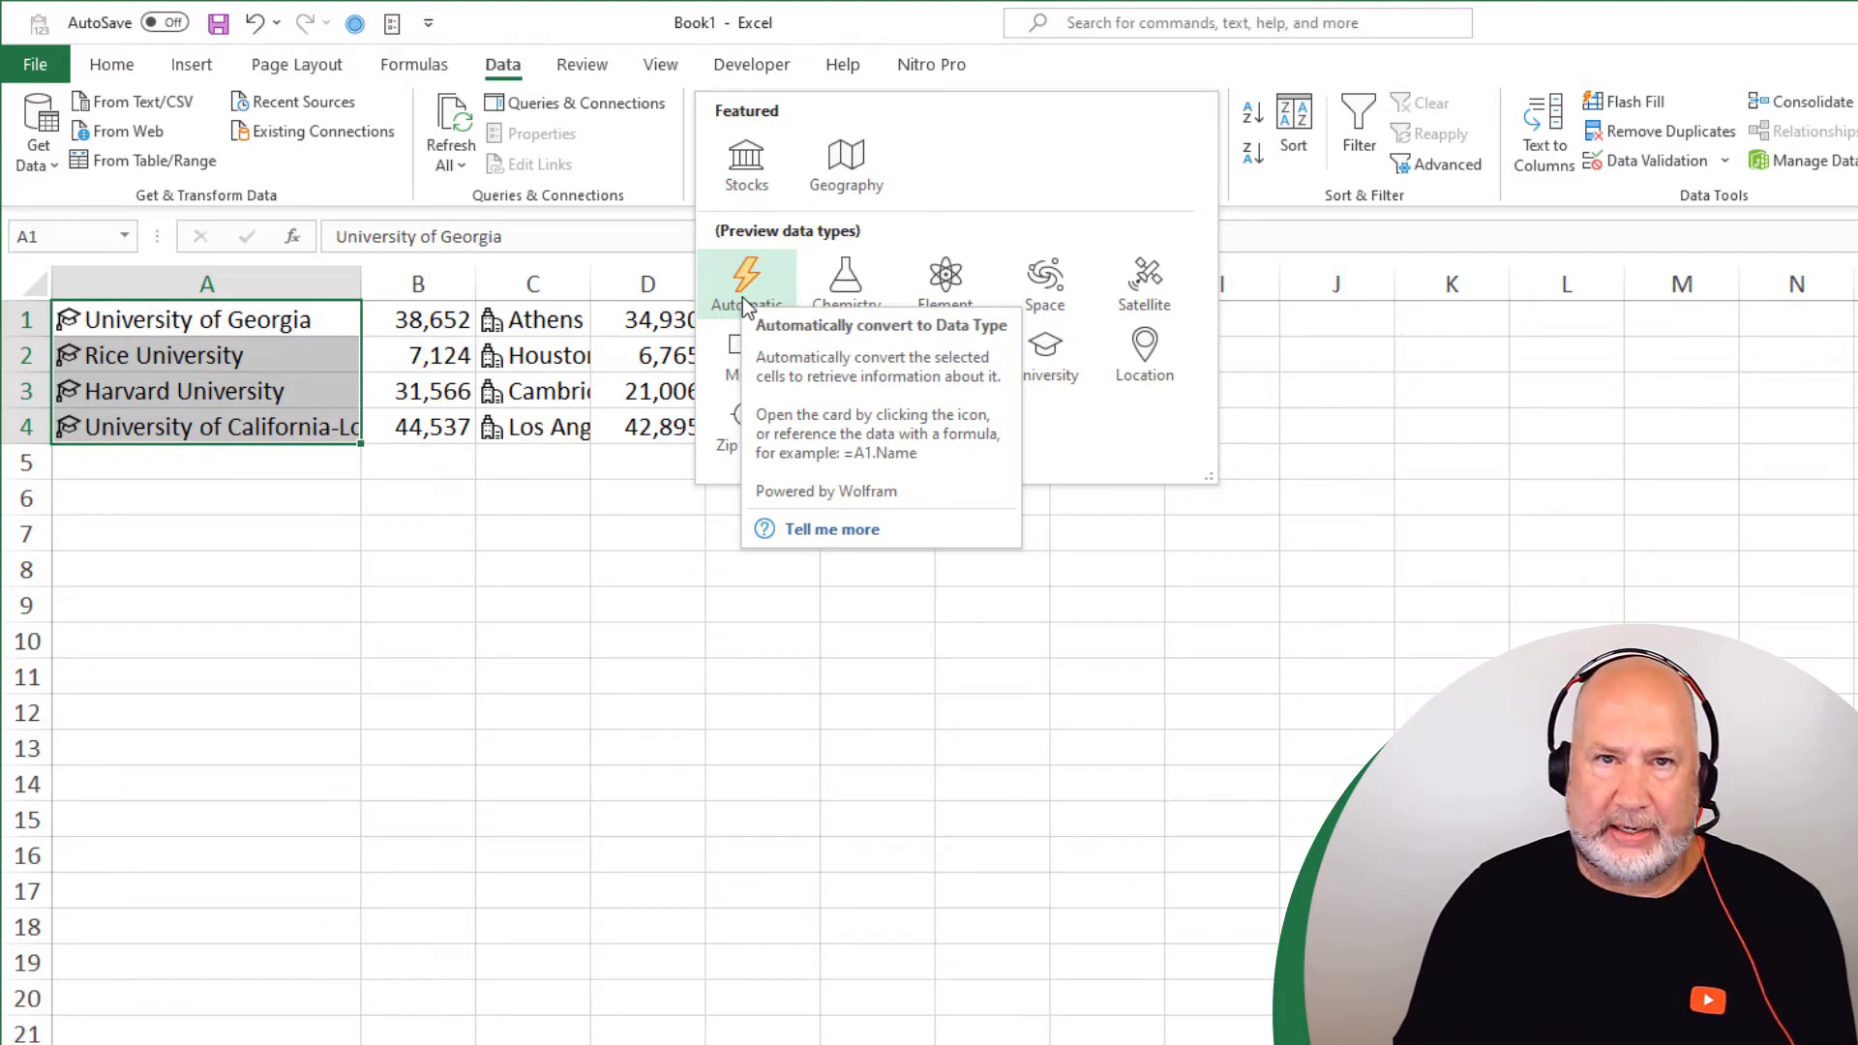
mouse_move(1004, 428)
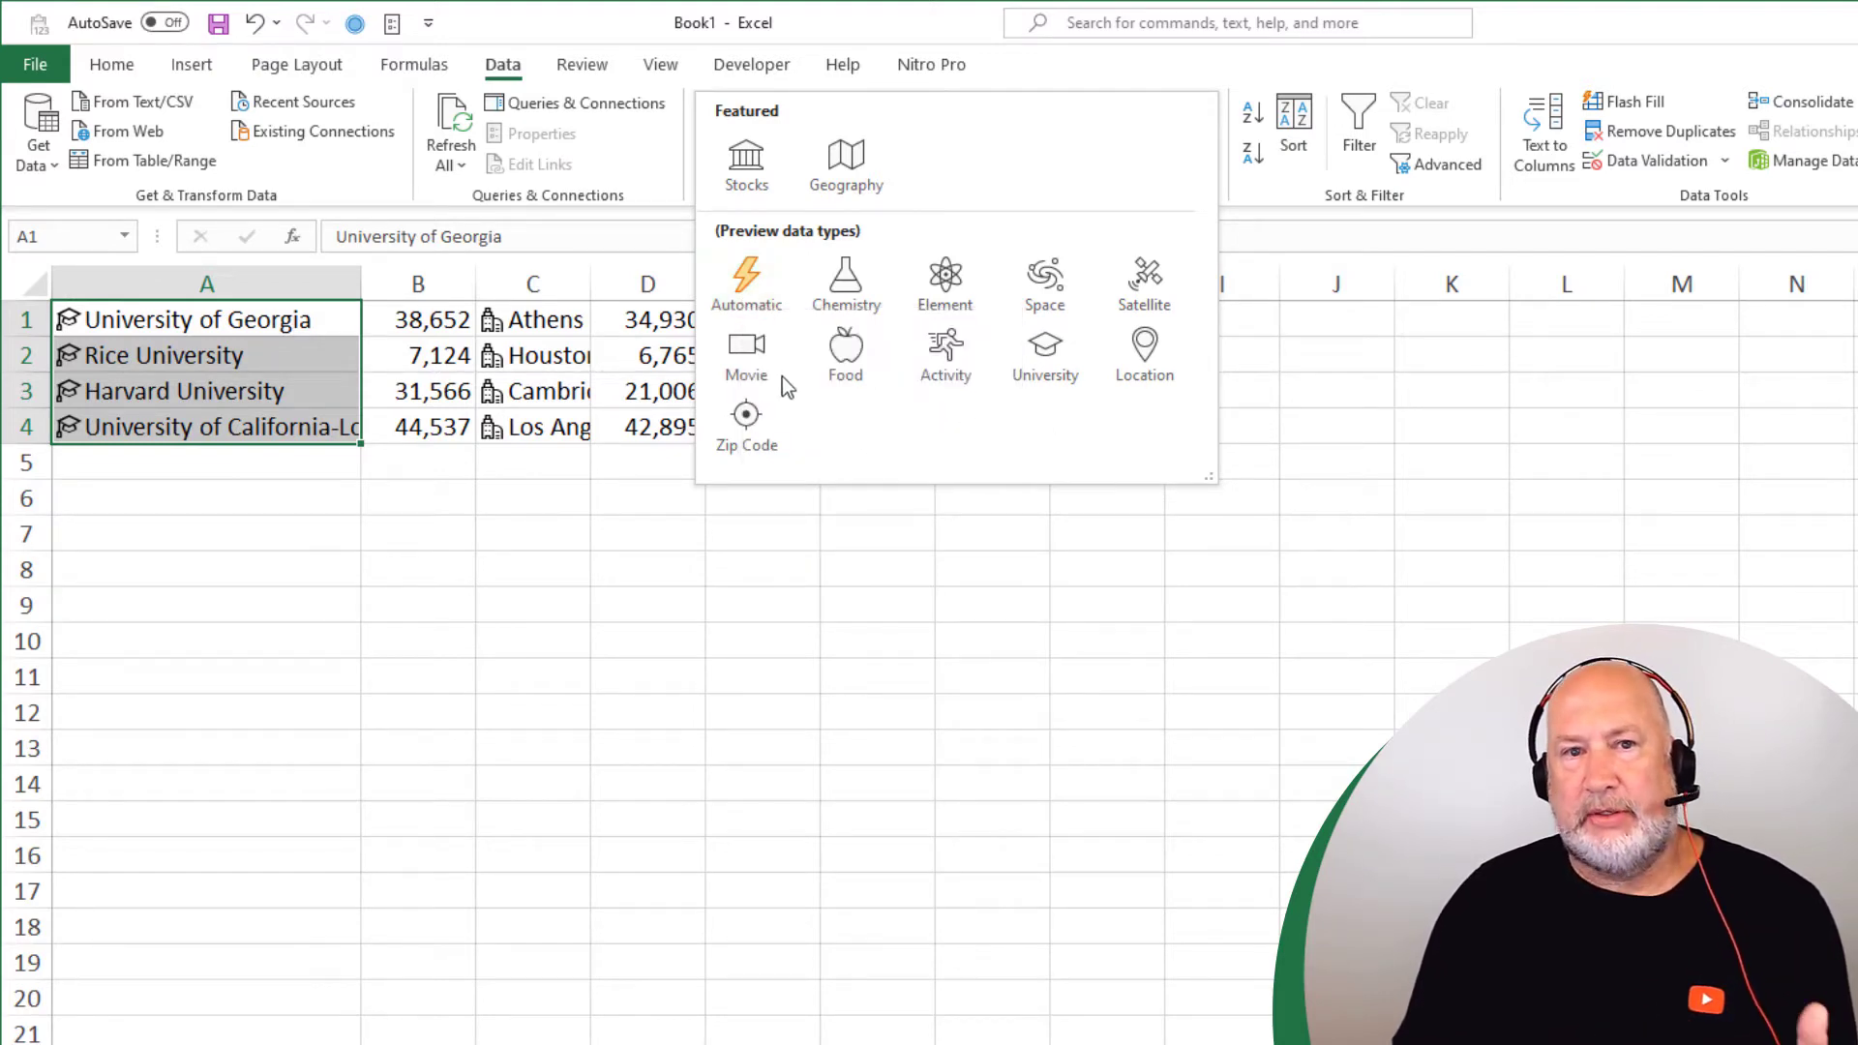
mouse_move(747, 284)
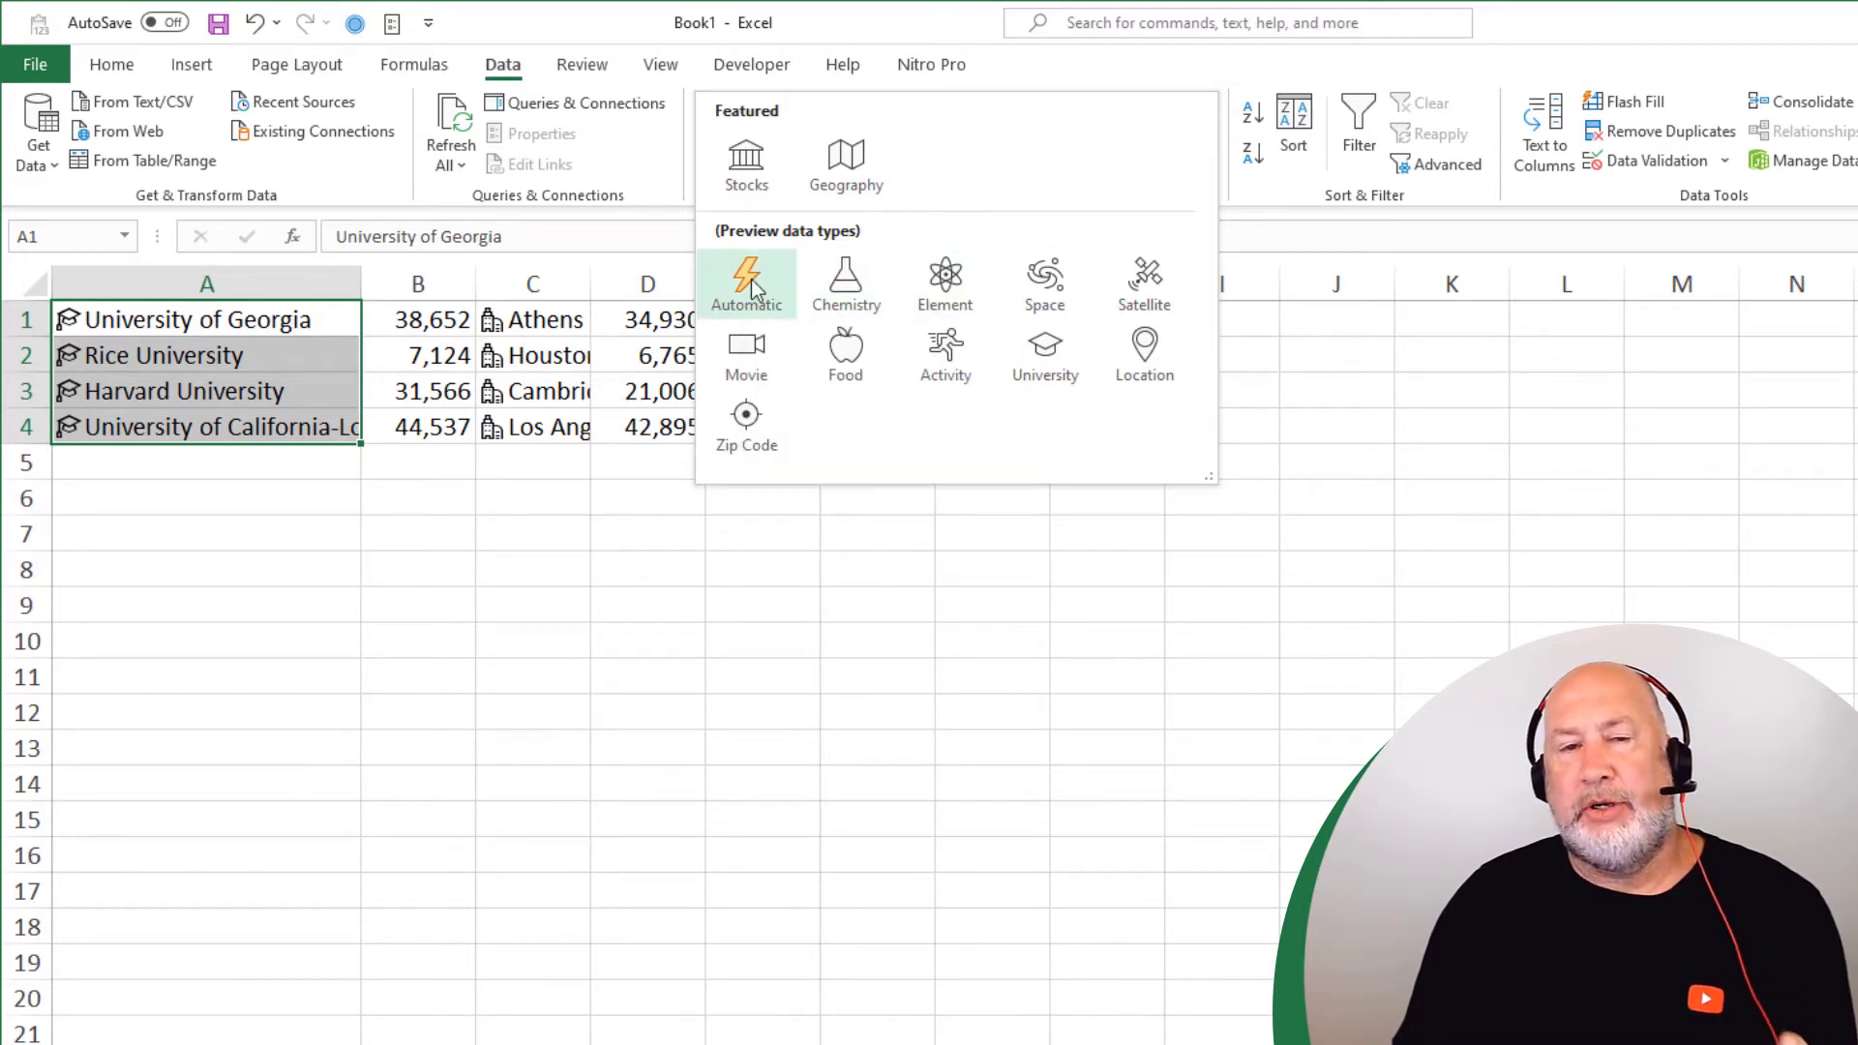
mouse_move(745, 283)
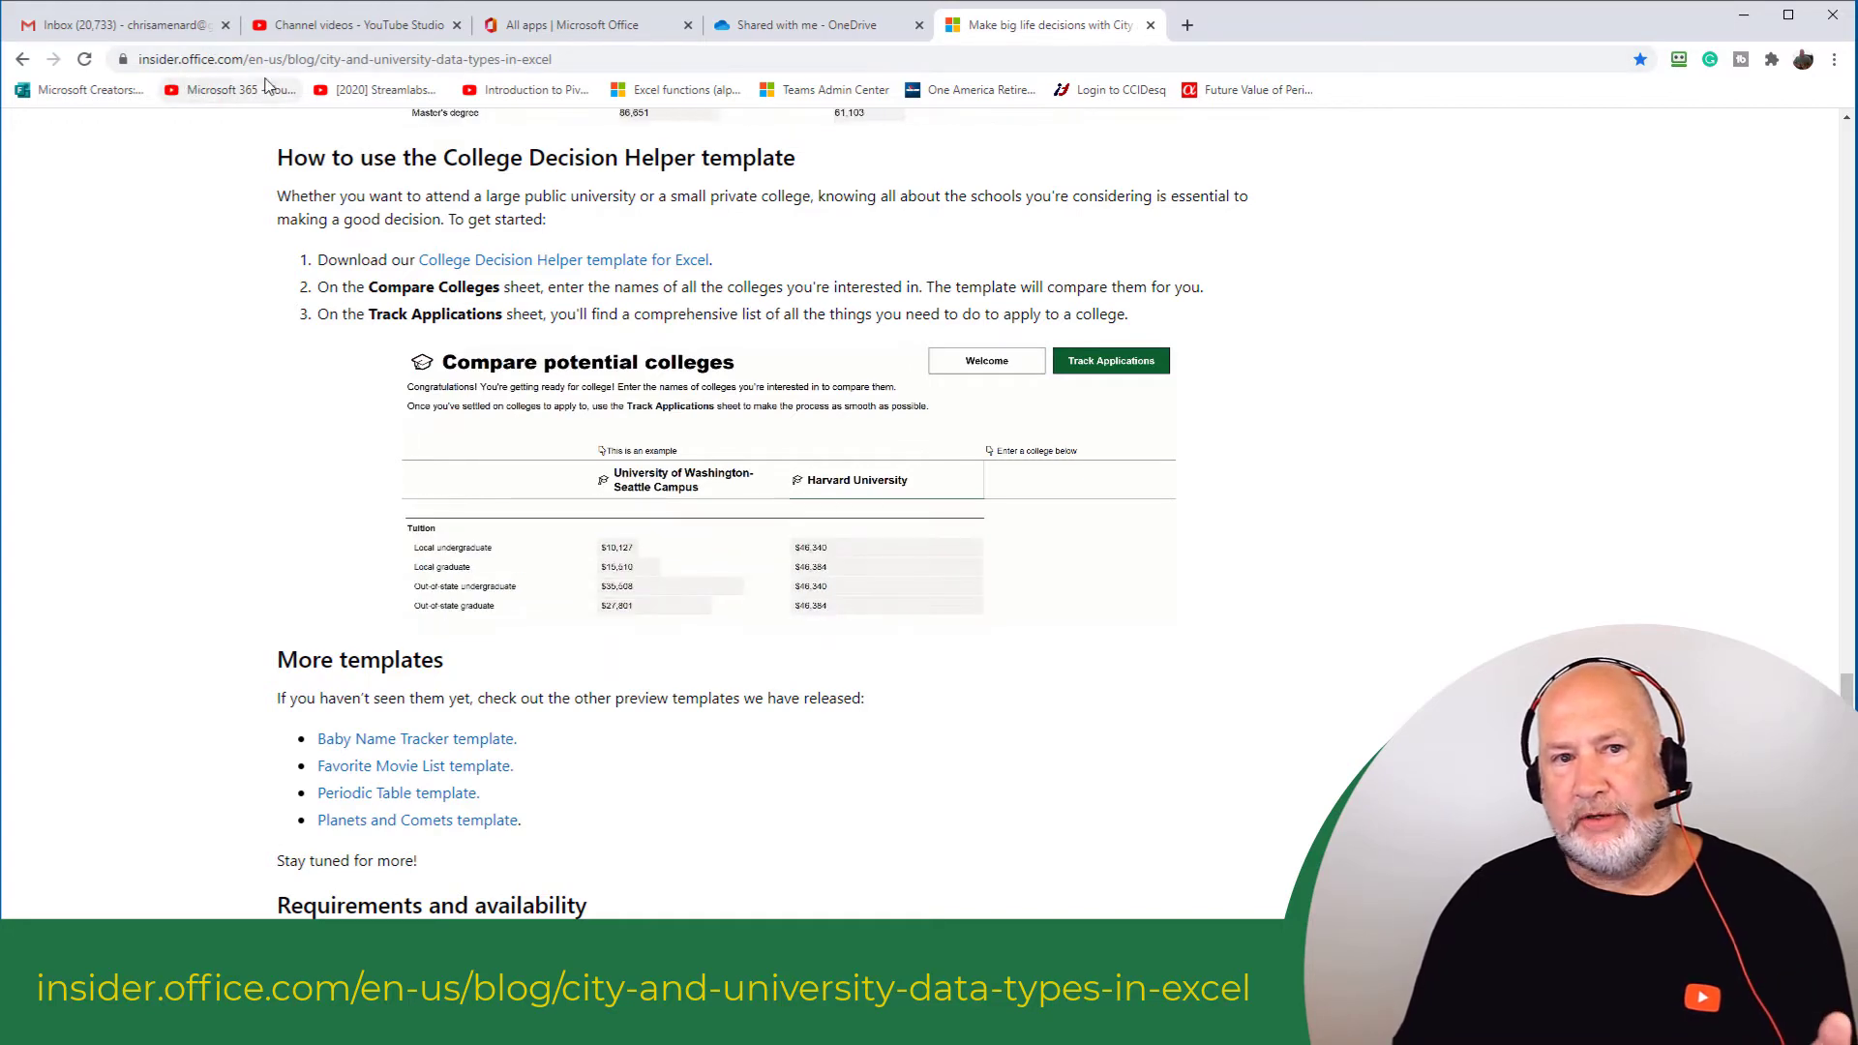
Scroll the Insider blog post to the College Decision Helper template section
scroll(up, 3)
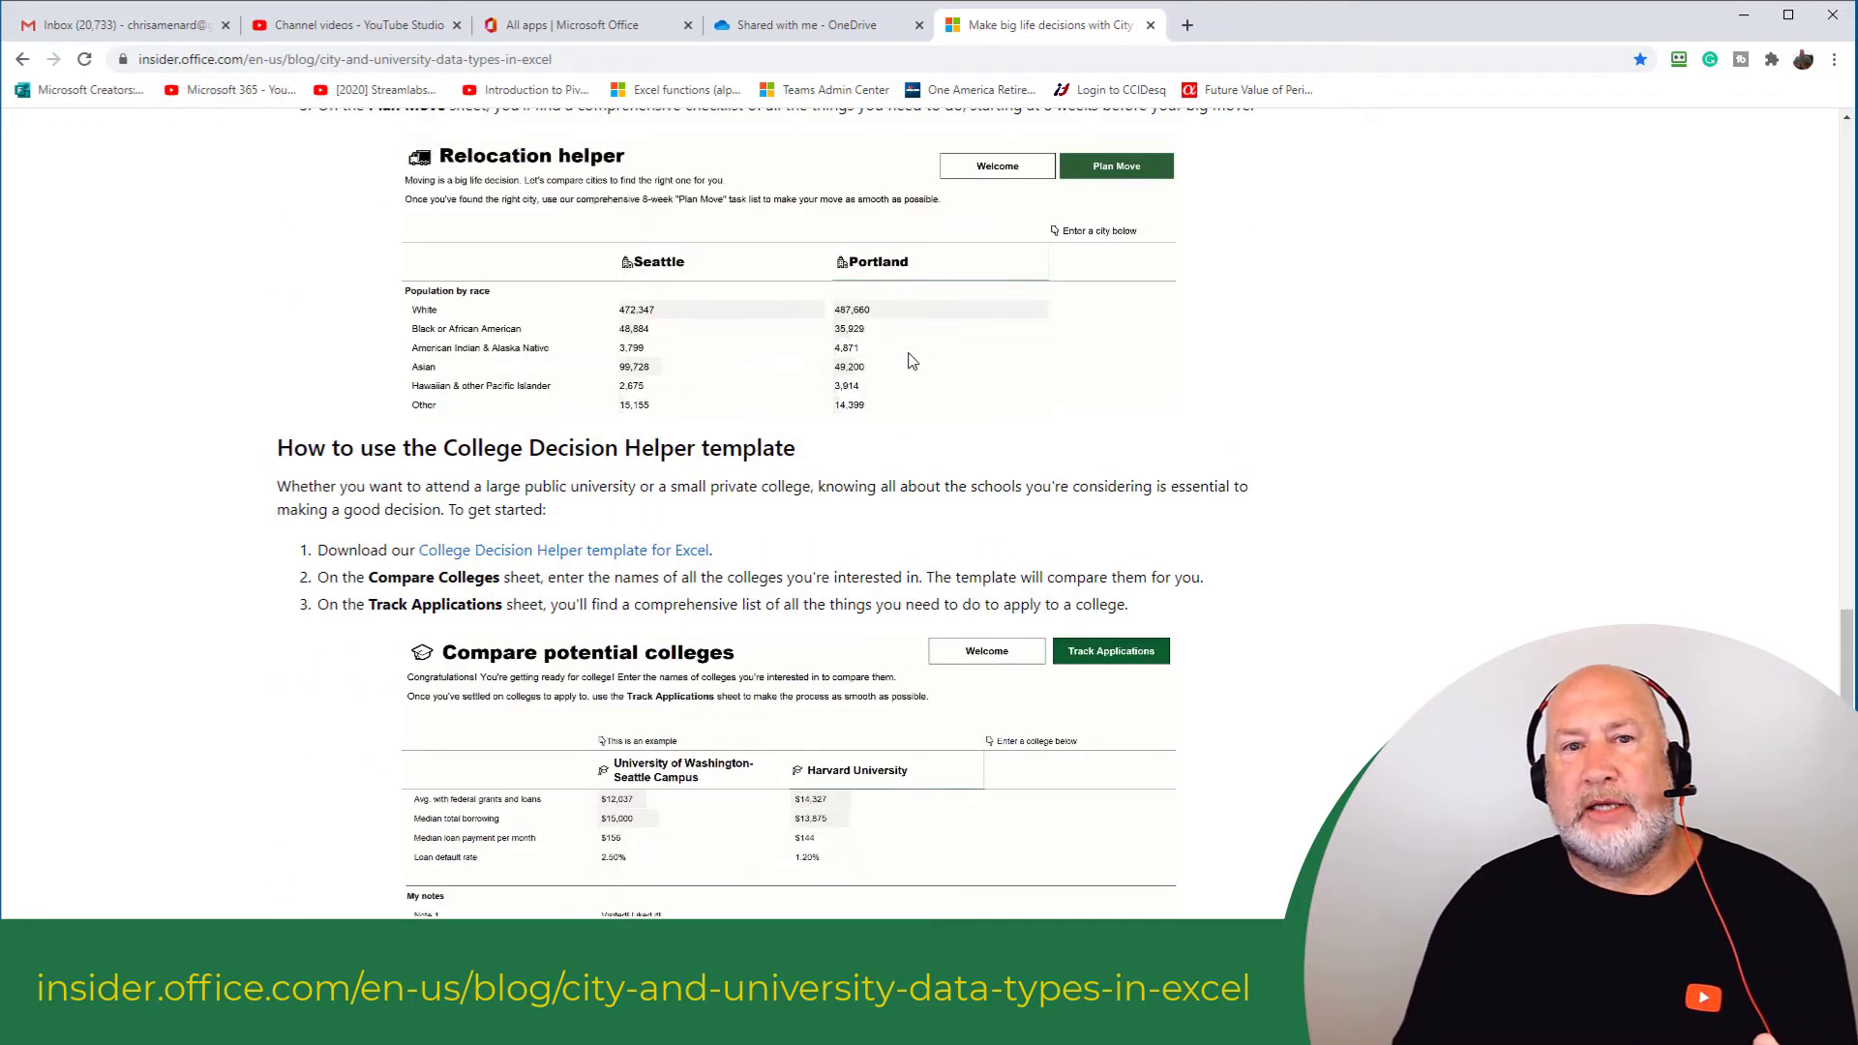
scroll(up, 3)
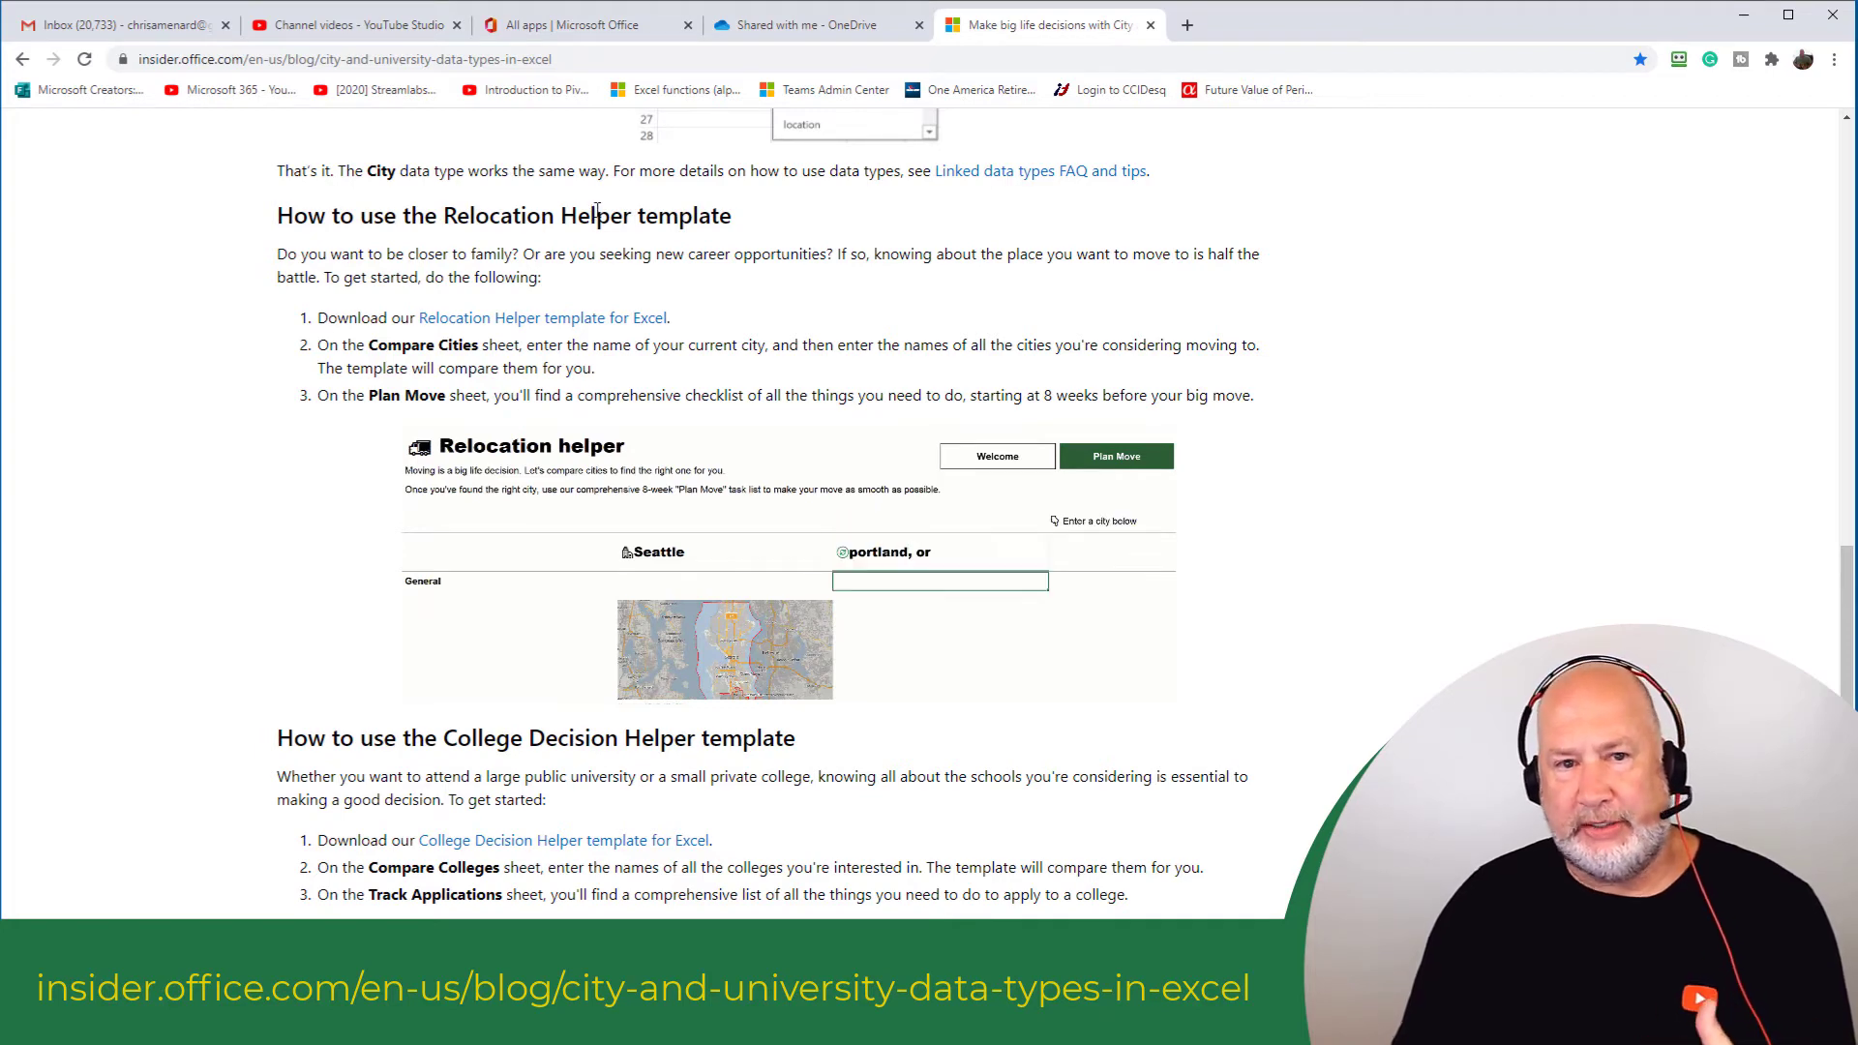
scroll(down, 3)
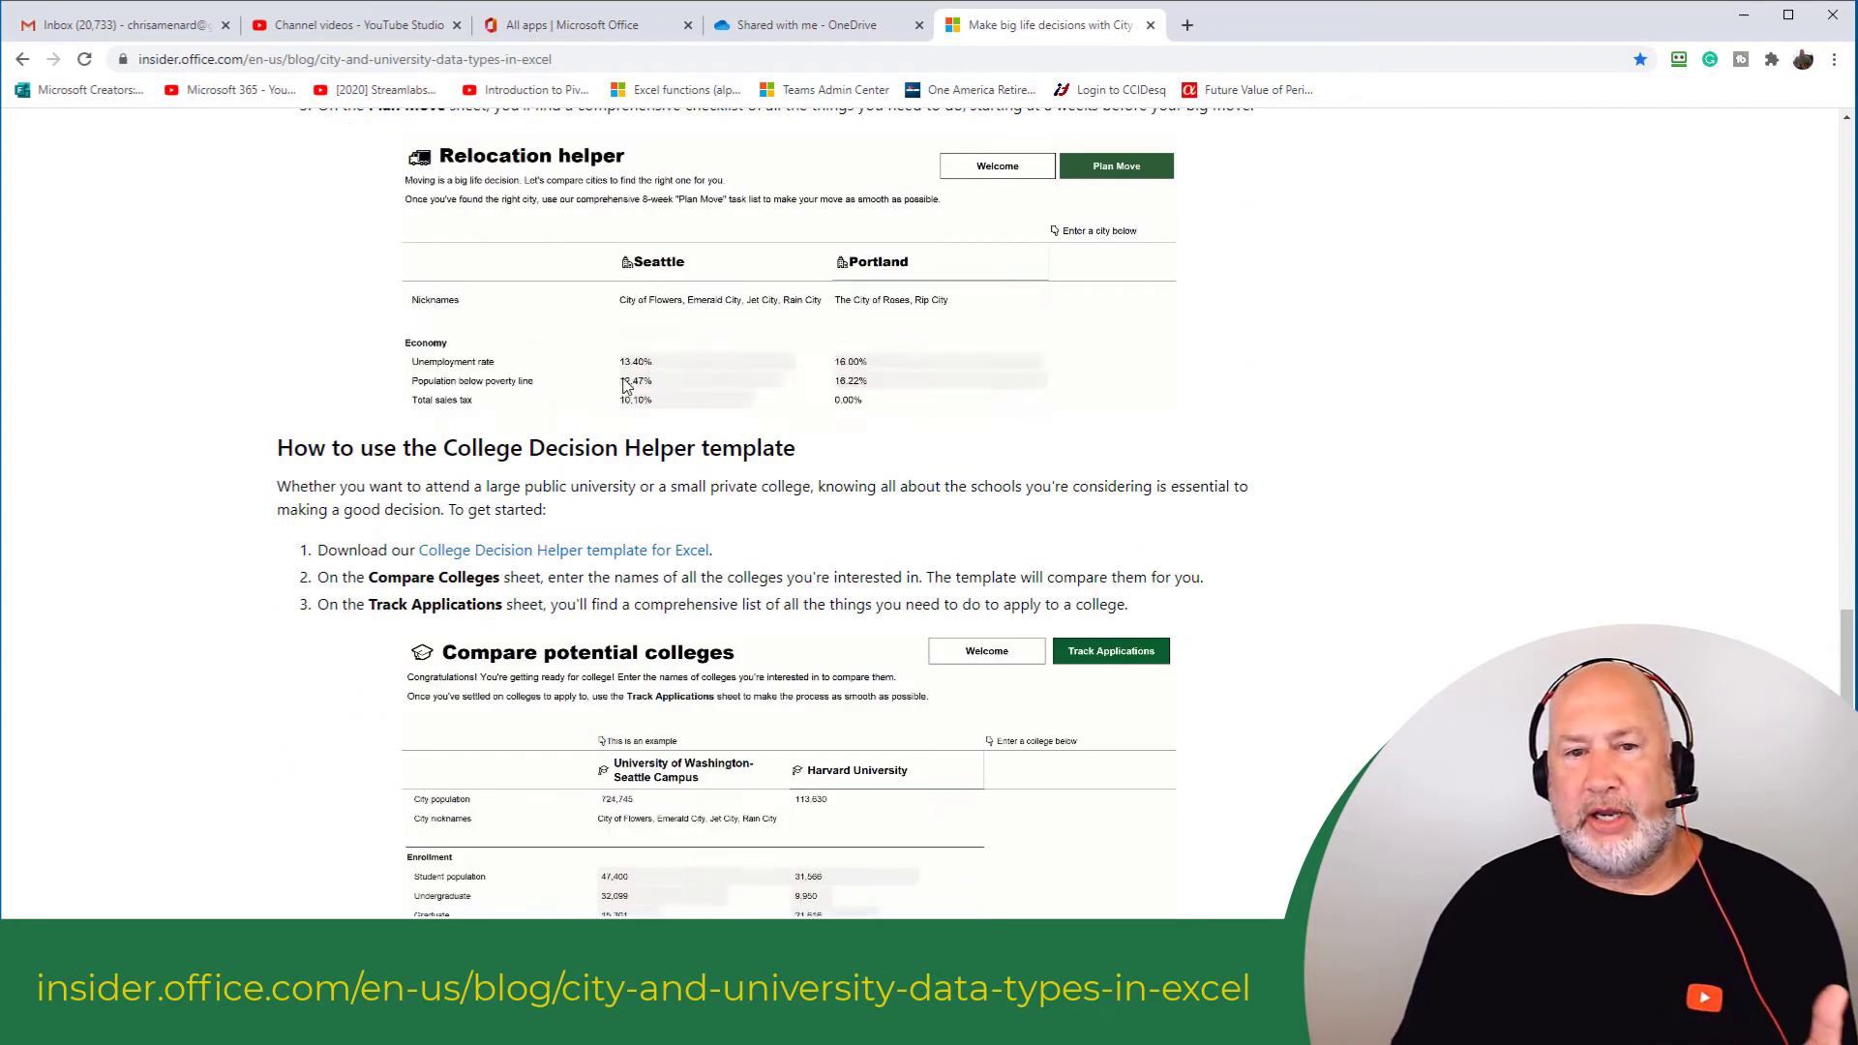
scroll(down, 3)
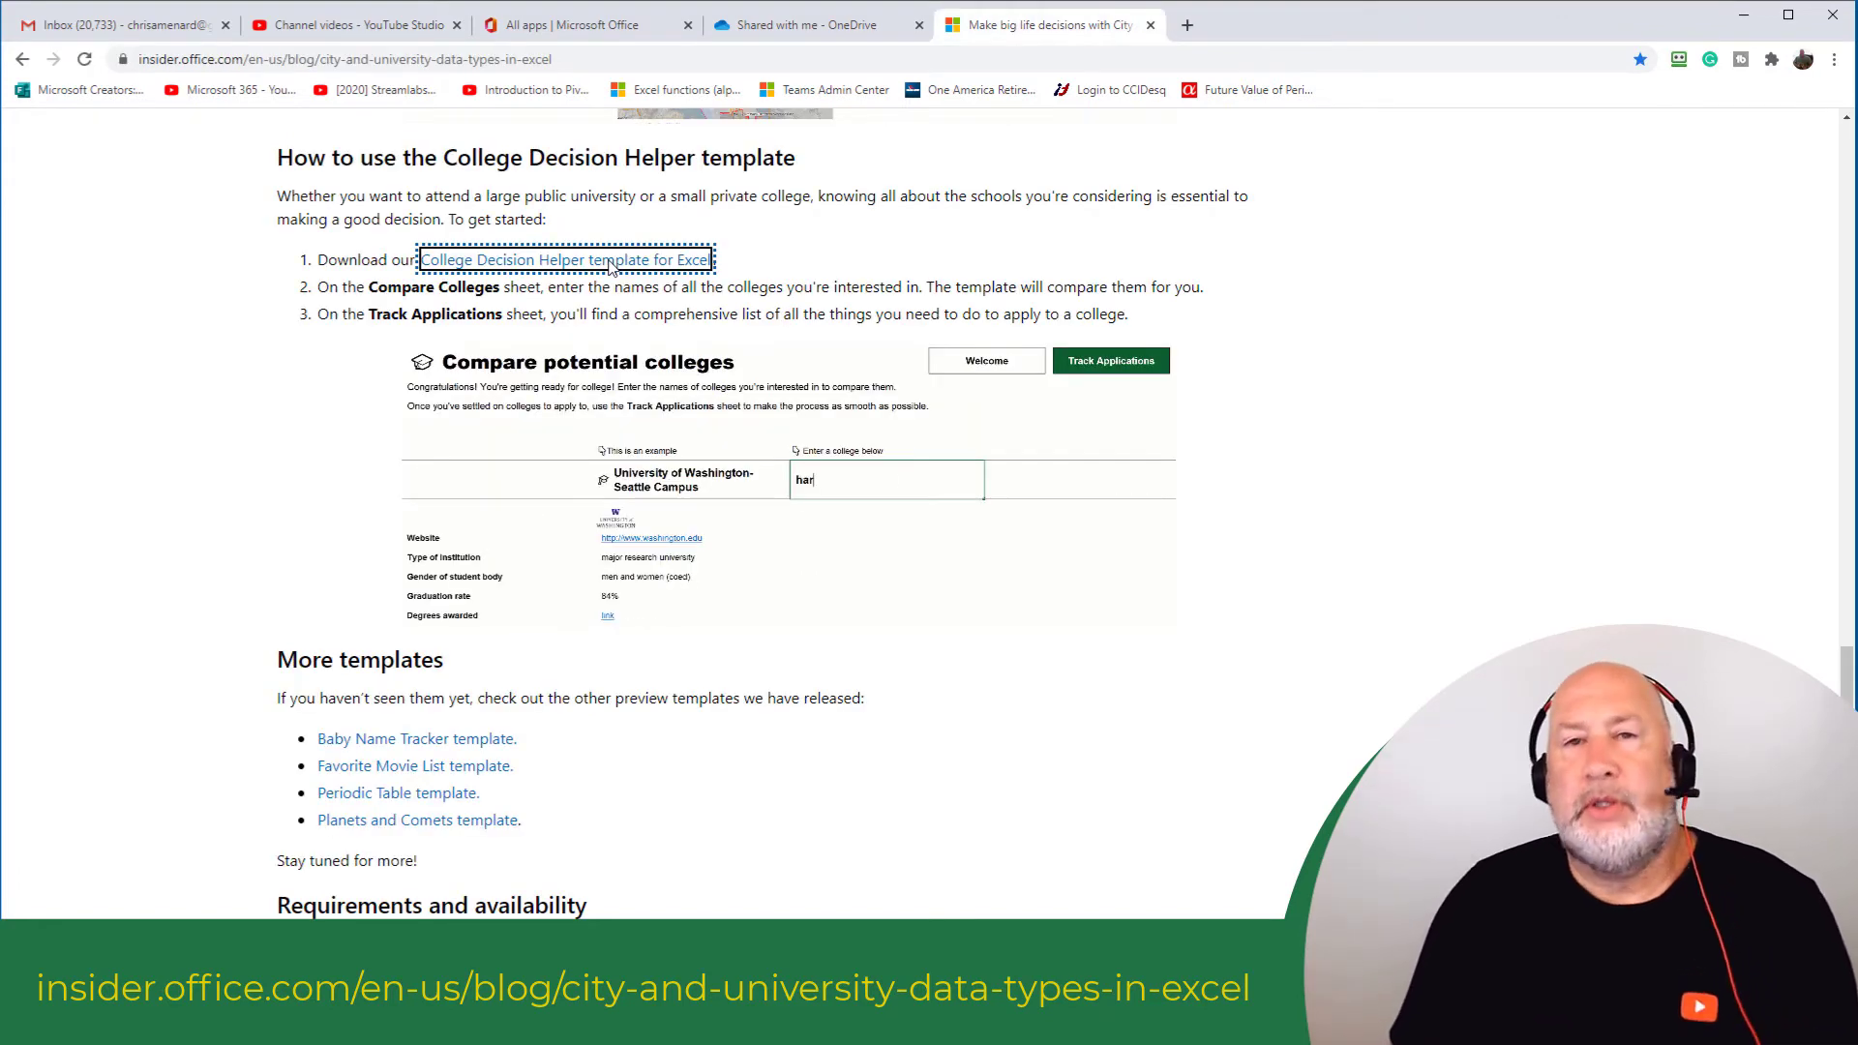
scroll(down, 3)
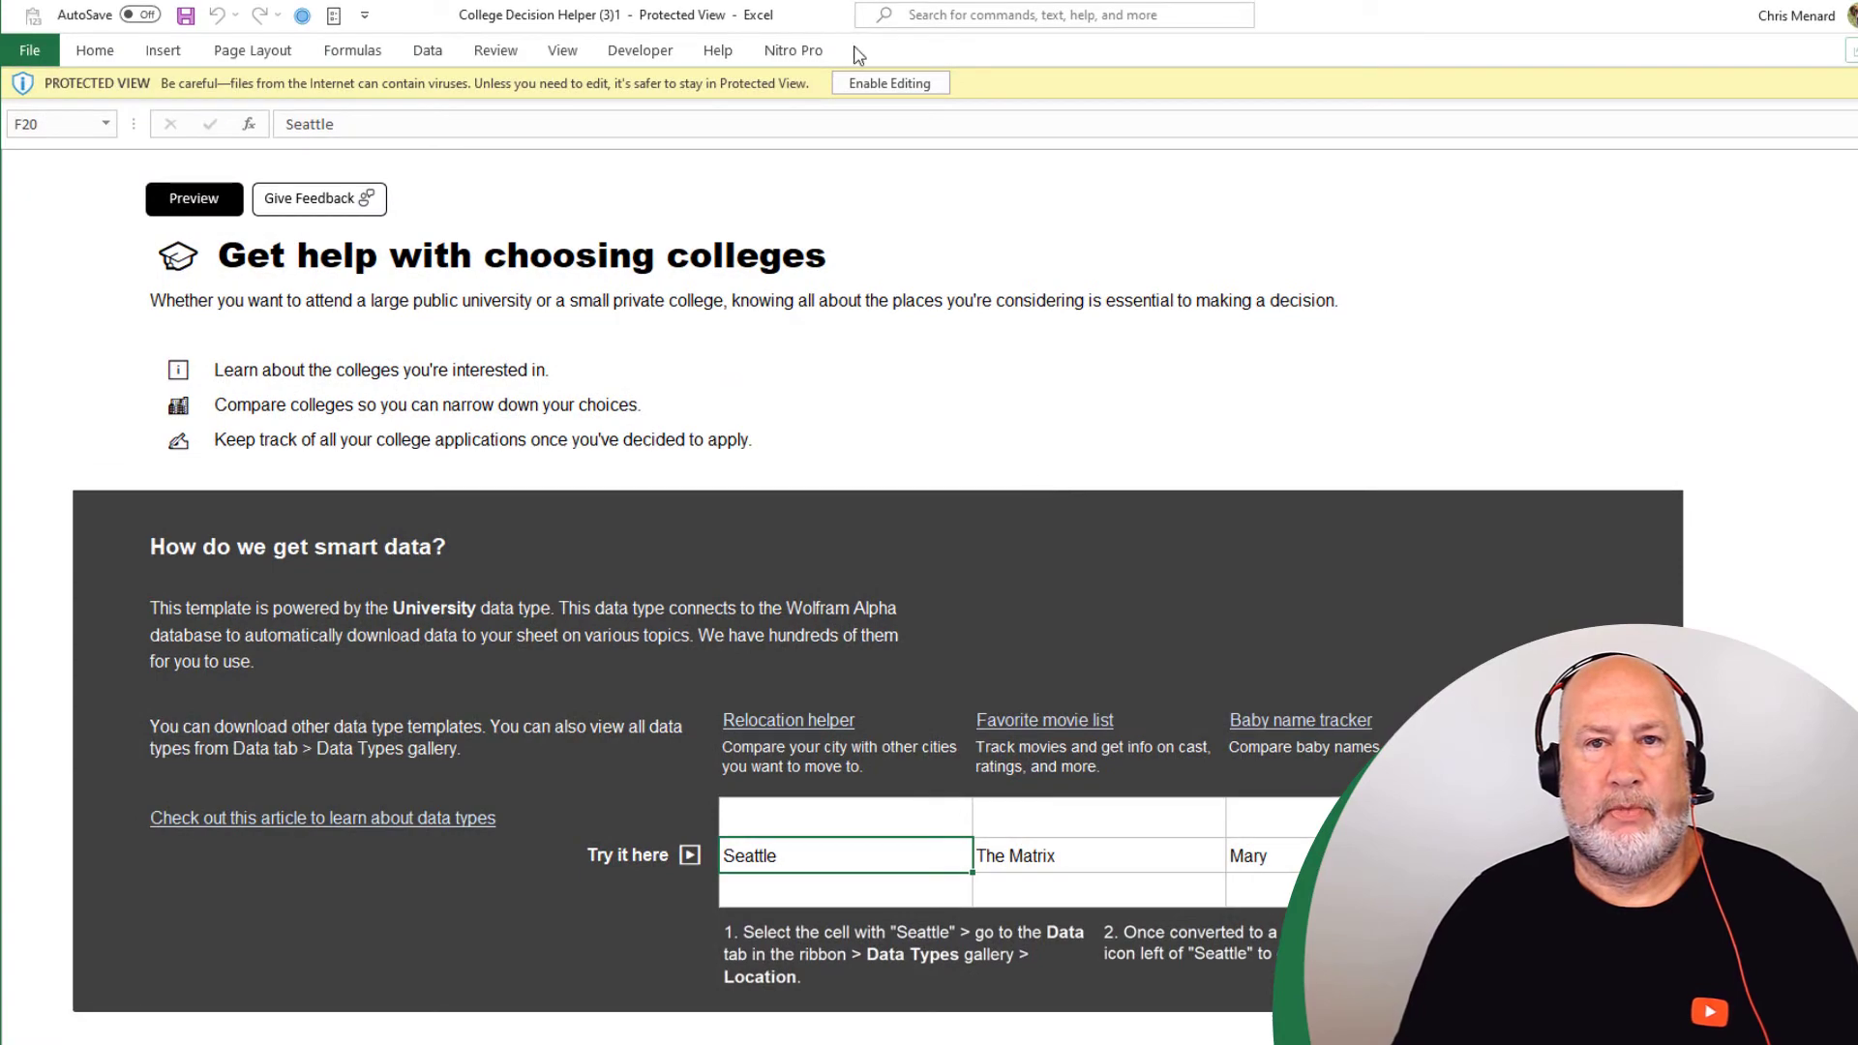
mouse_move(890, 81)
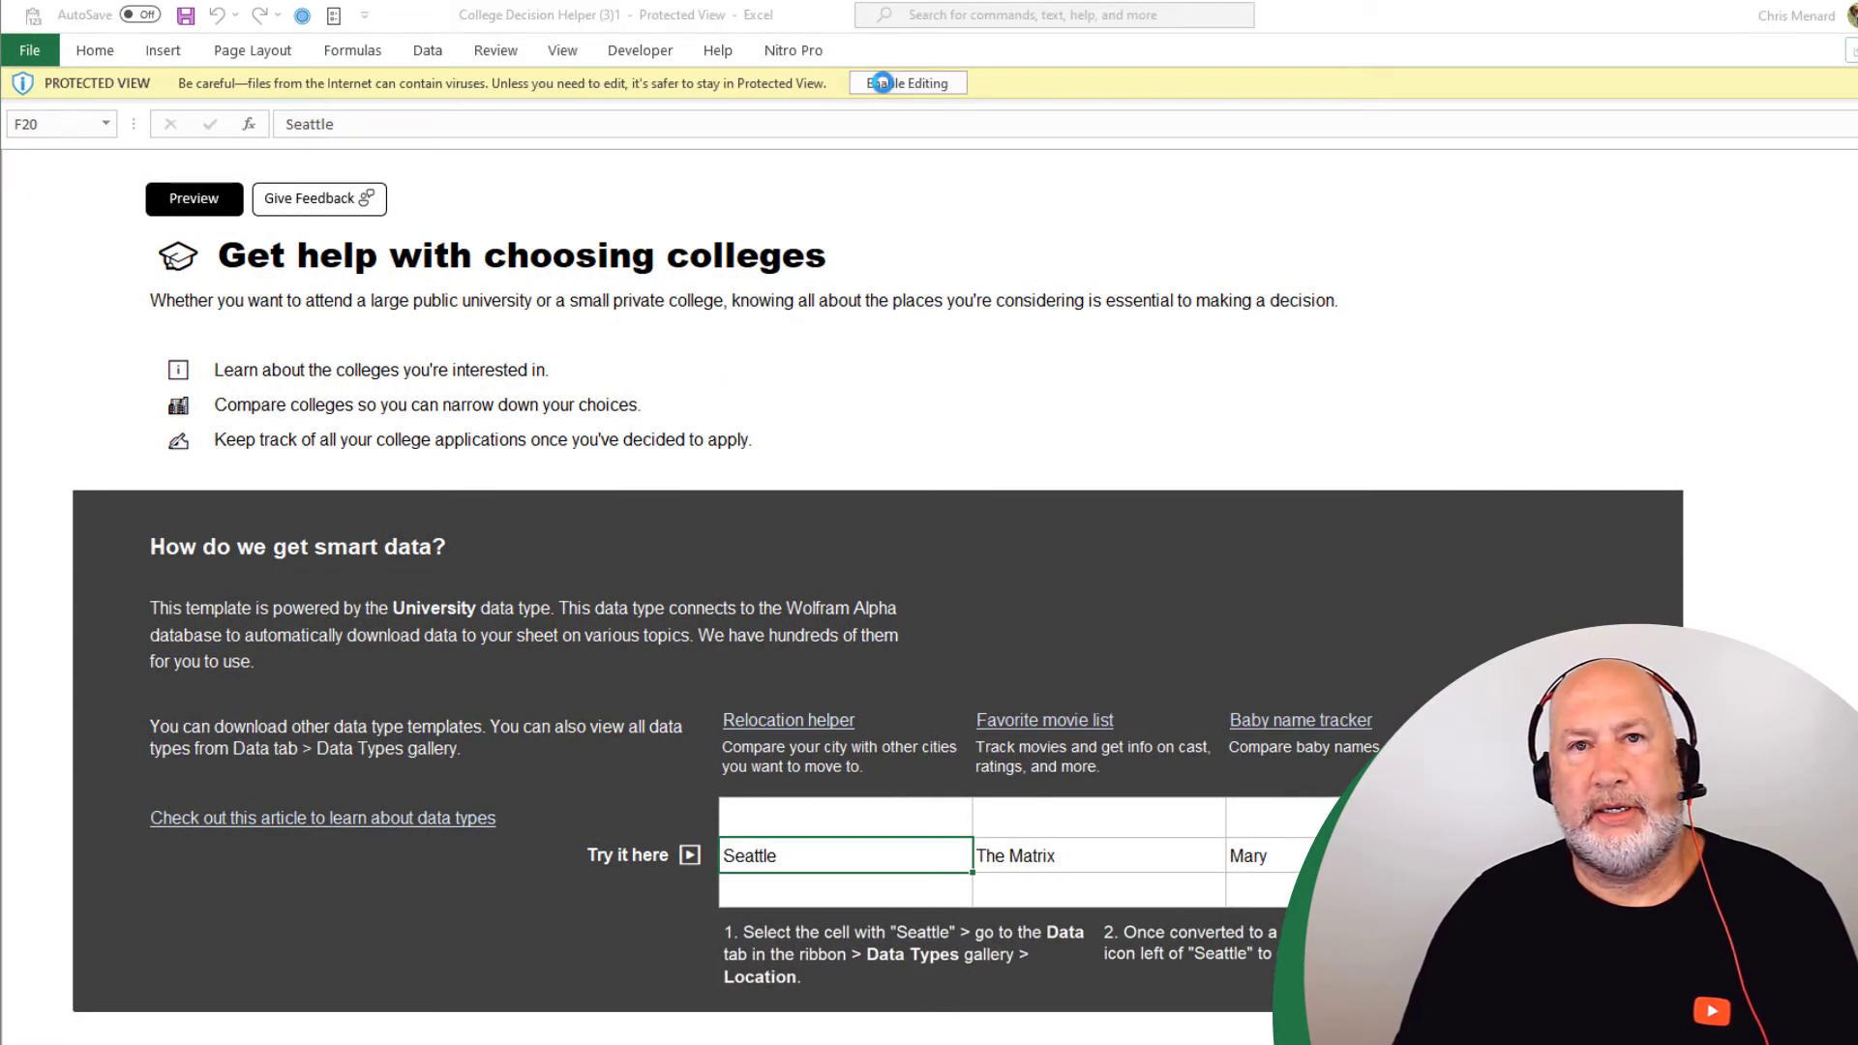
Enable editing on the downloaded College Decision Helper workbook
click(908, 84)
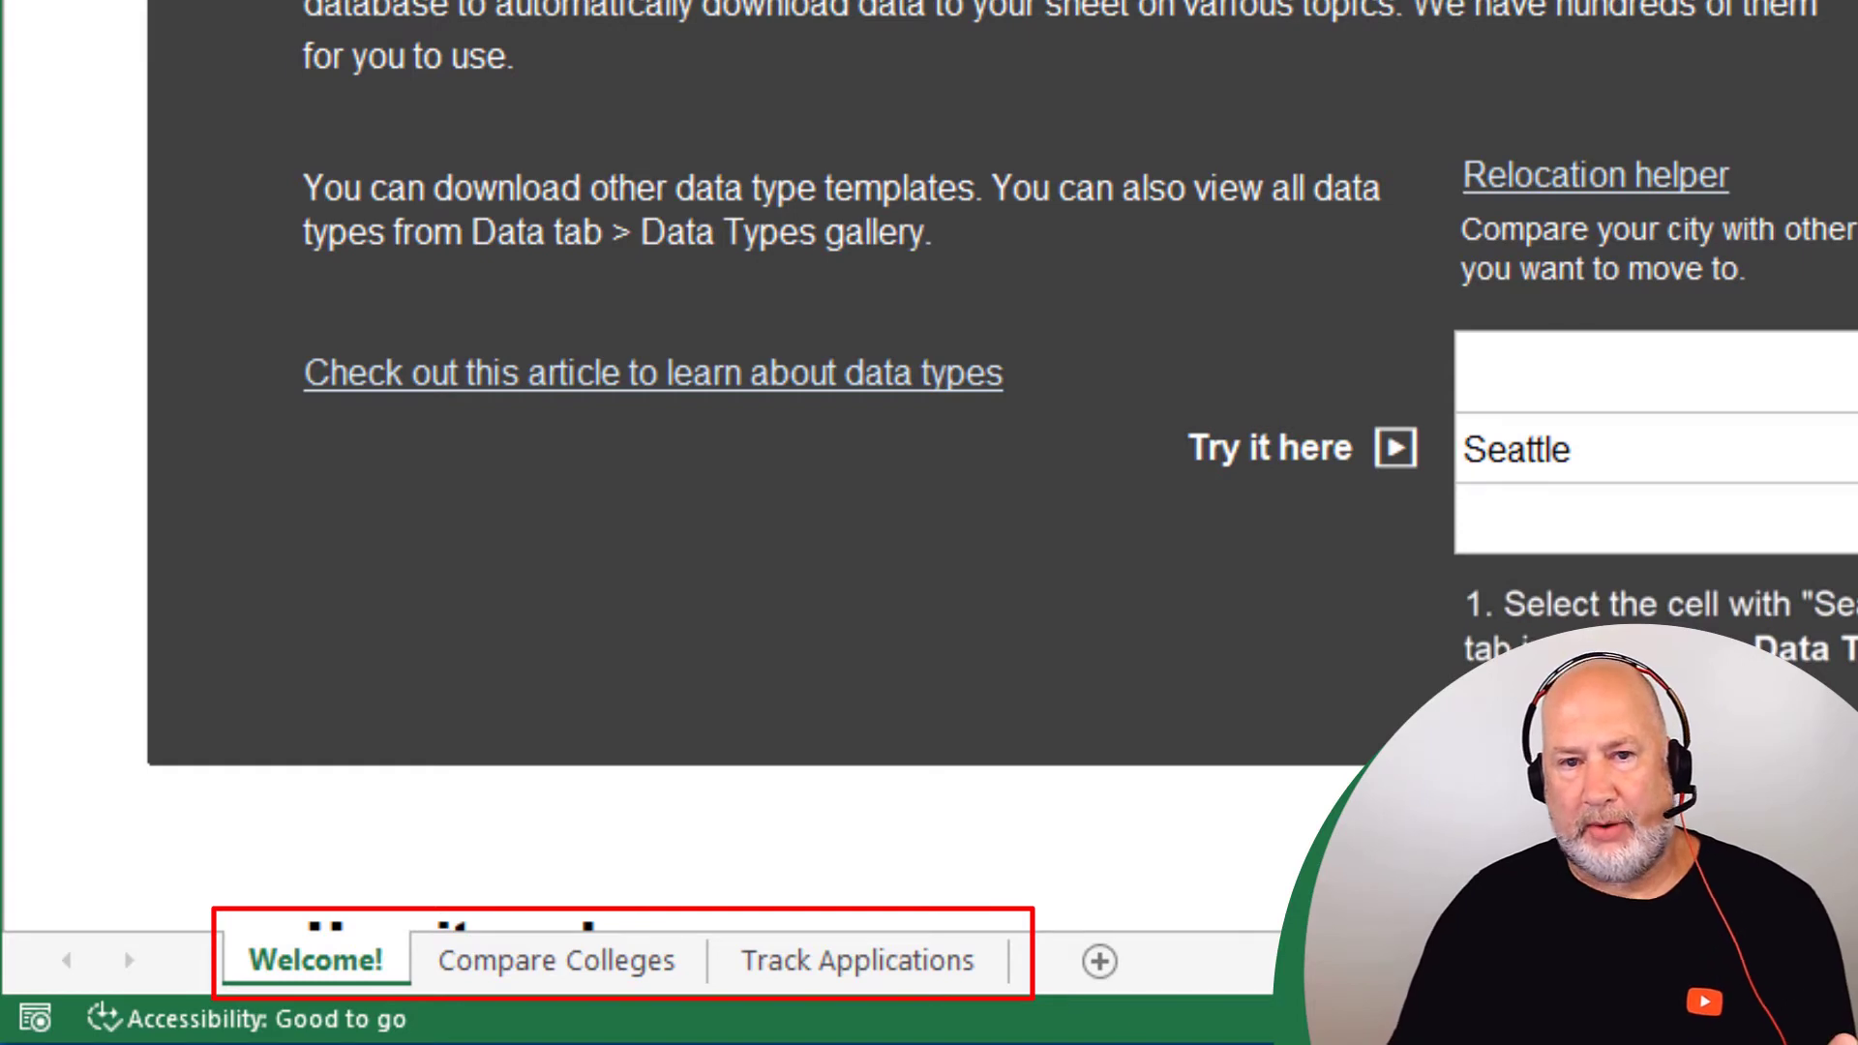
Browse the Compare Colleges and Track Applications sheets, ending on Compare Colleges
click(556, 960)
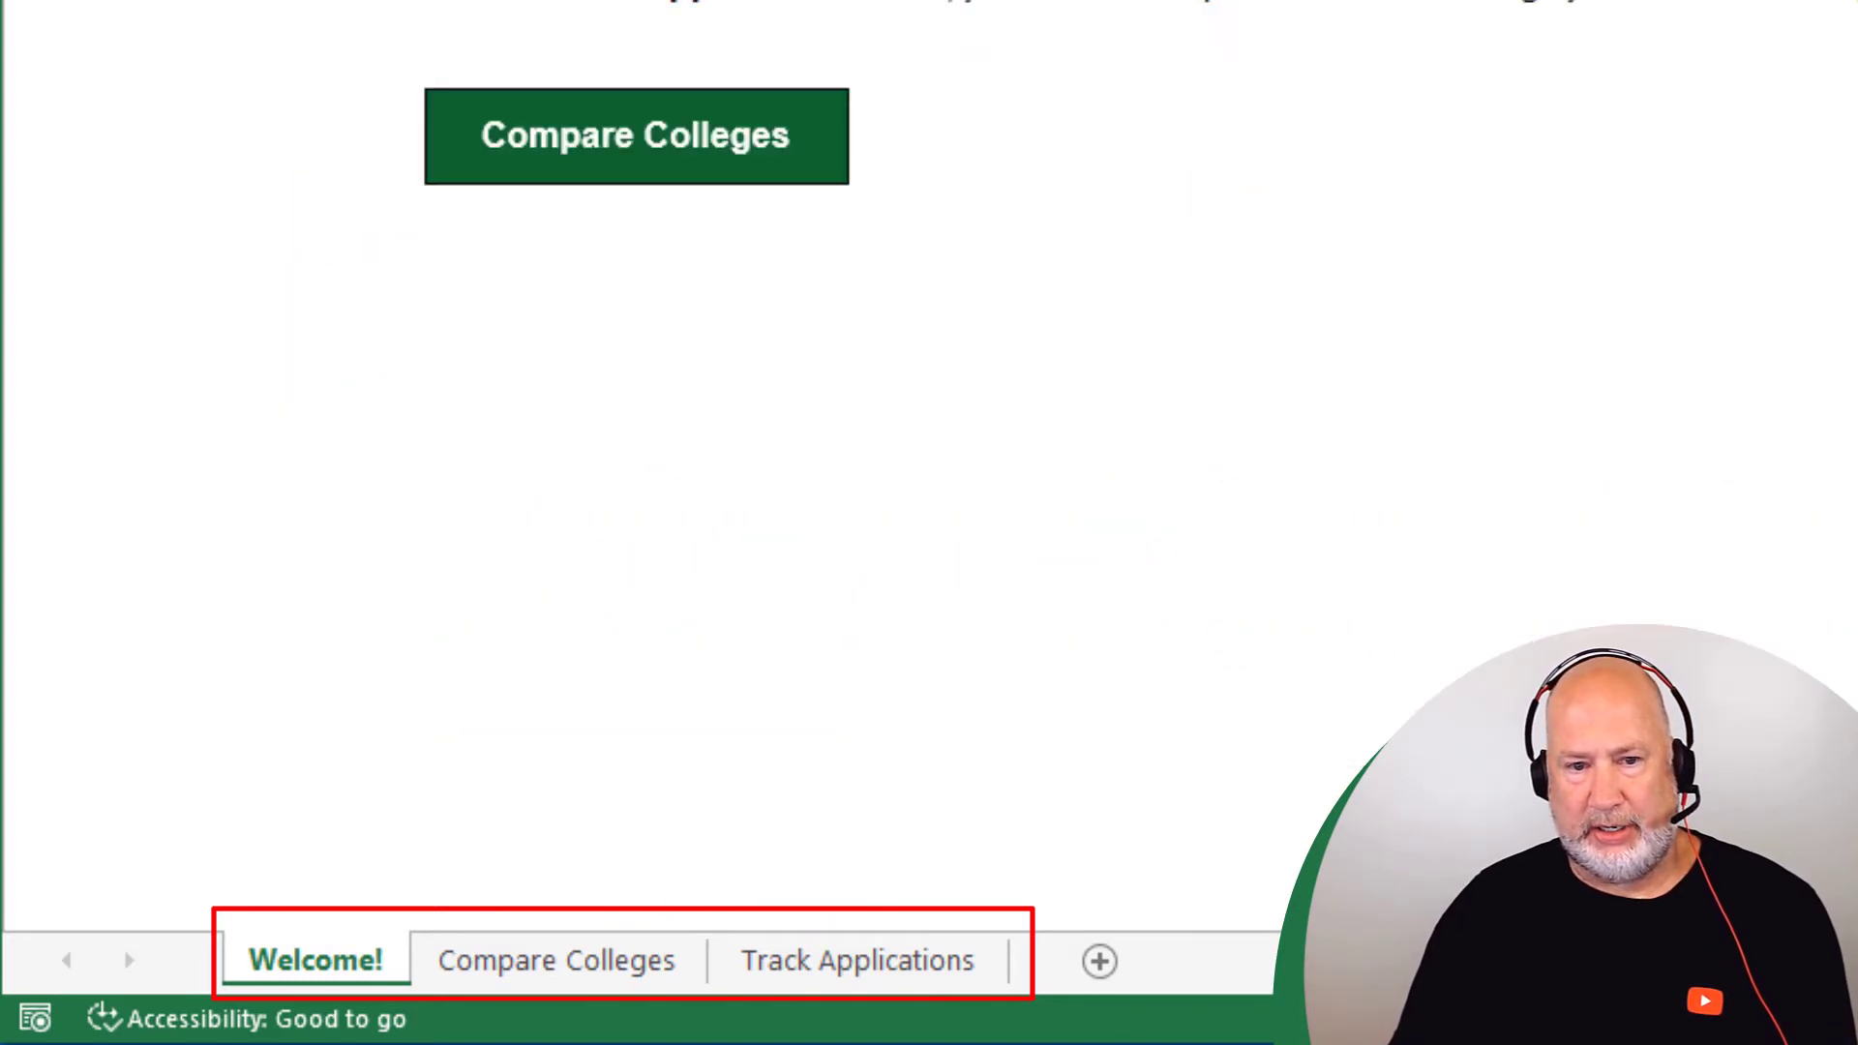
mouse_move(765, 141)
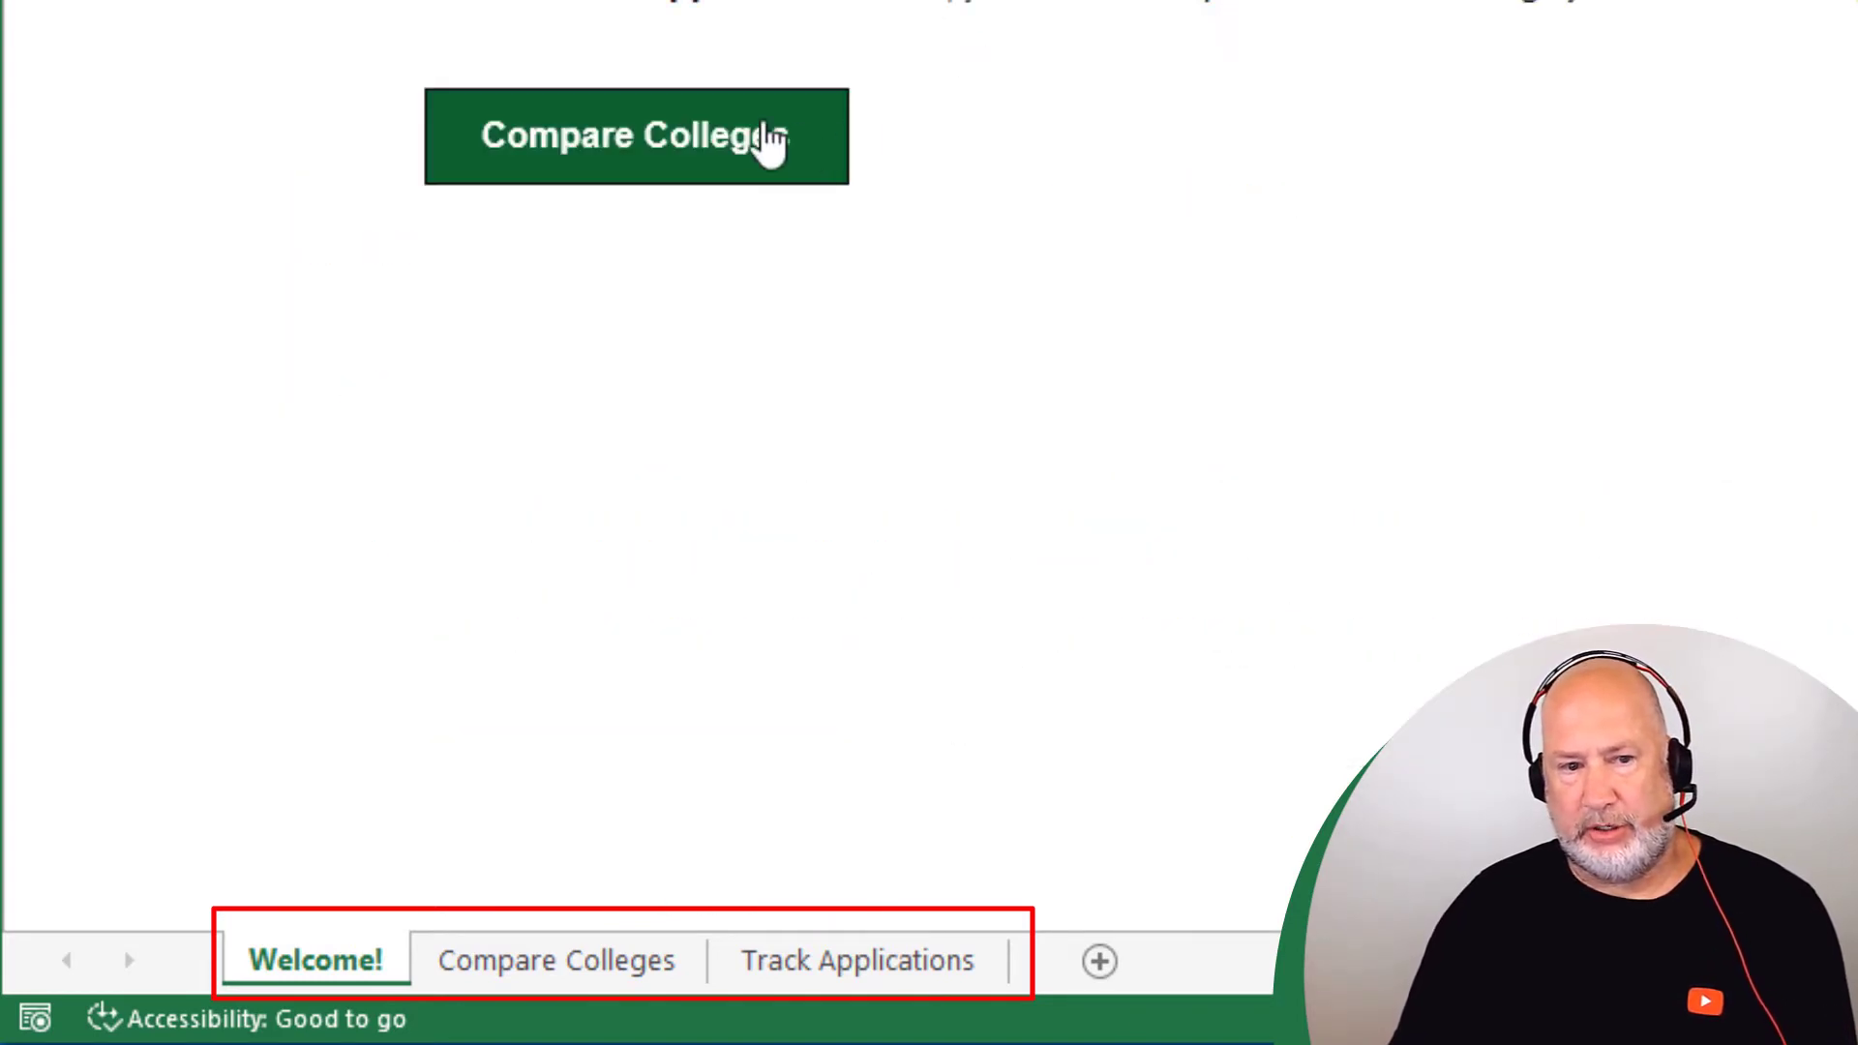
mouse_move(664, 141)
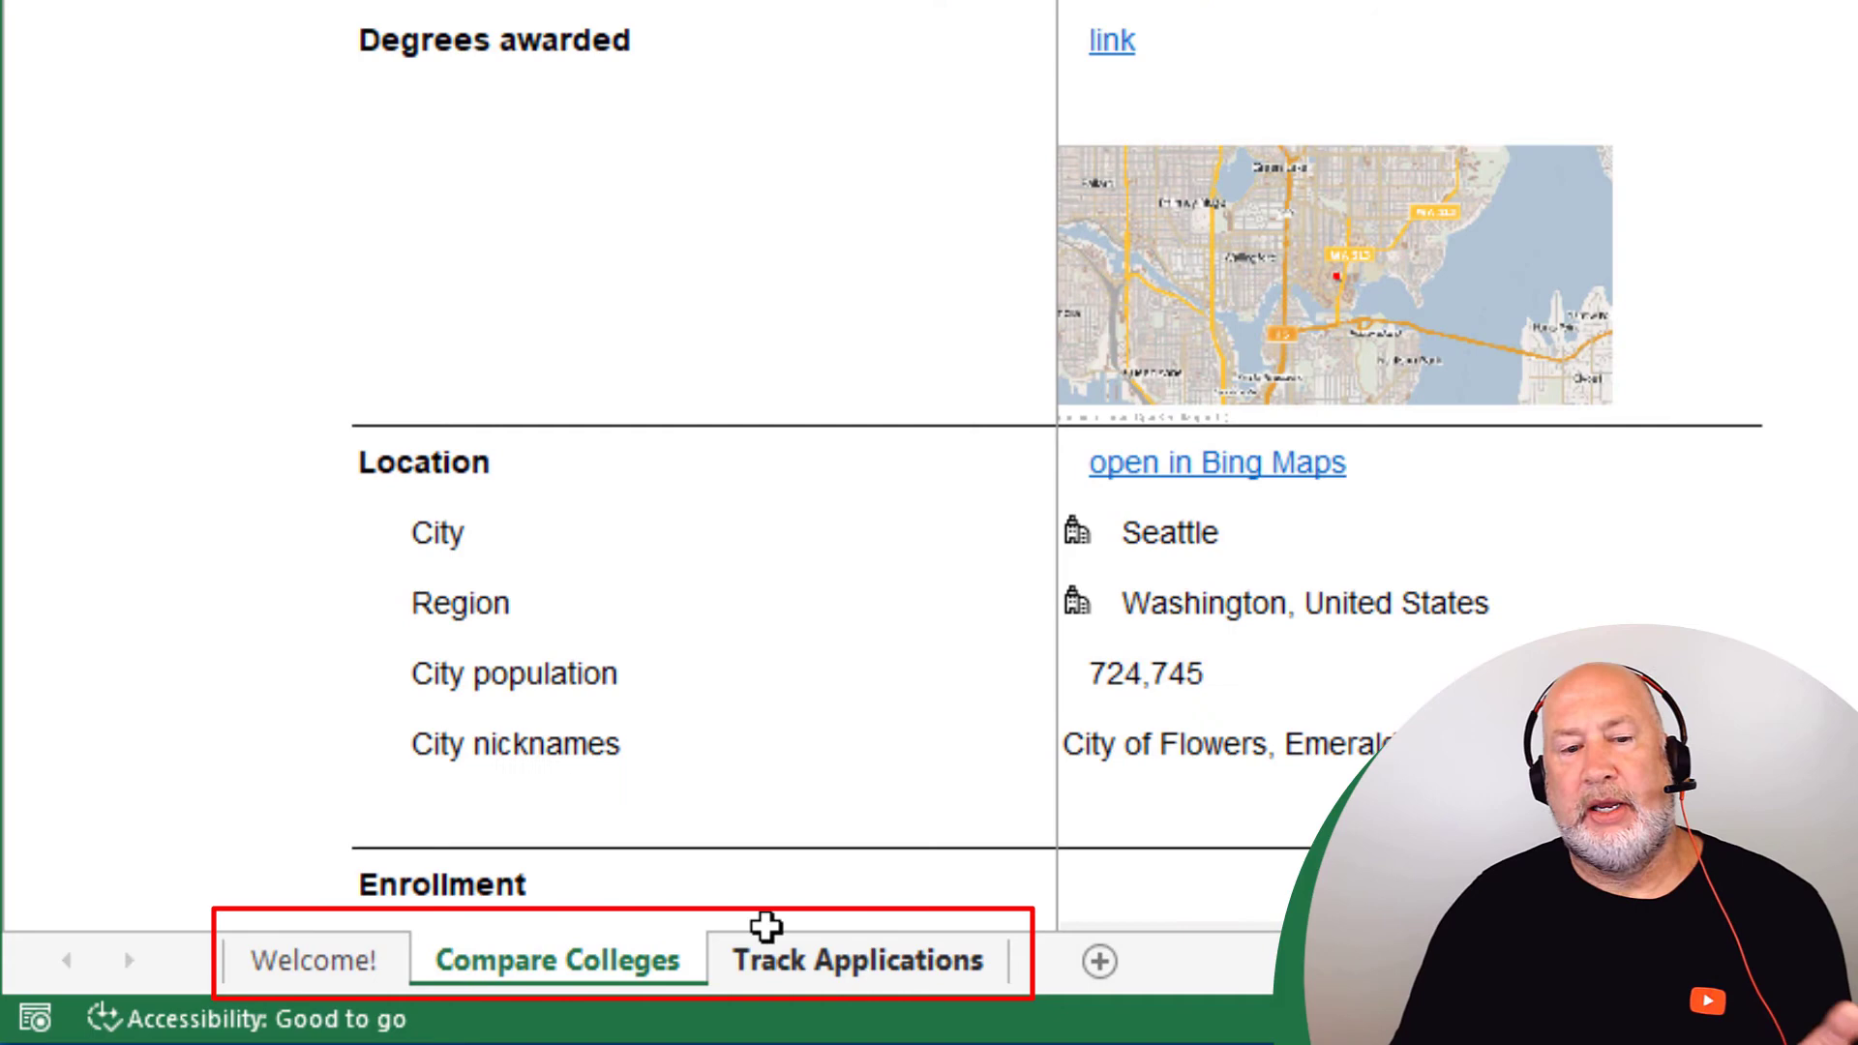
click(857, 960)
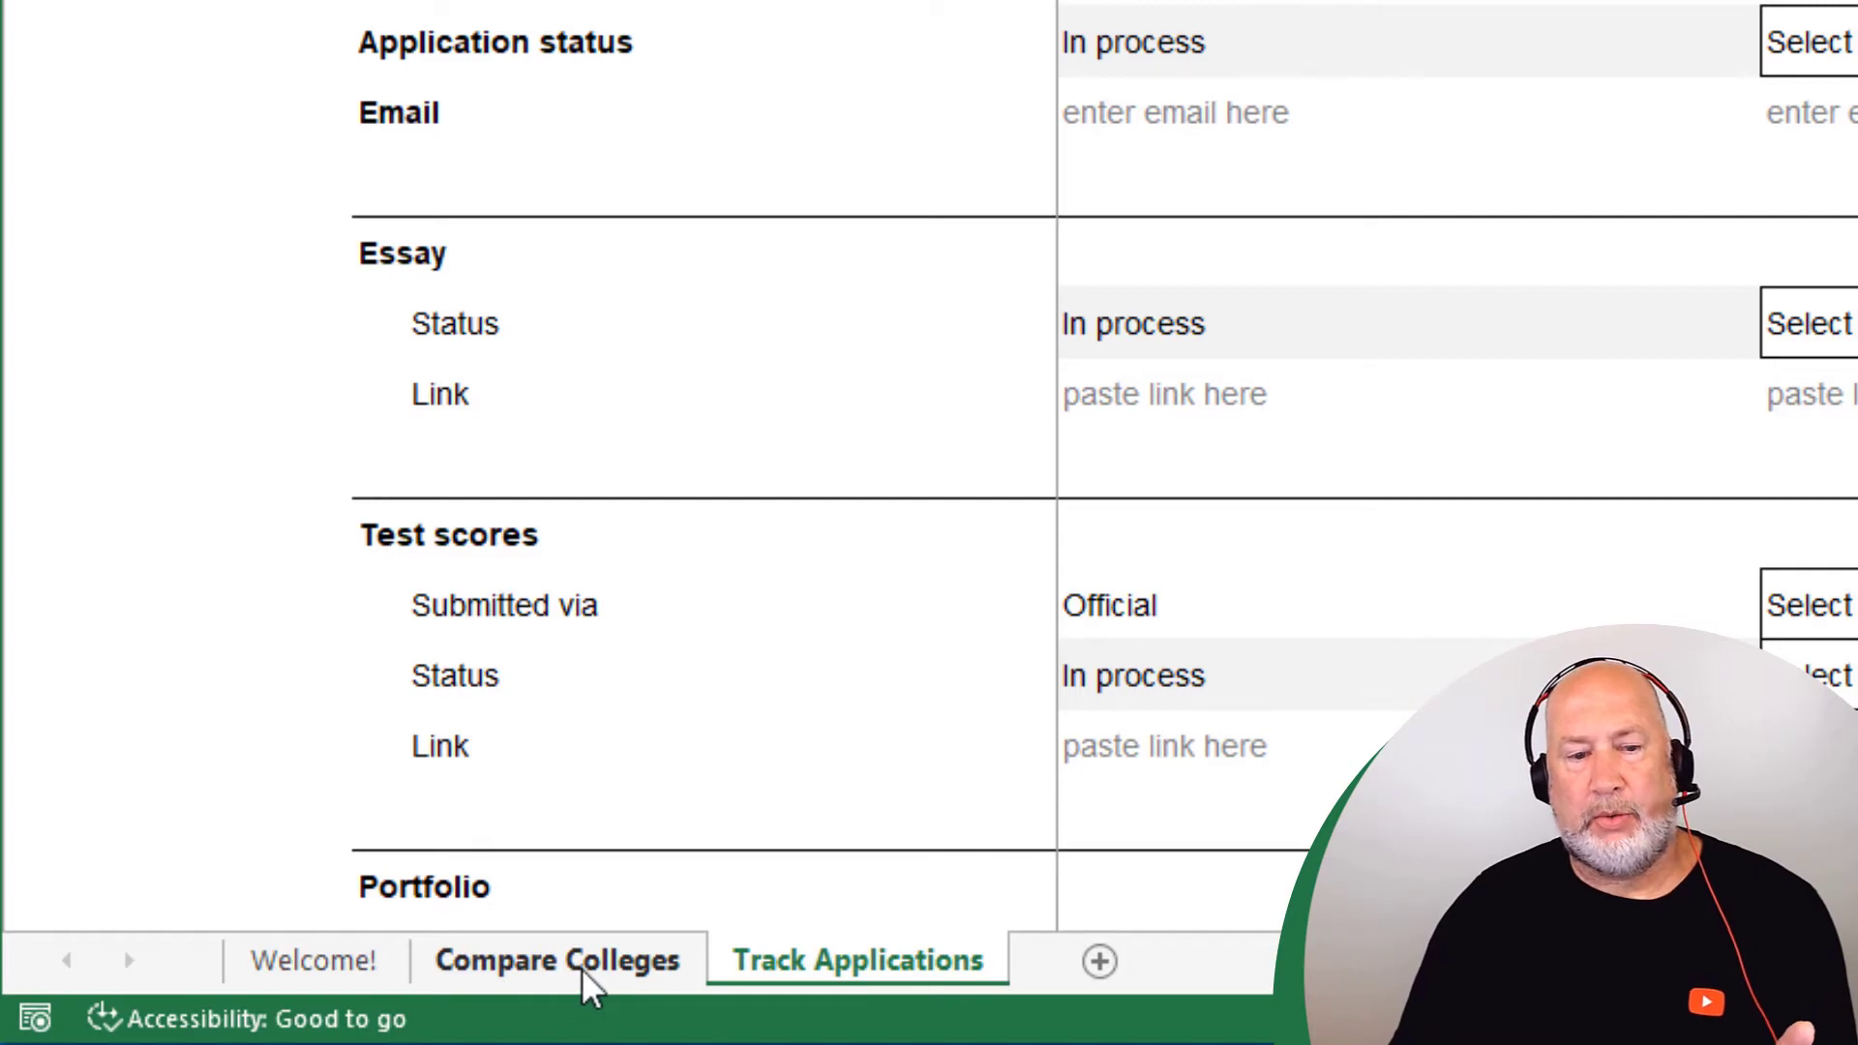
click(558, 960)
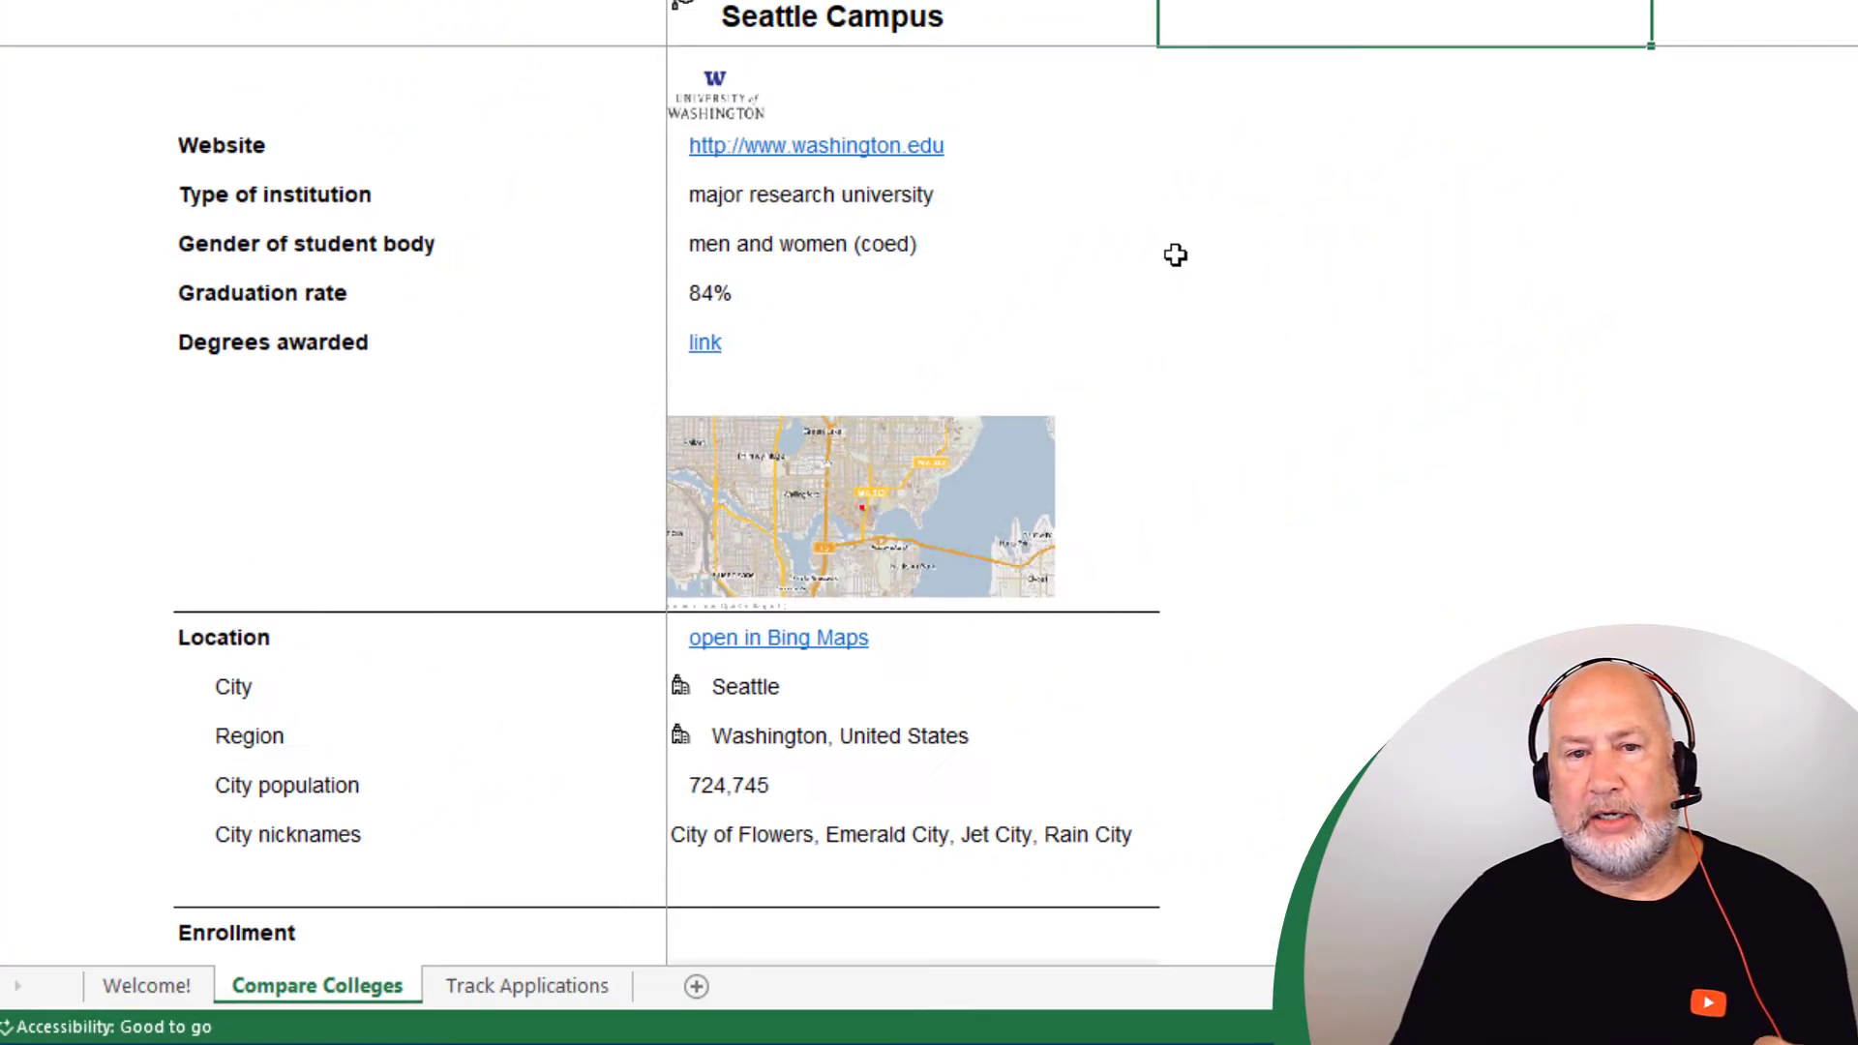
Replace the example college with UGA and review its Athens location, enrollment and tuition
scroll(up, 3)
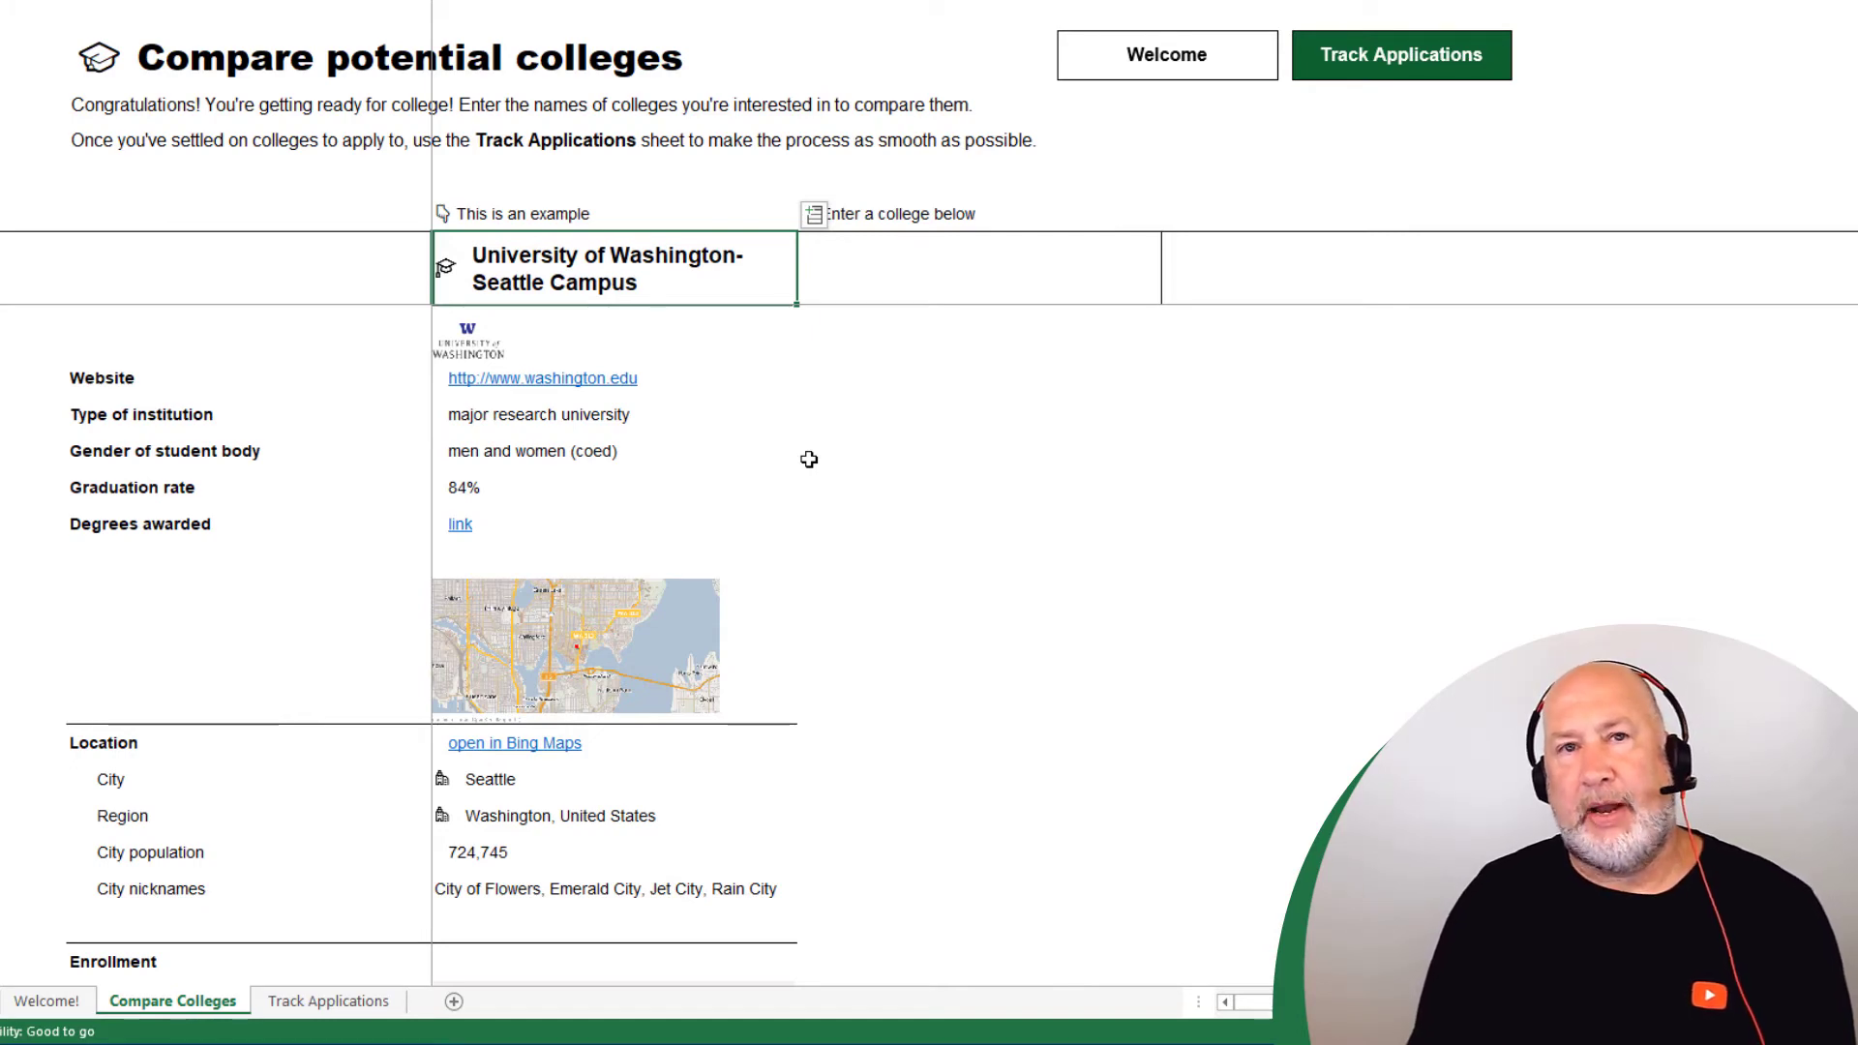
text(UGA)
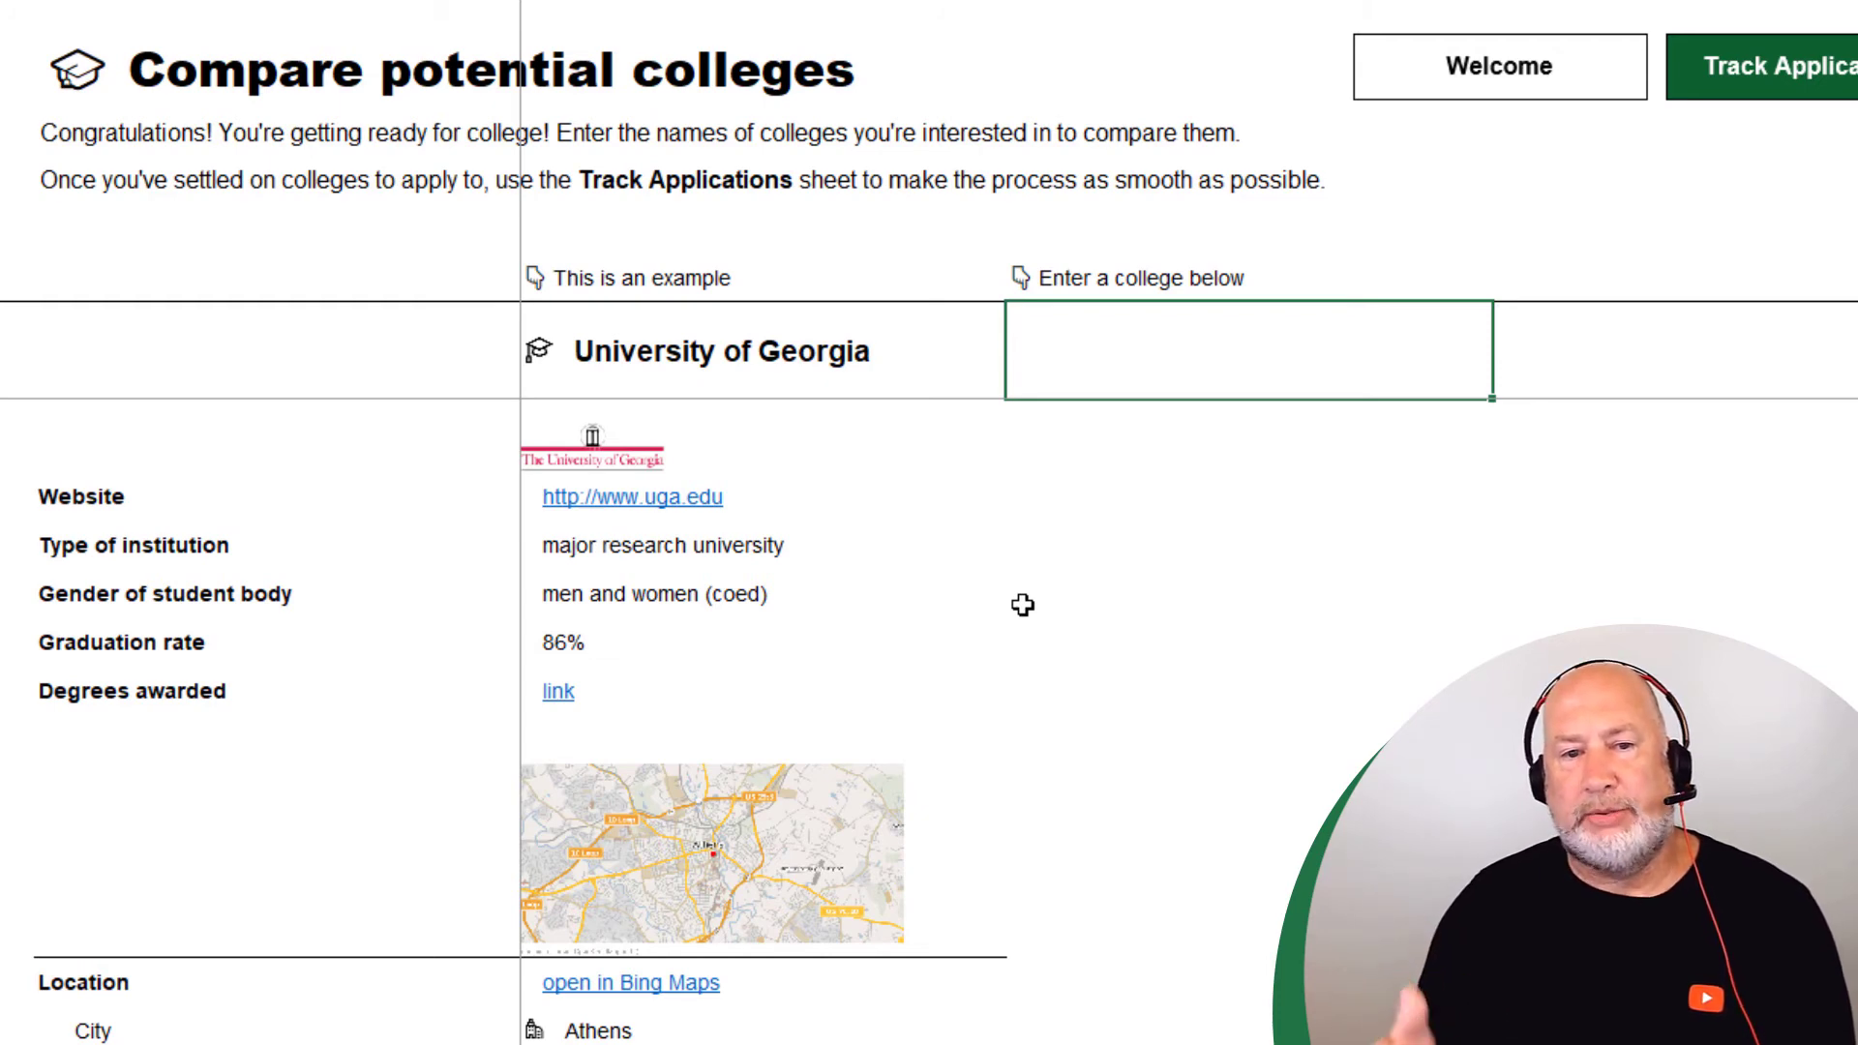
mouse_move(607, 647)
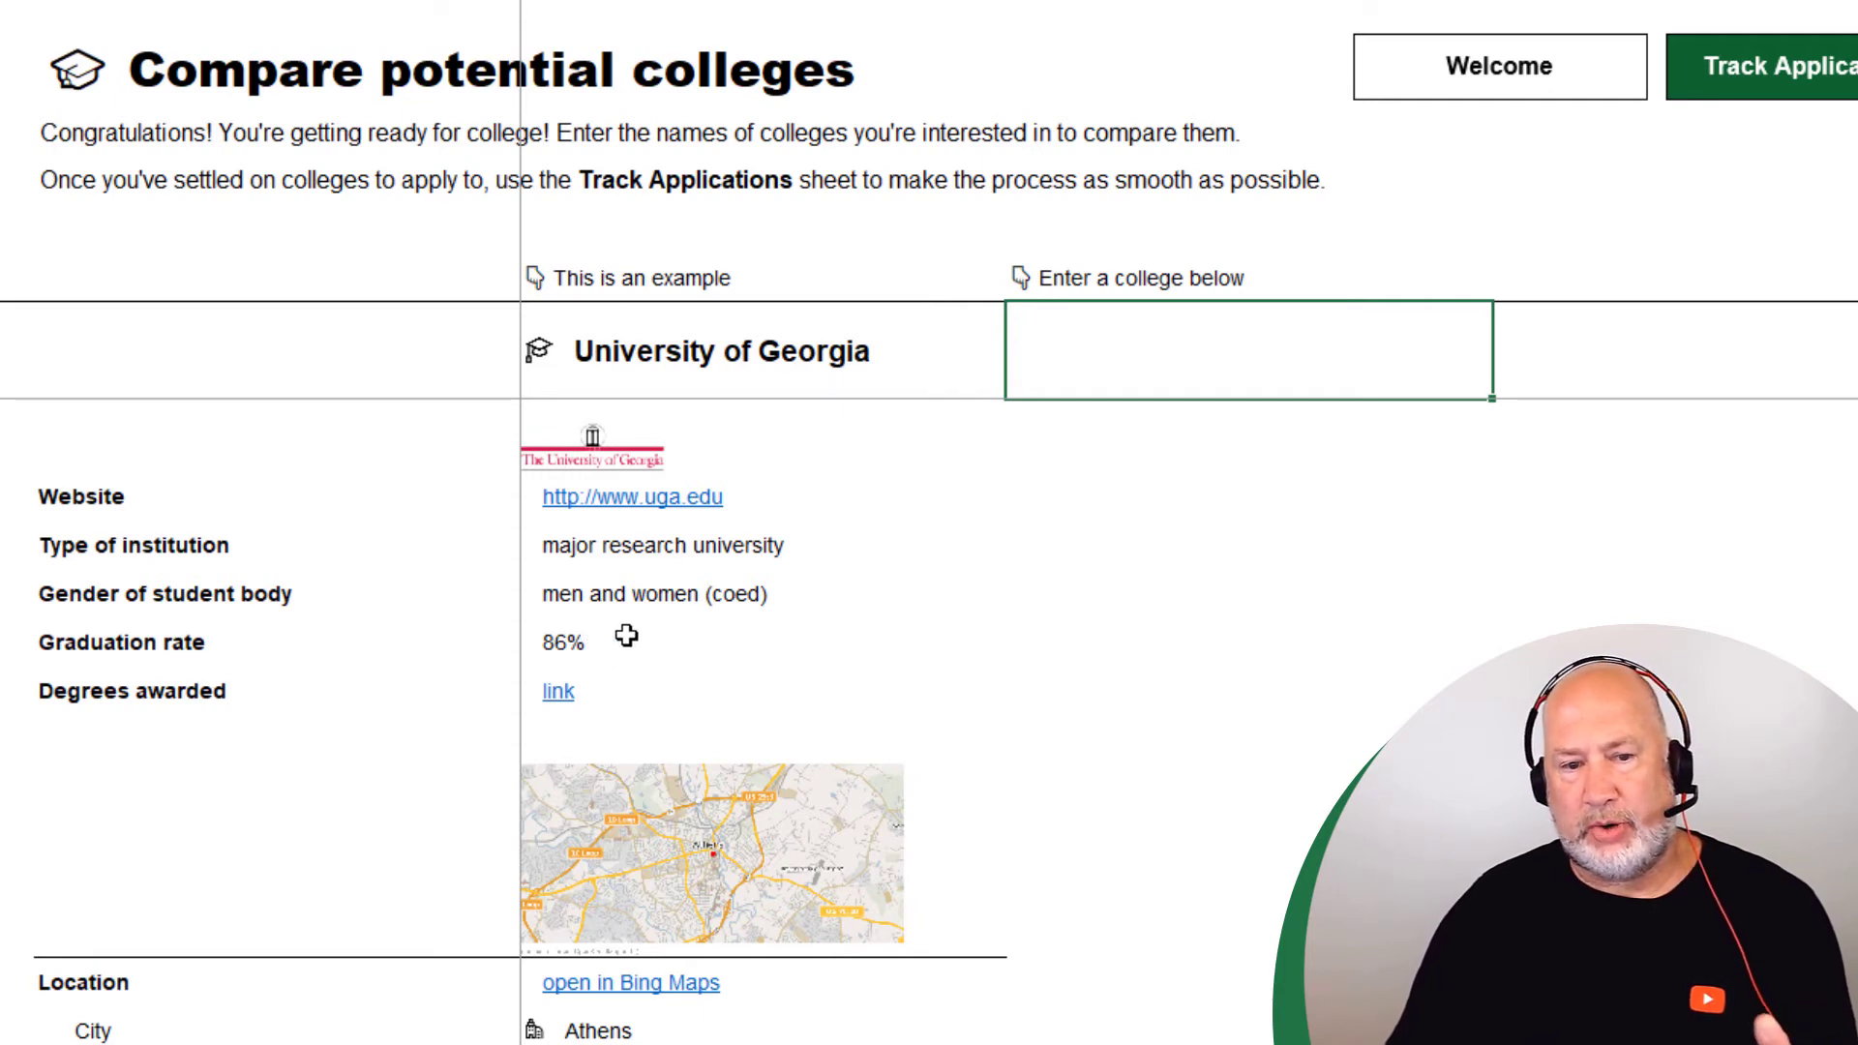
scroll(down, 3)
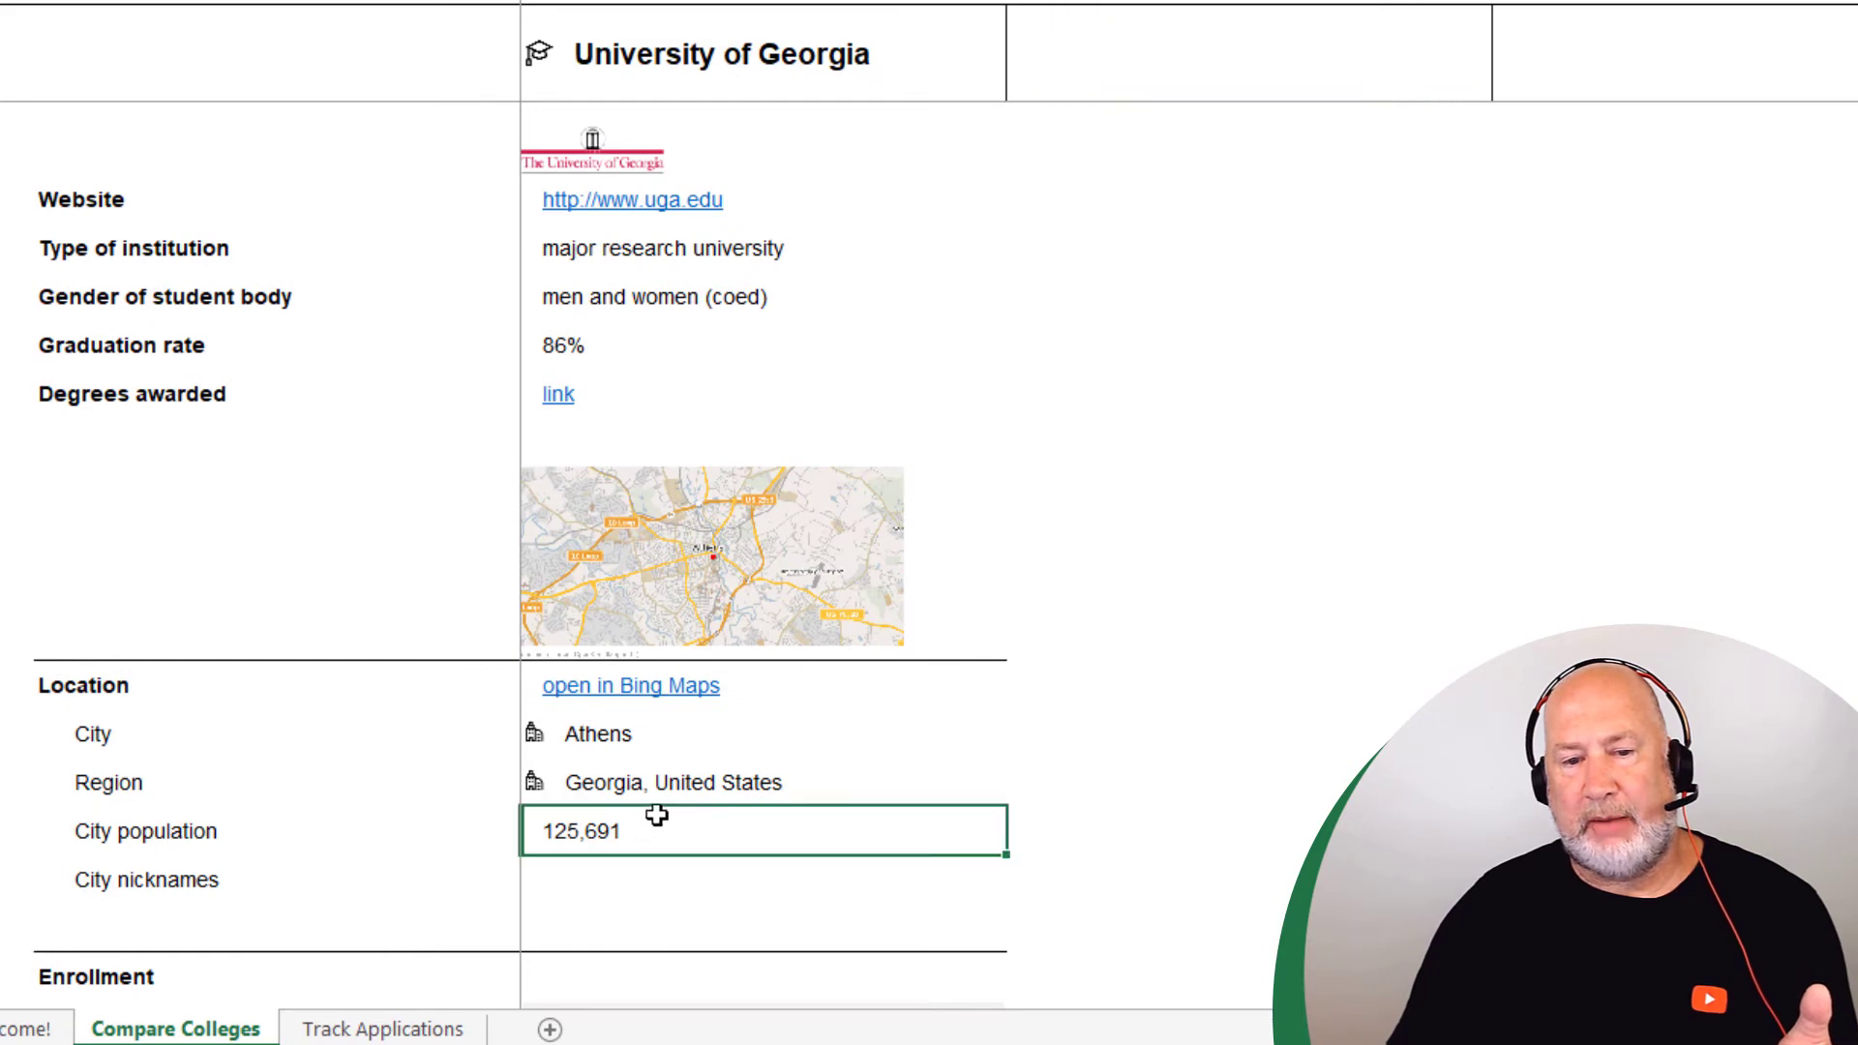
scroll(down, 3)
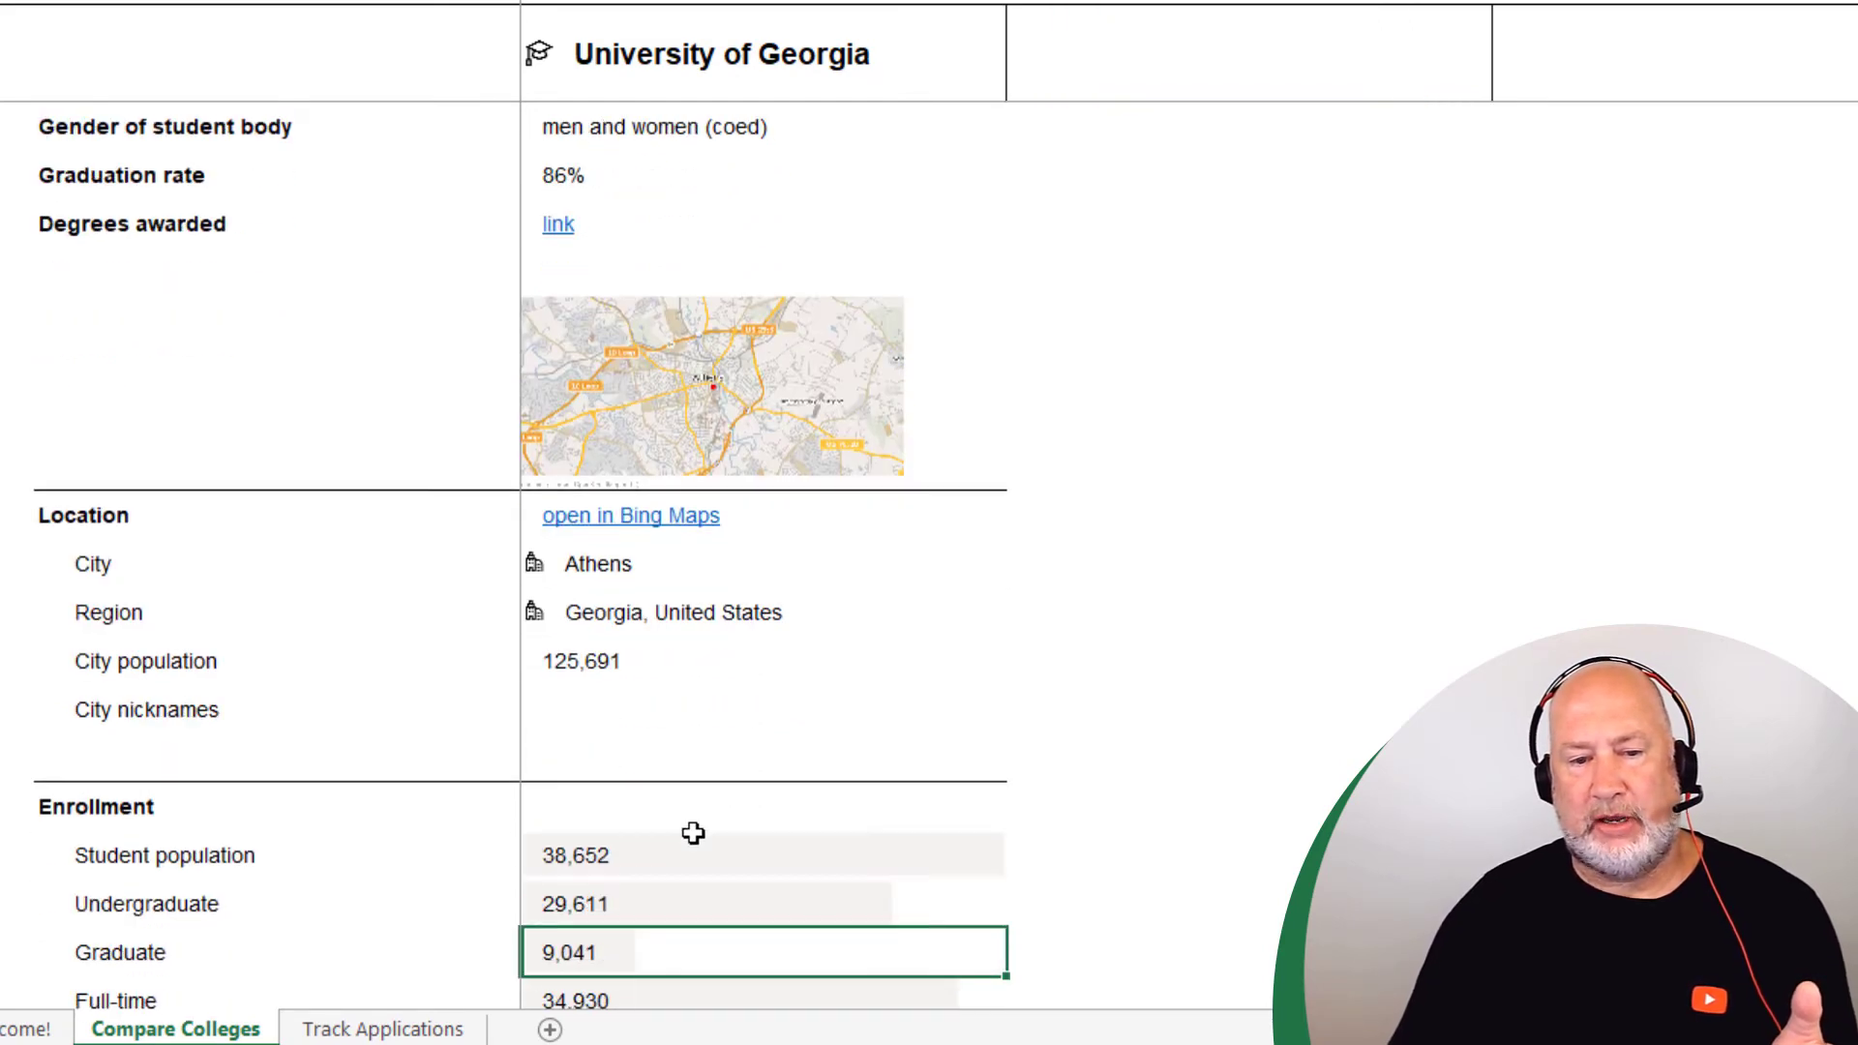
scroll(down, 3)
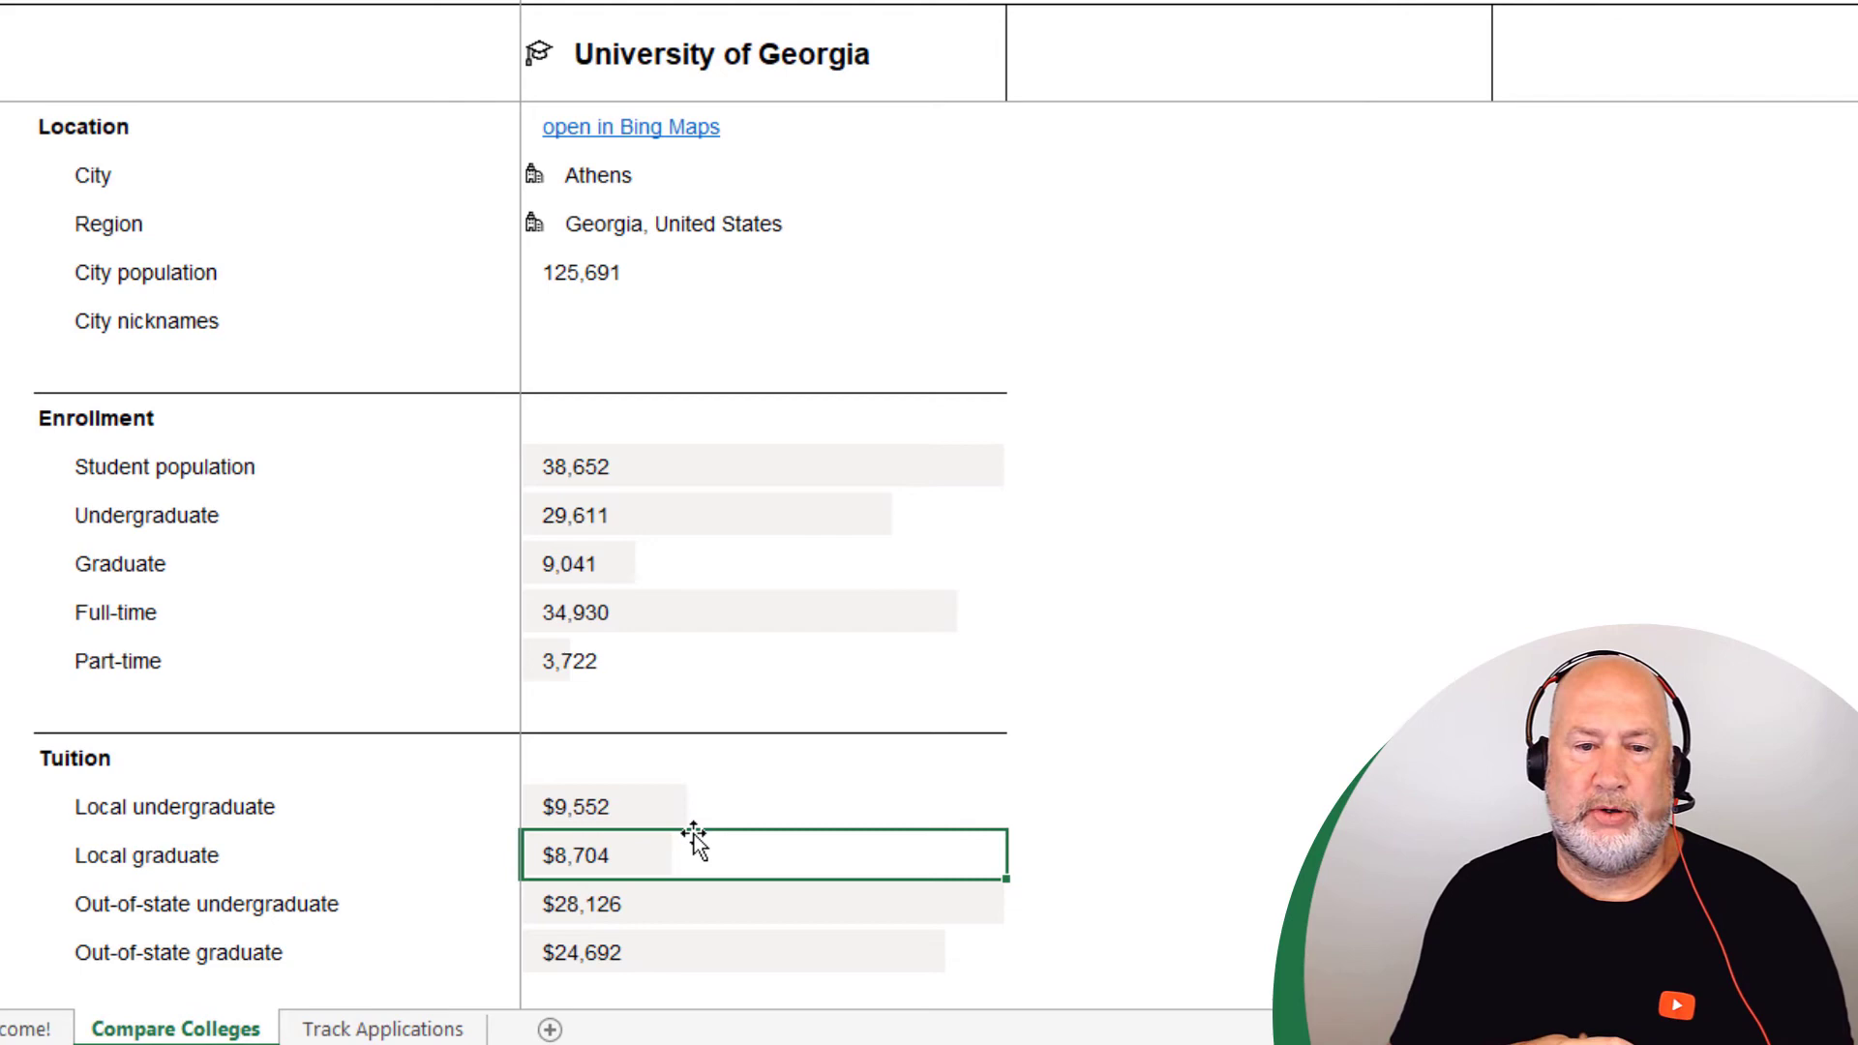
mouse_move(640, 35)
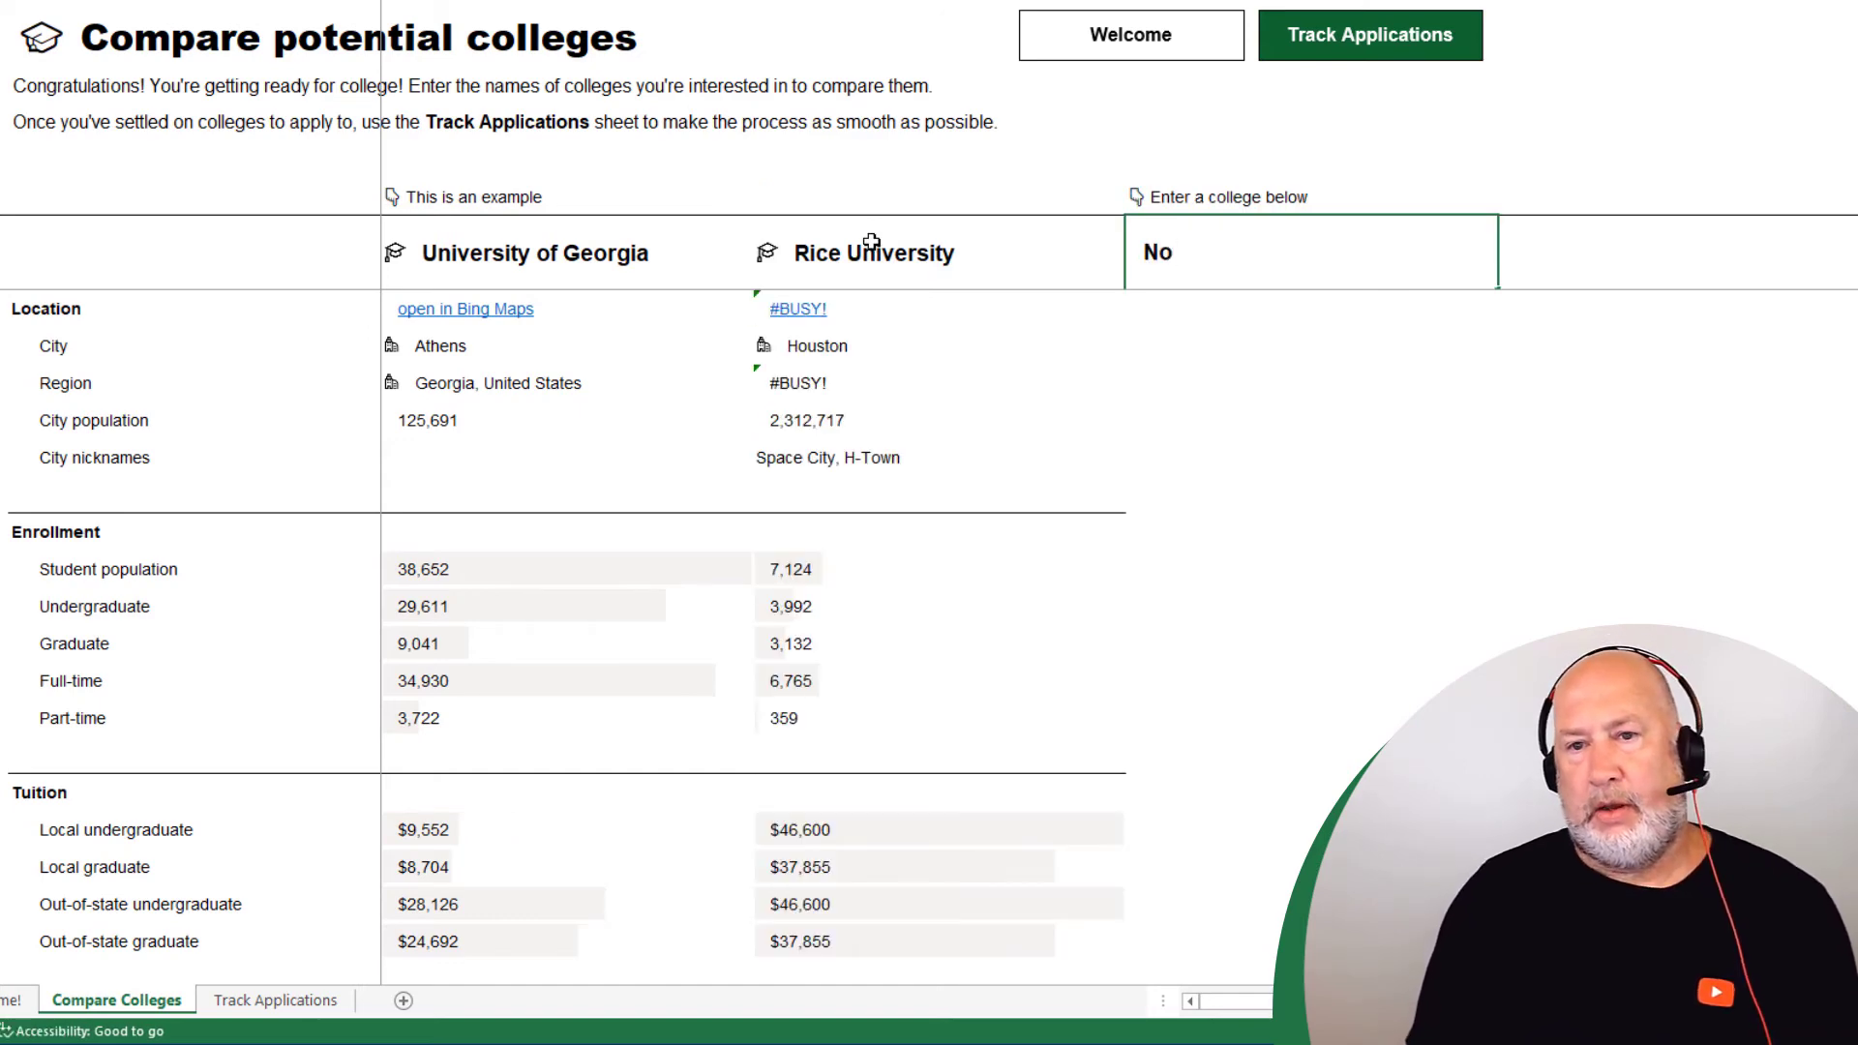
Enter Northwestern University in the third Compare Colleges column
text(Northwestern University)
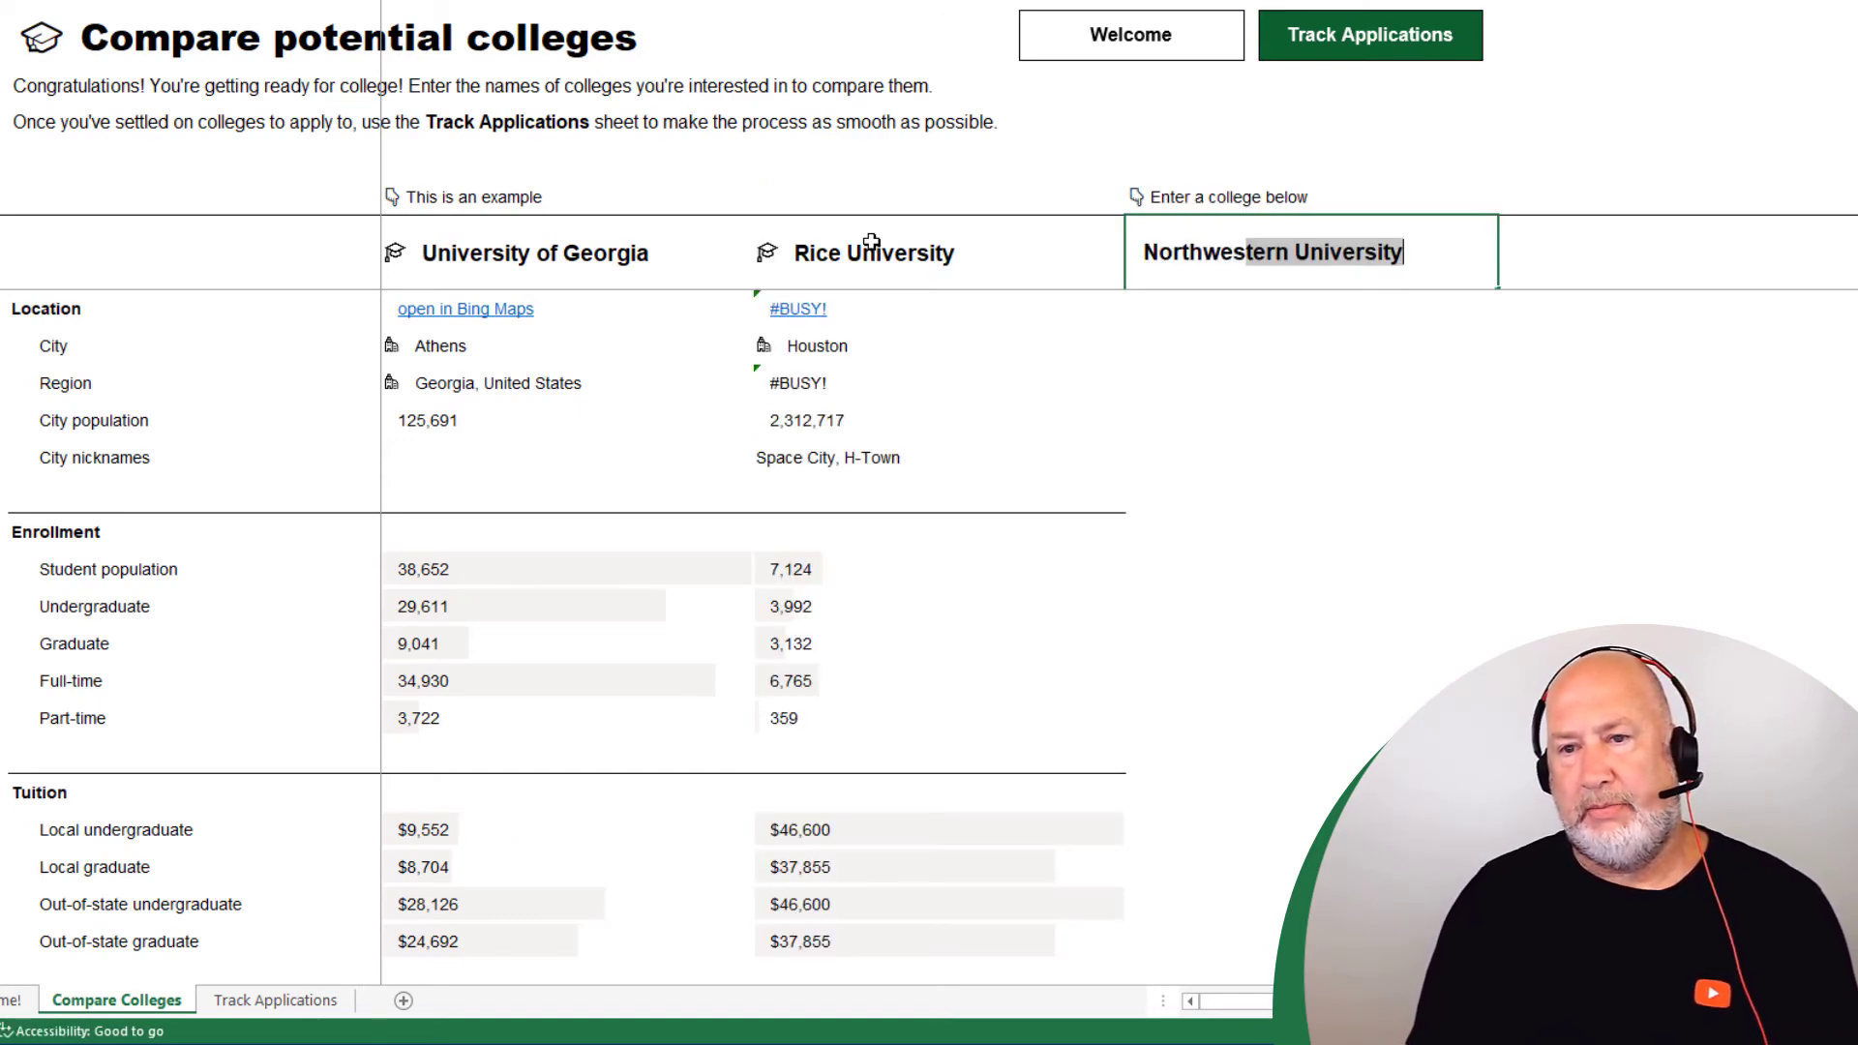
key(Return)
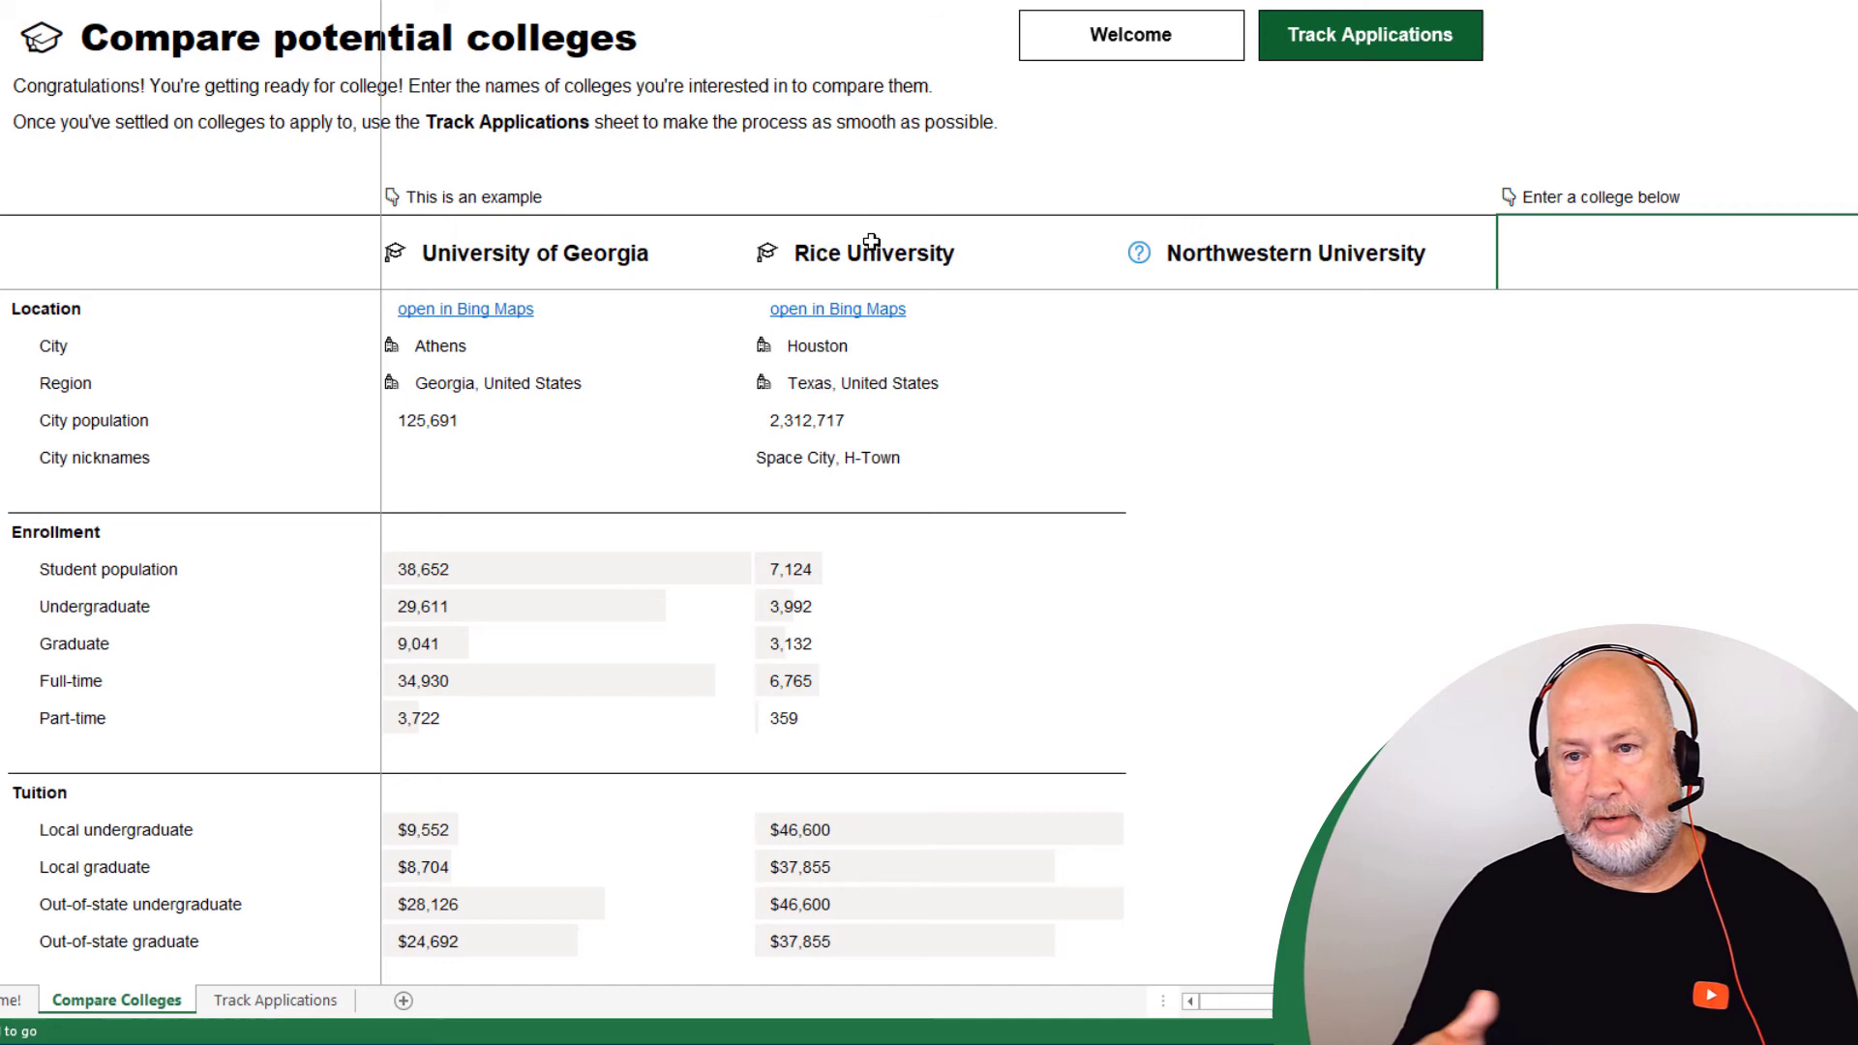
mouse_move(1136, 333)
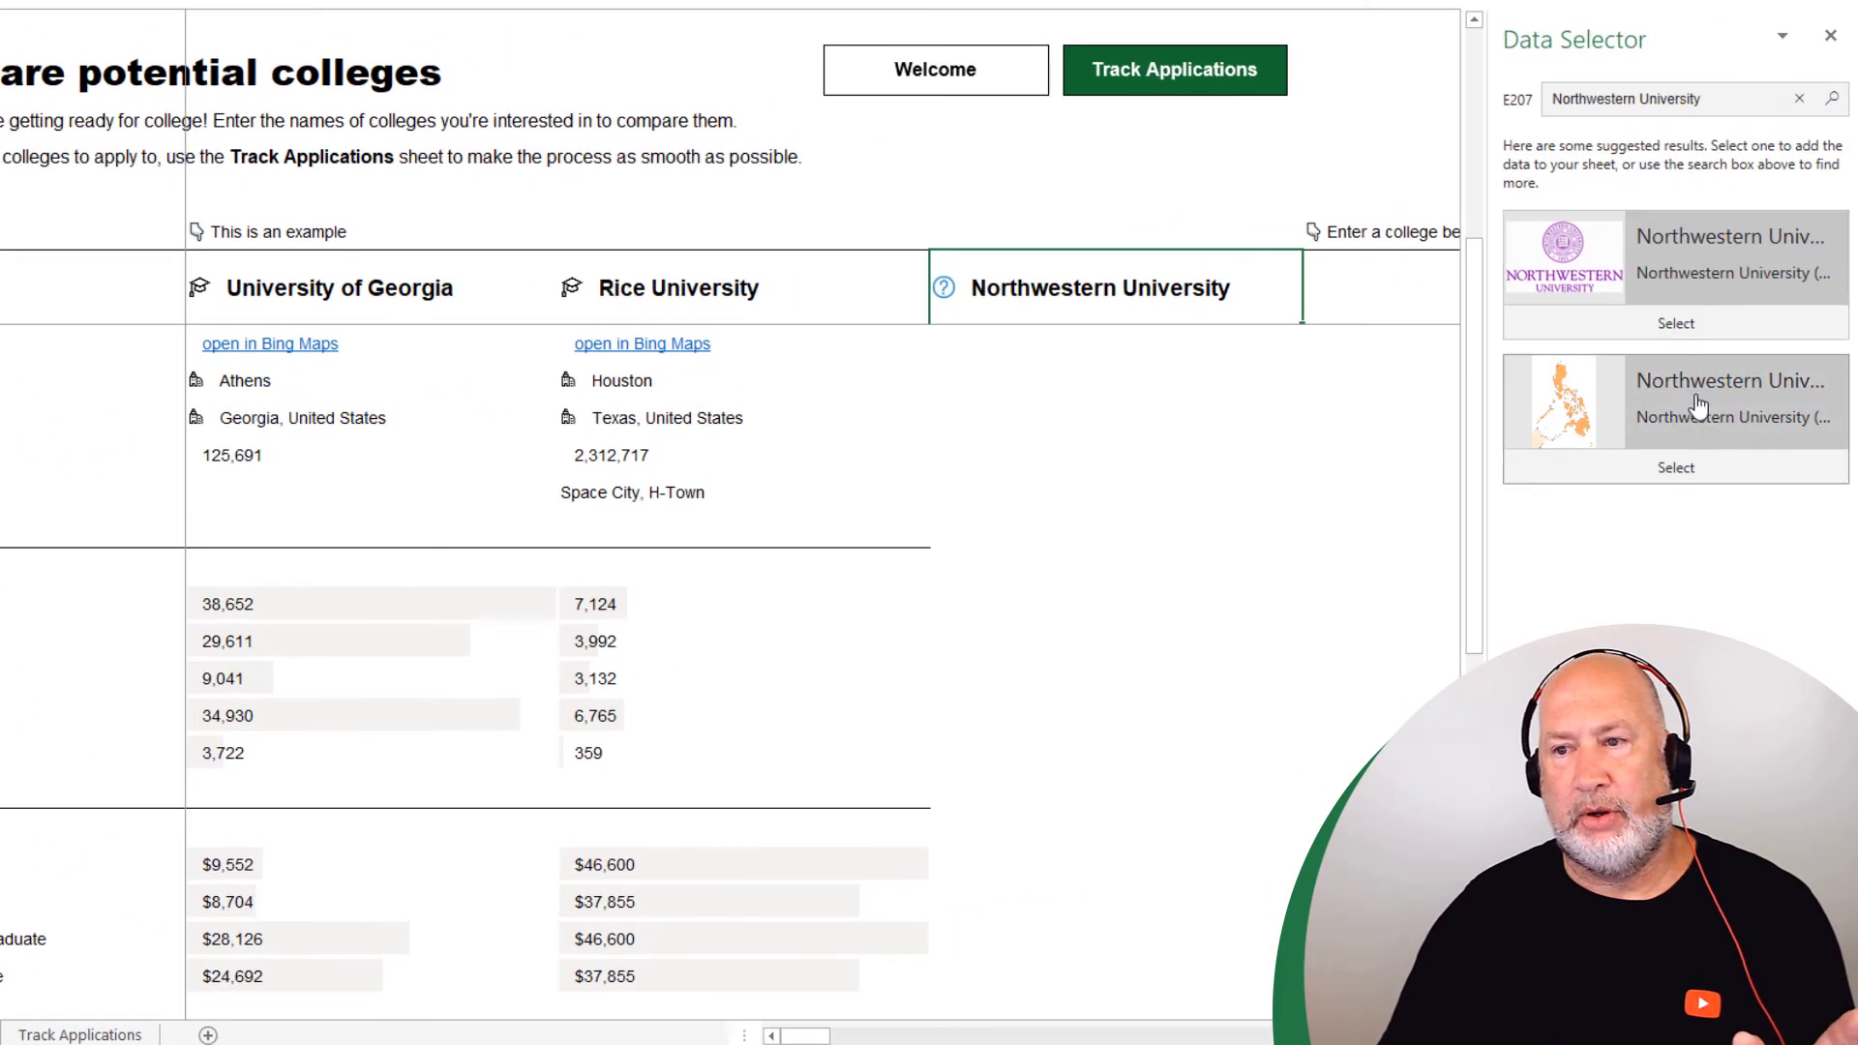
mouse_move(1703, 294)
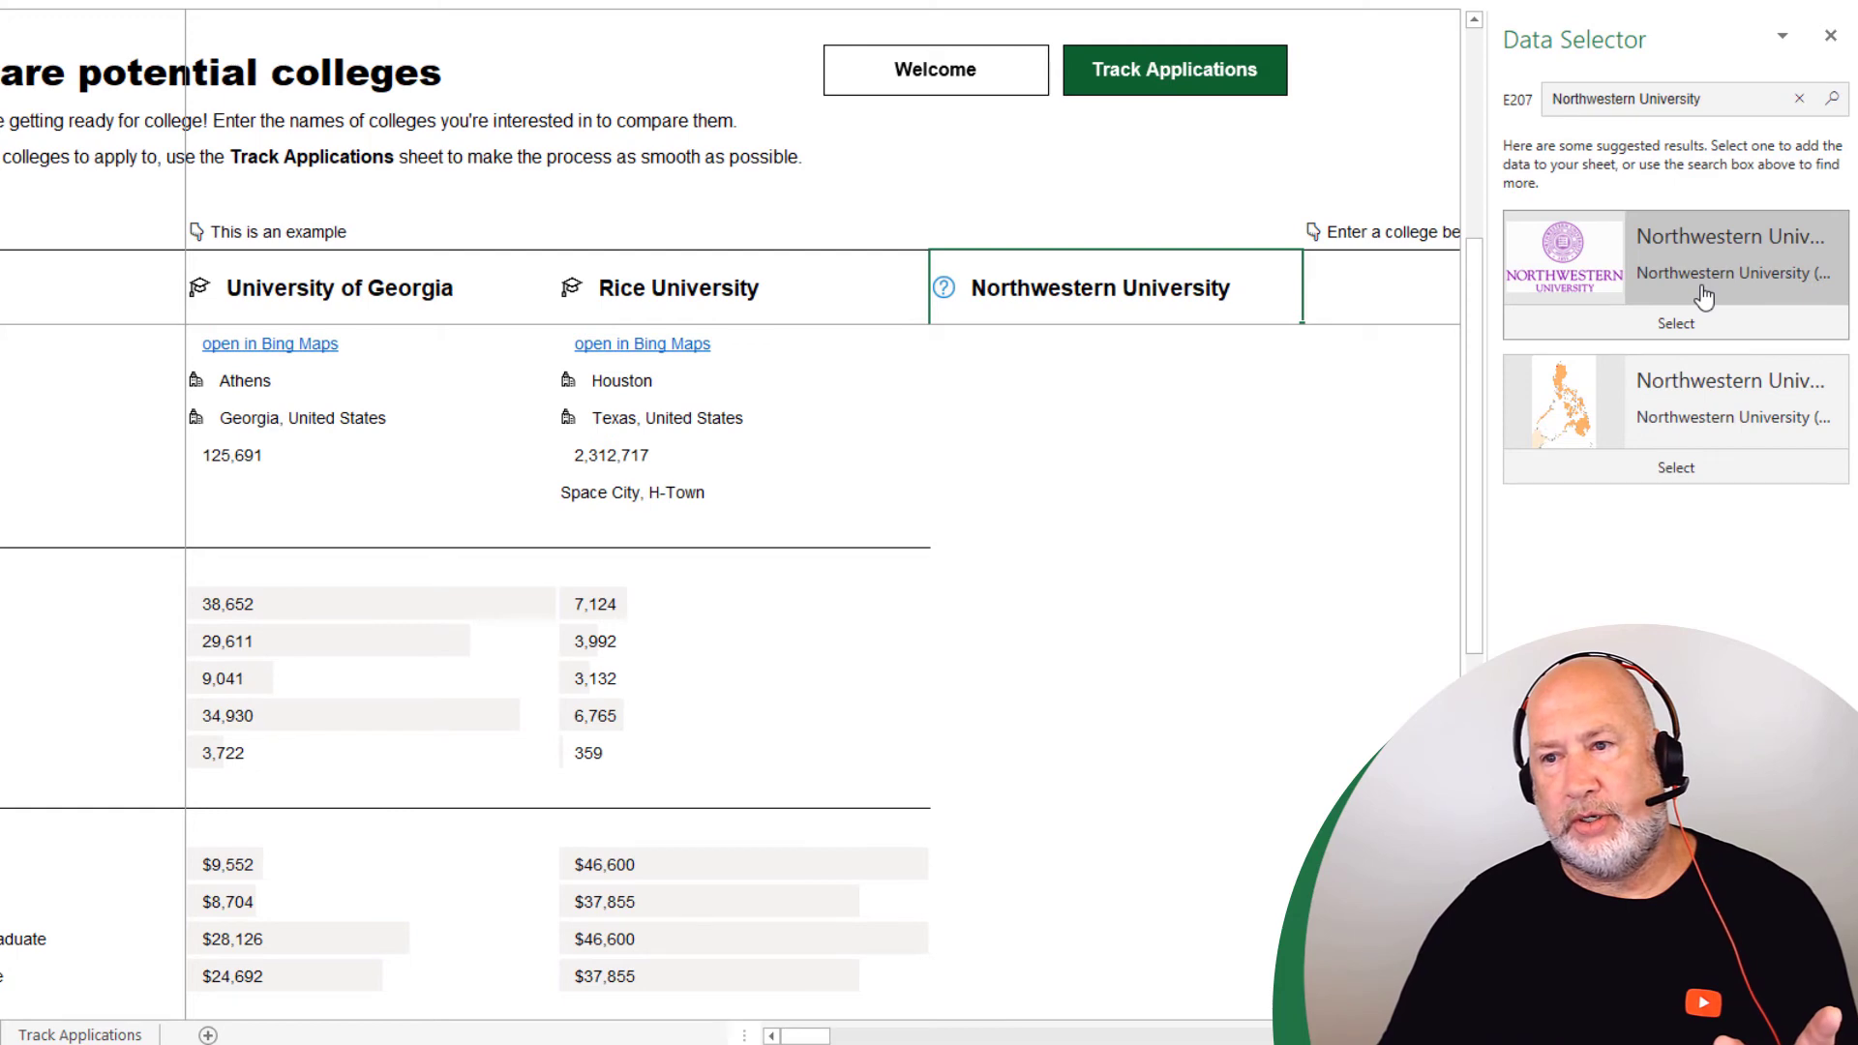
mouse_move(1675, 323)
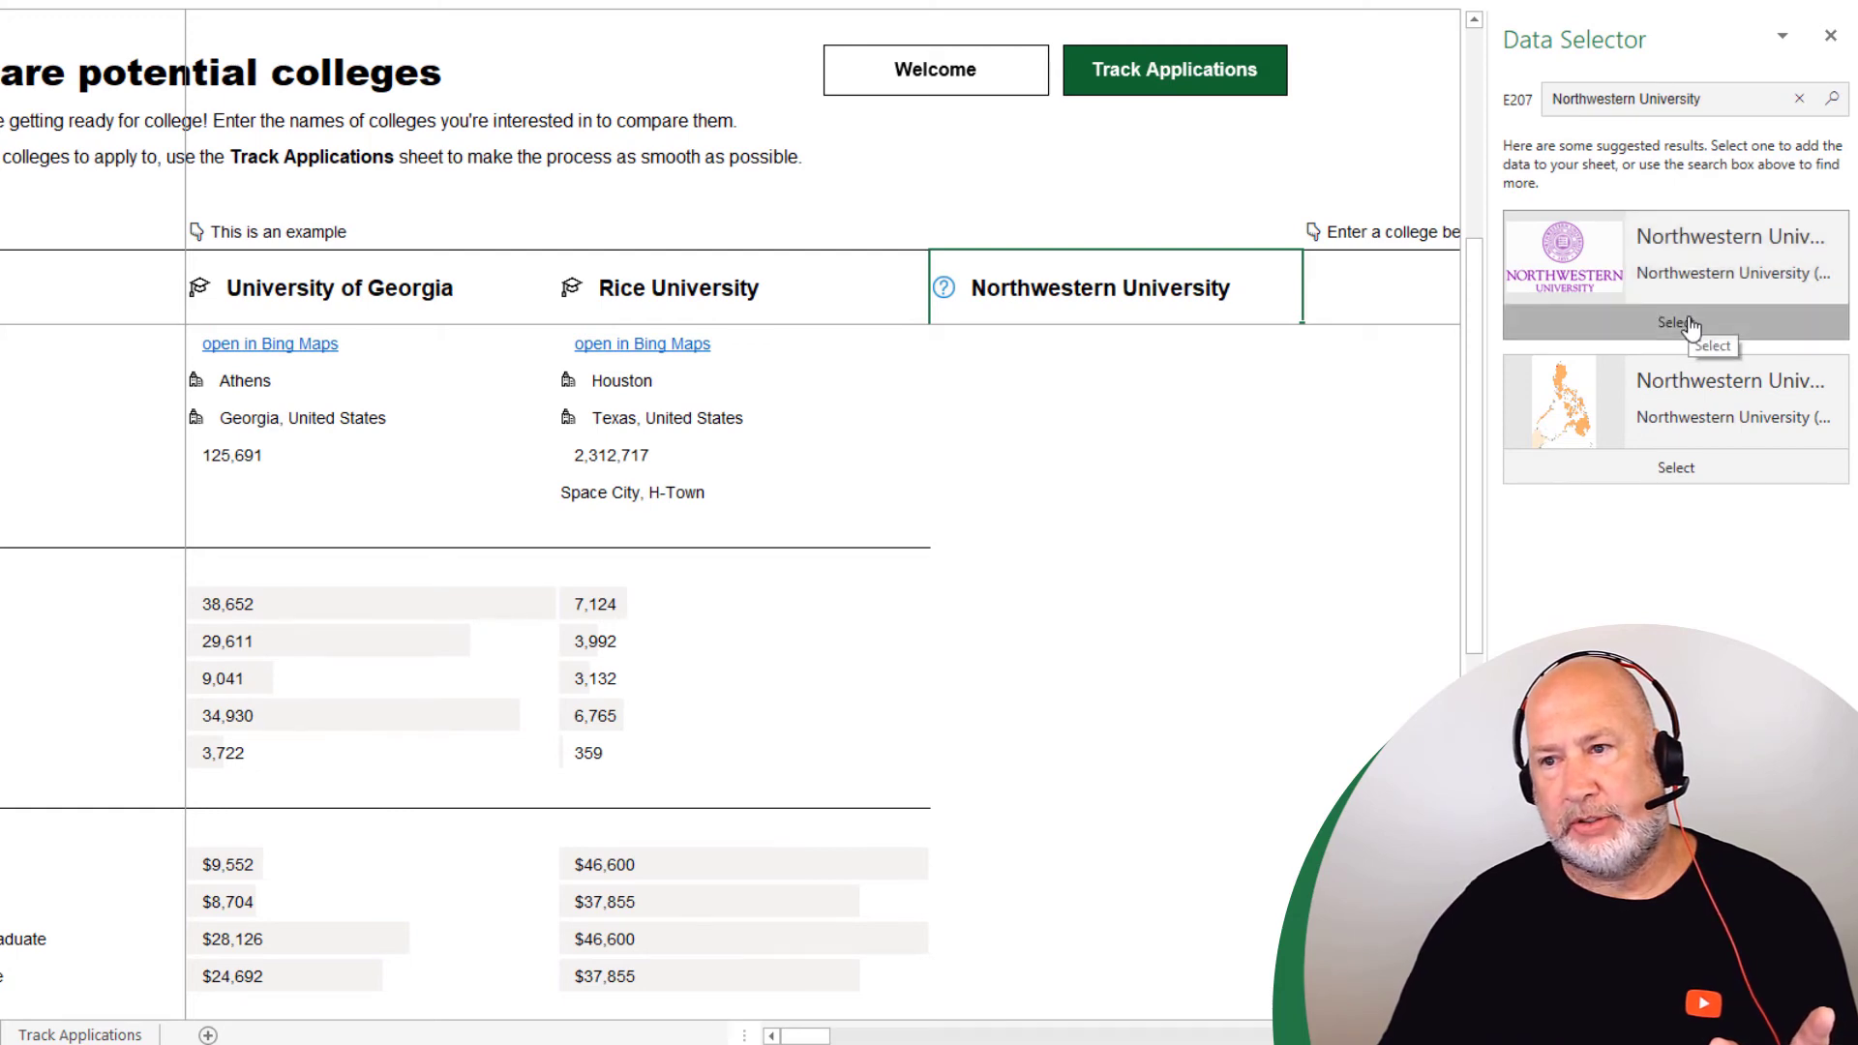
Select the Illinois Northwestern University match and enter UCLA as the fourth college
click(1674, 324)
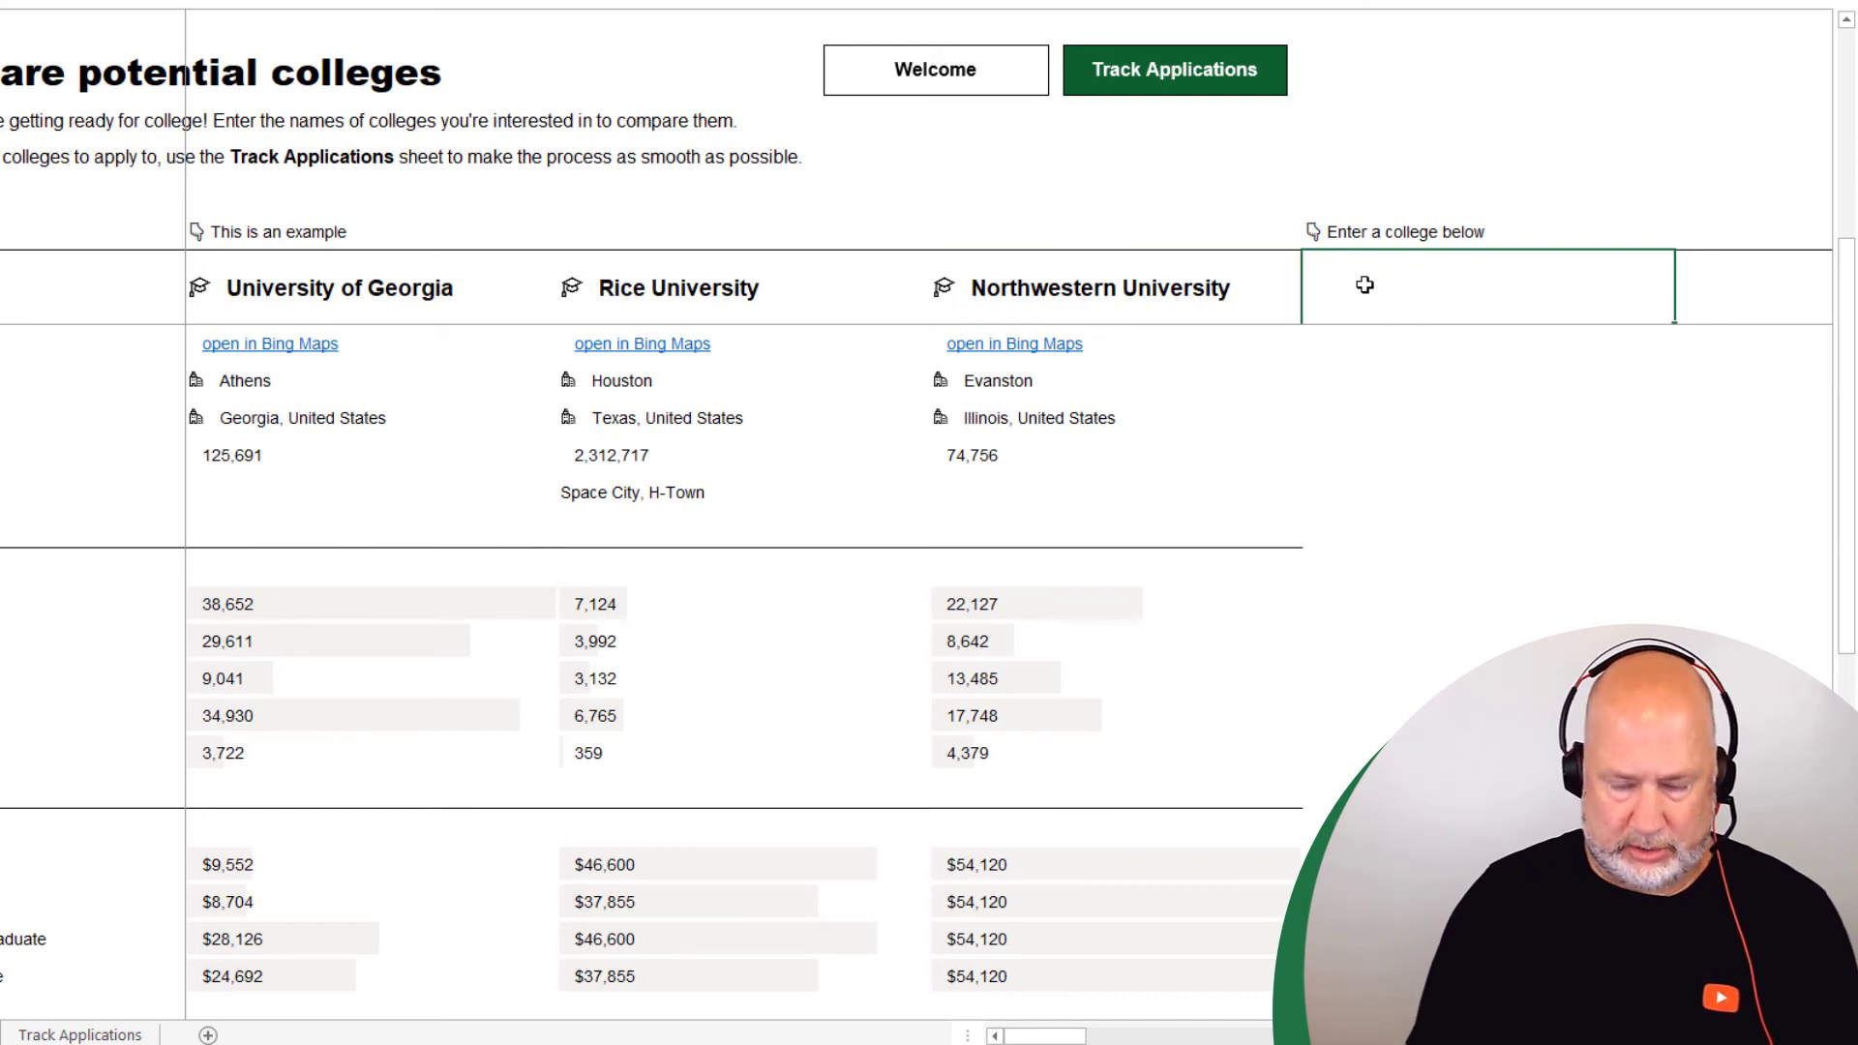
text(UČLA)
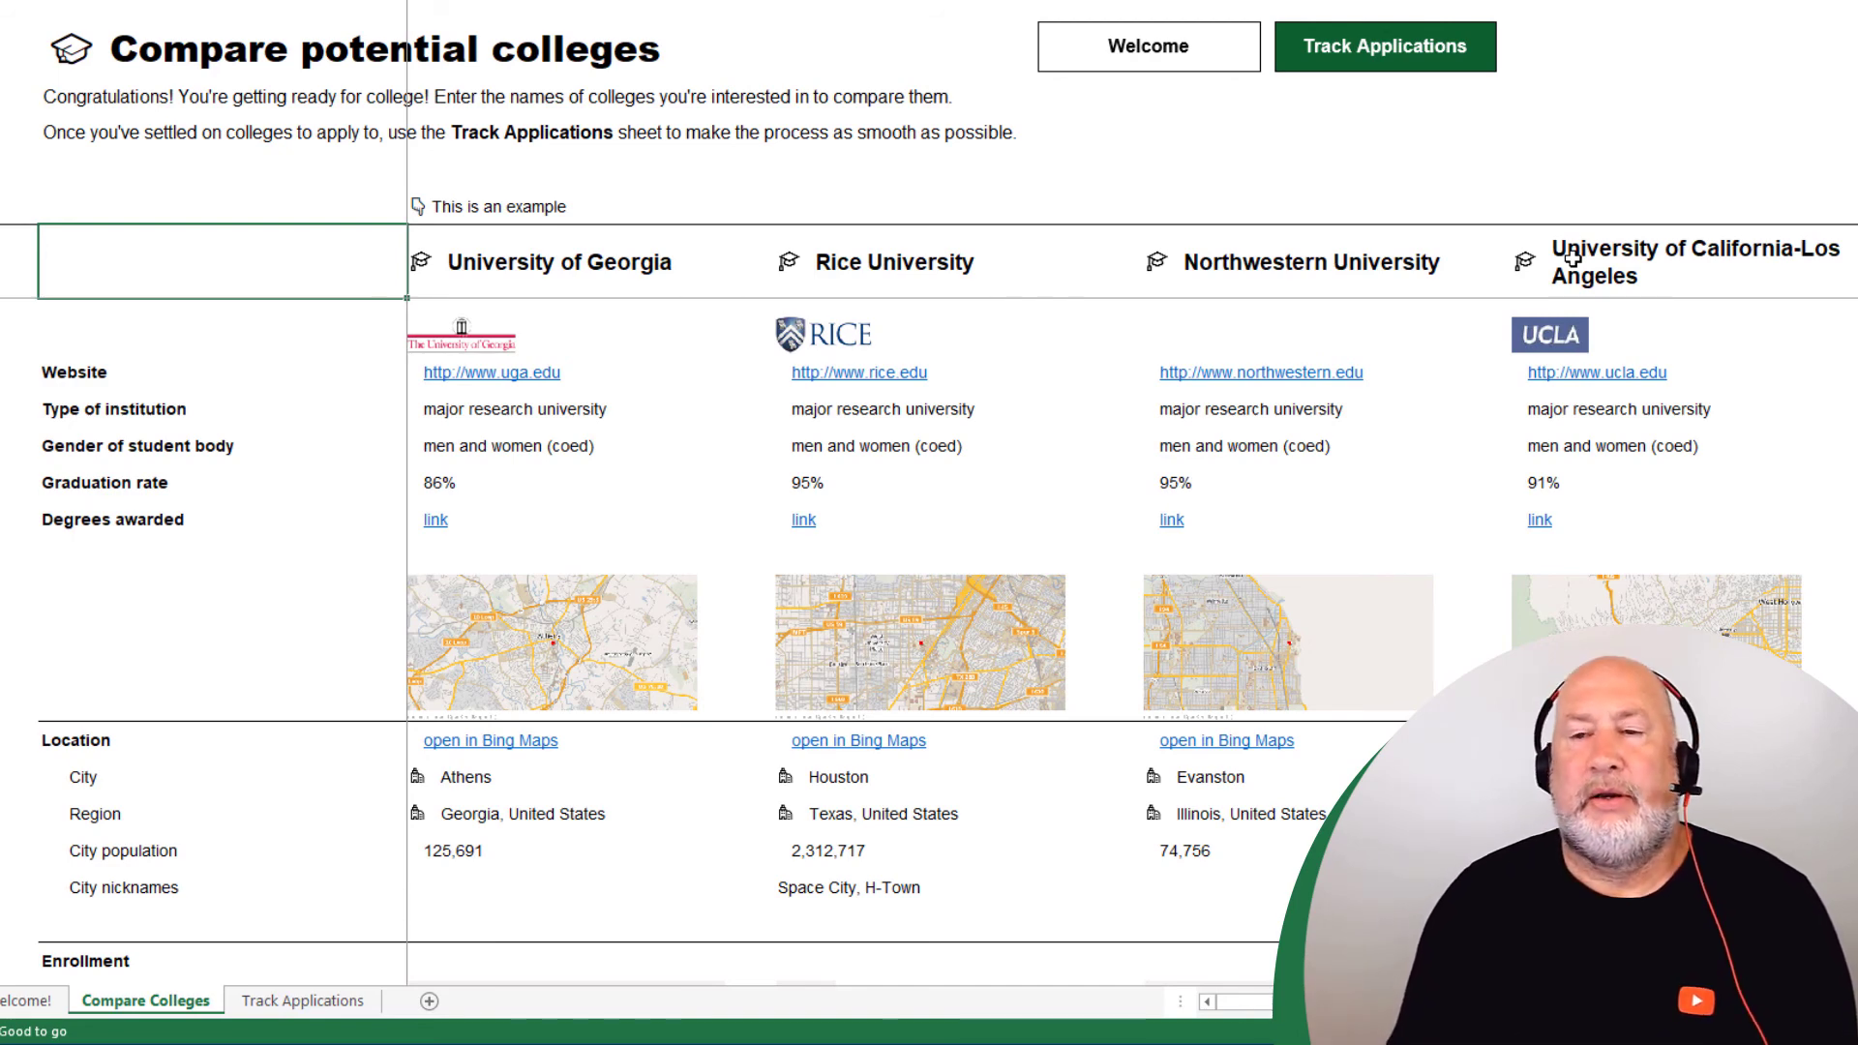
scroll(down, 3)
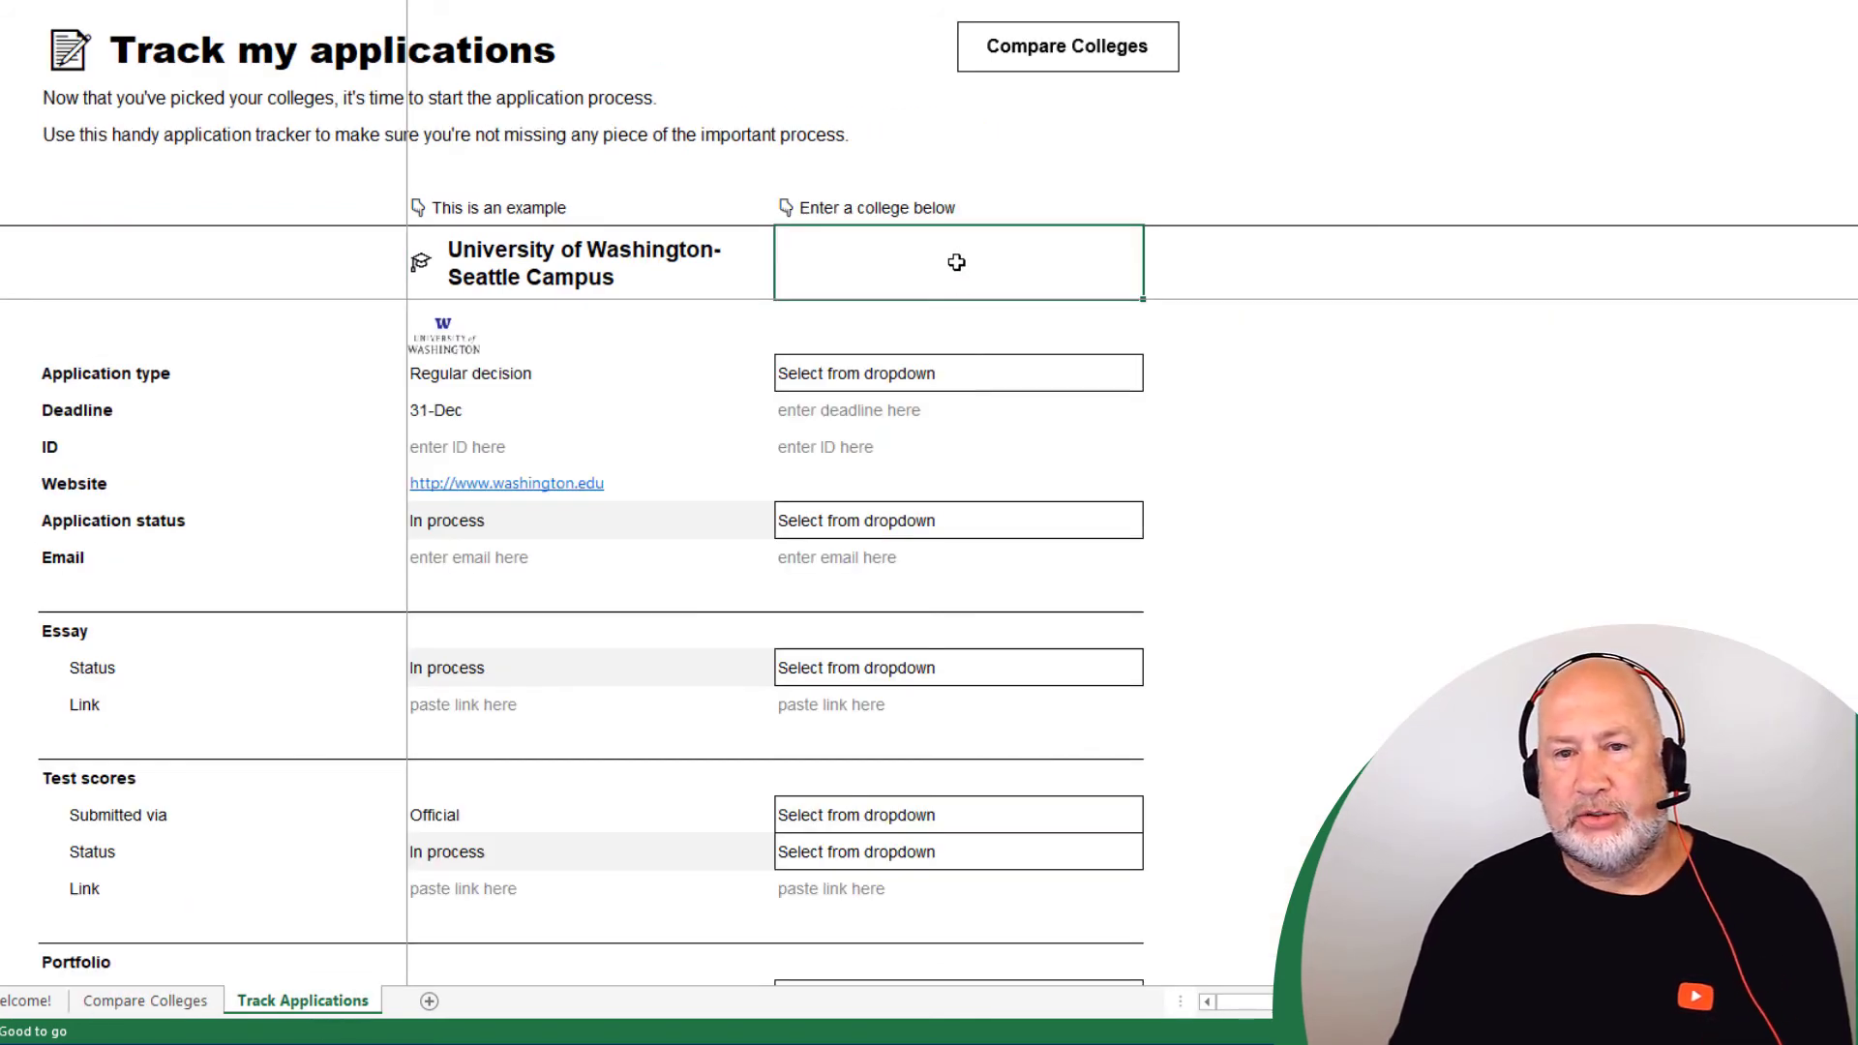
mouse_move(976, 281)
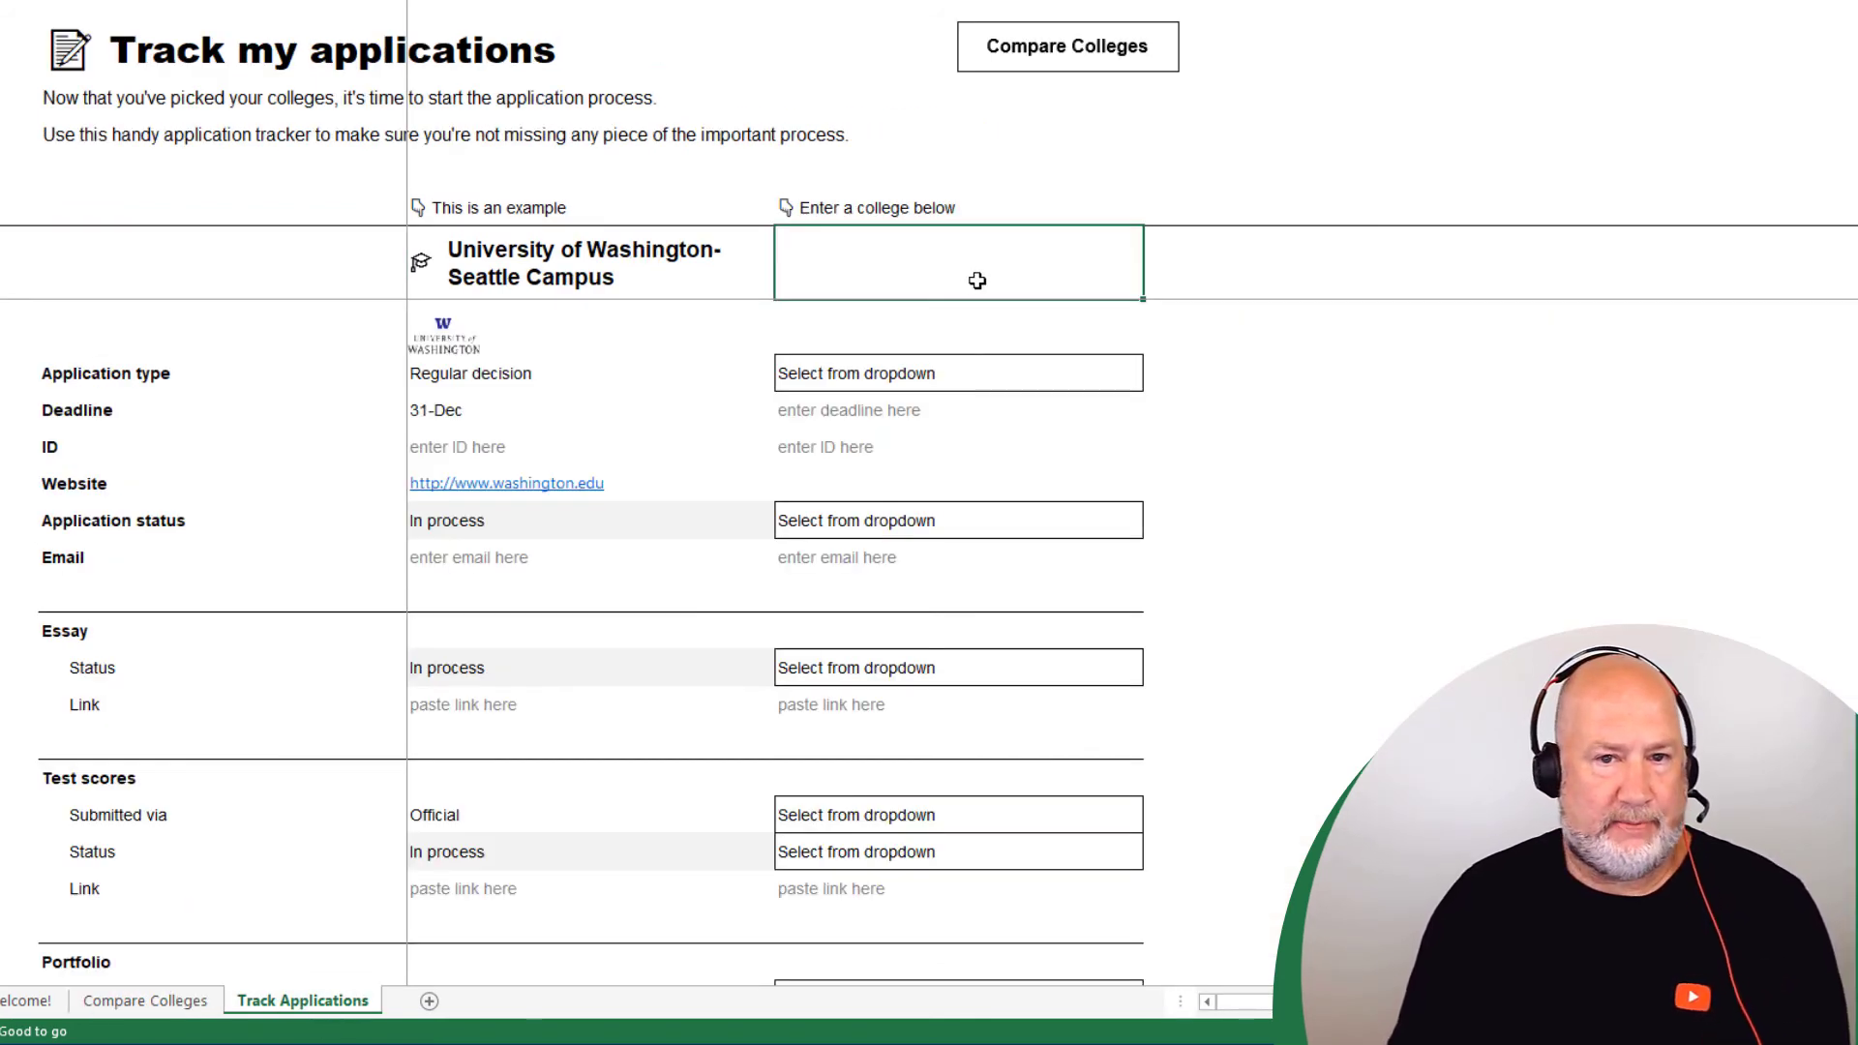
Enter UGA and UCLA as college names on the Track Applications sheet
text(UGA)
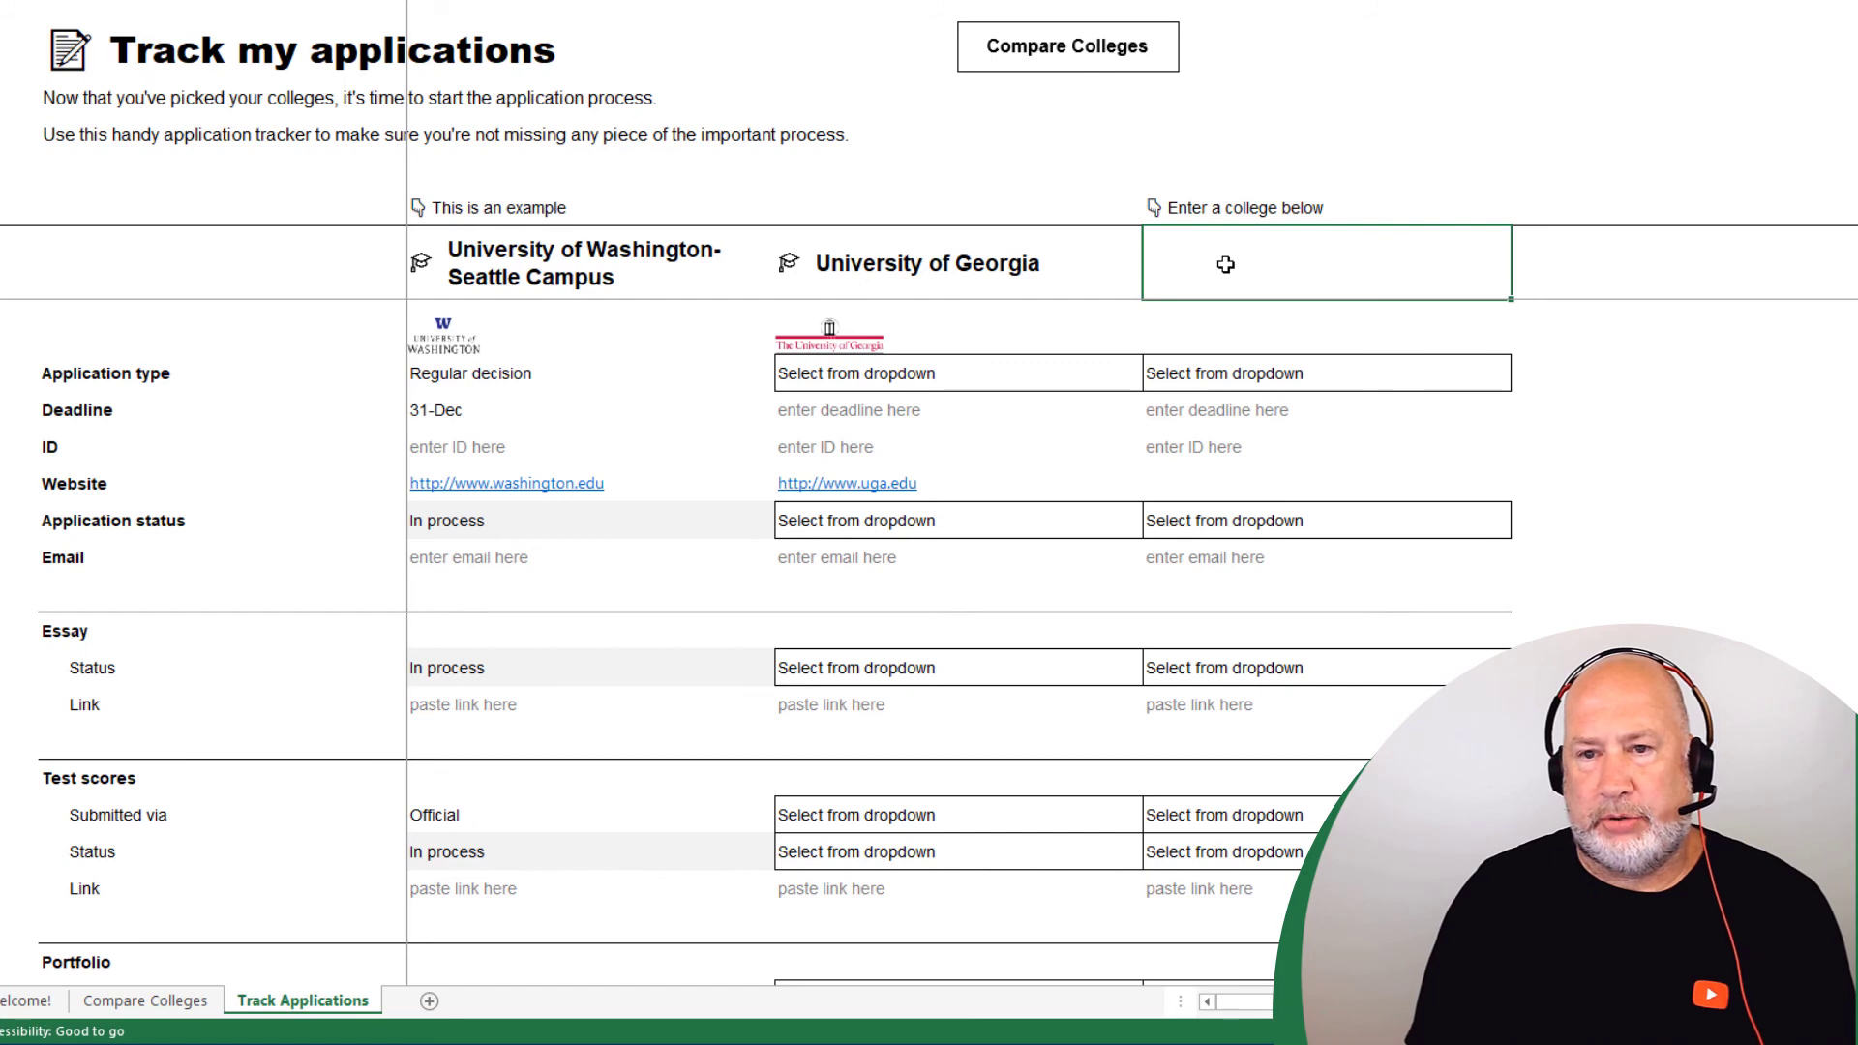
text(UCLA)
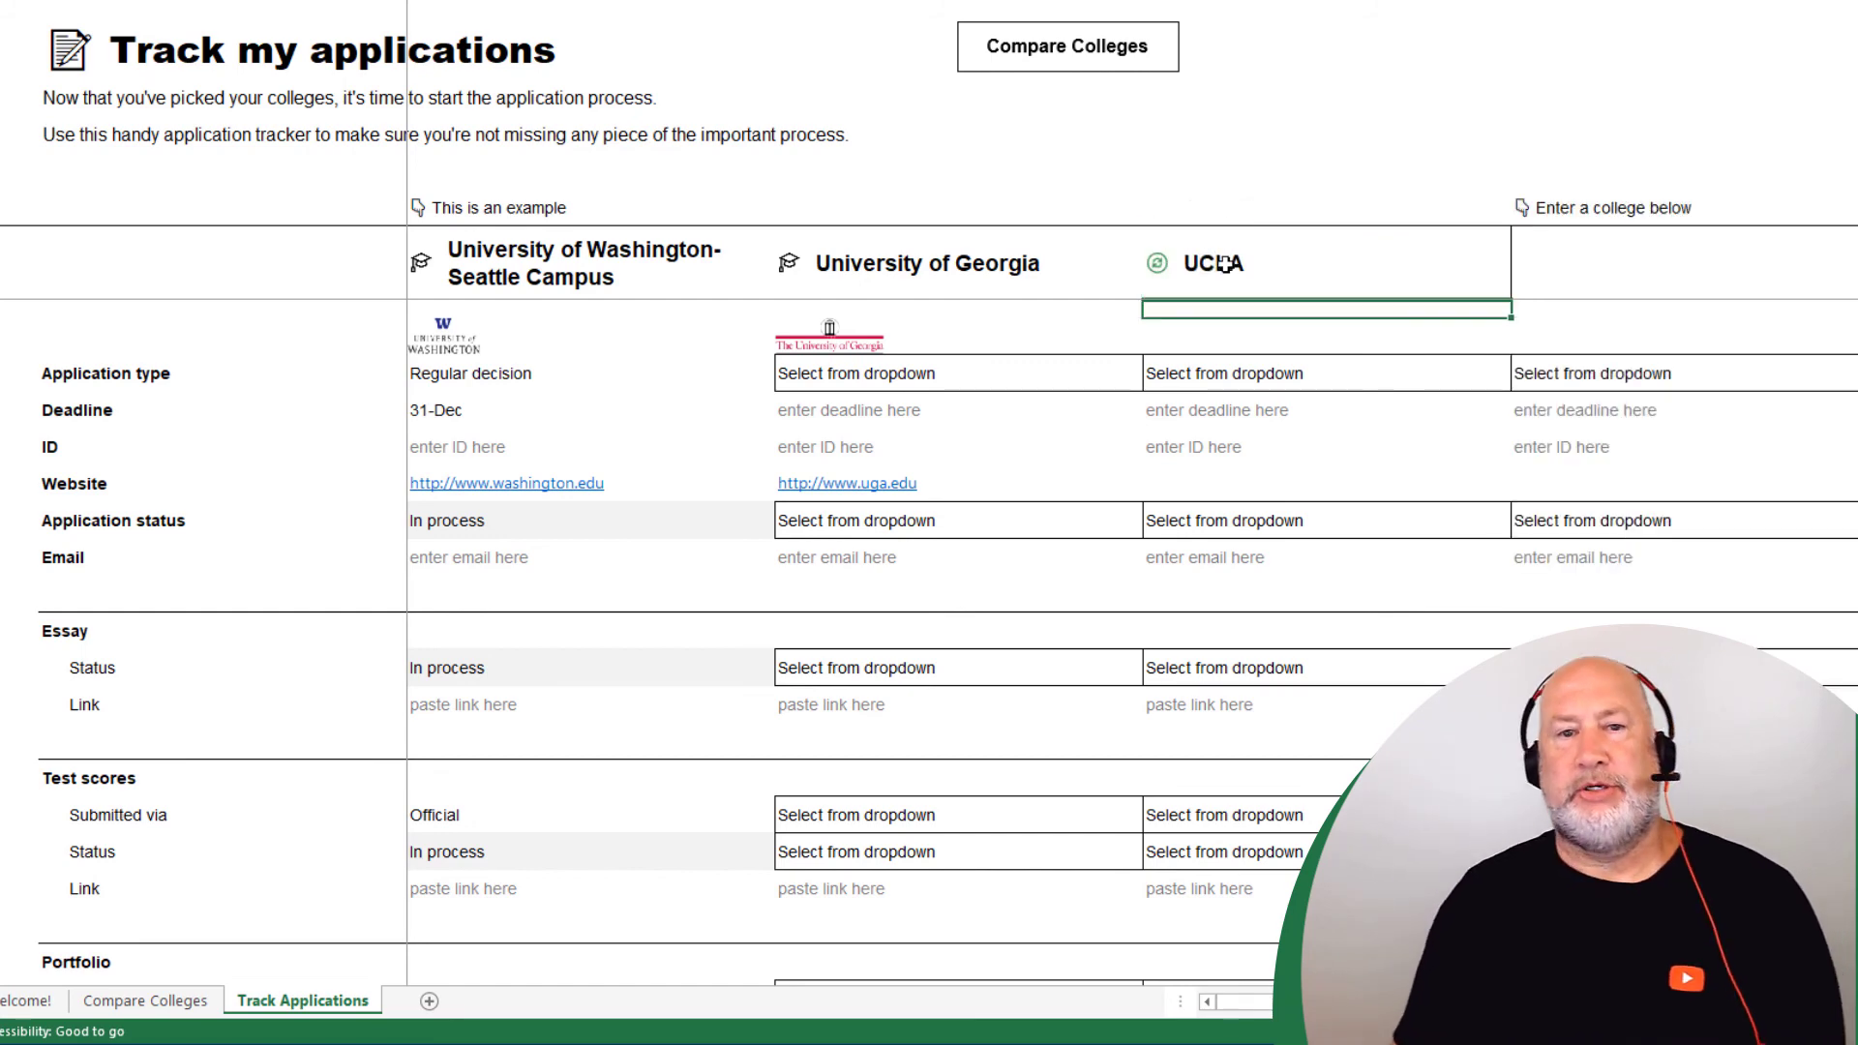